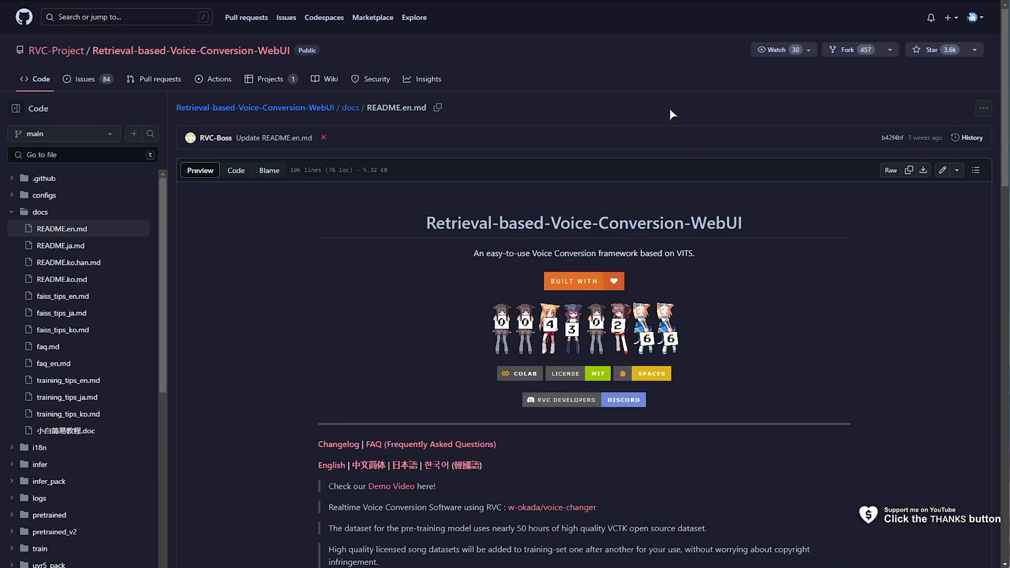
{"action": "mouse_move", "coordinate": [662, 133]}
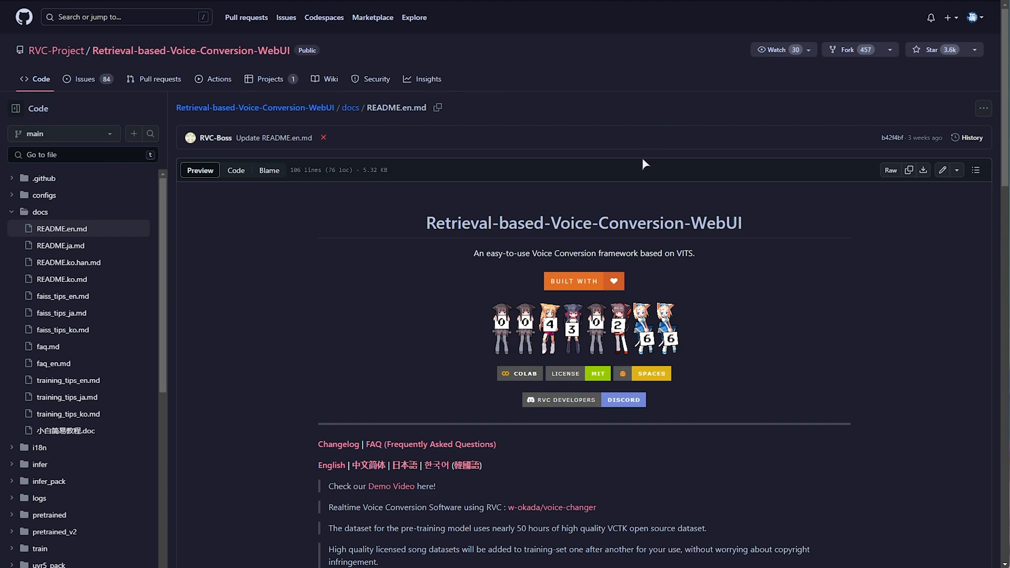
{"action": "mouse_move", "coordinate": [644, 209]}
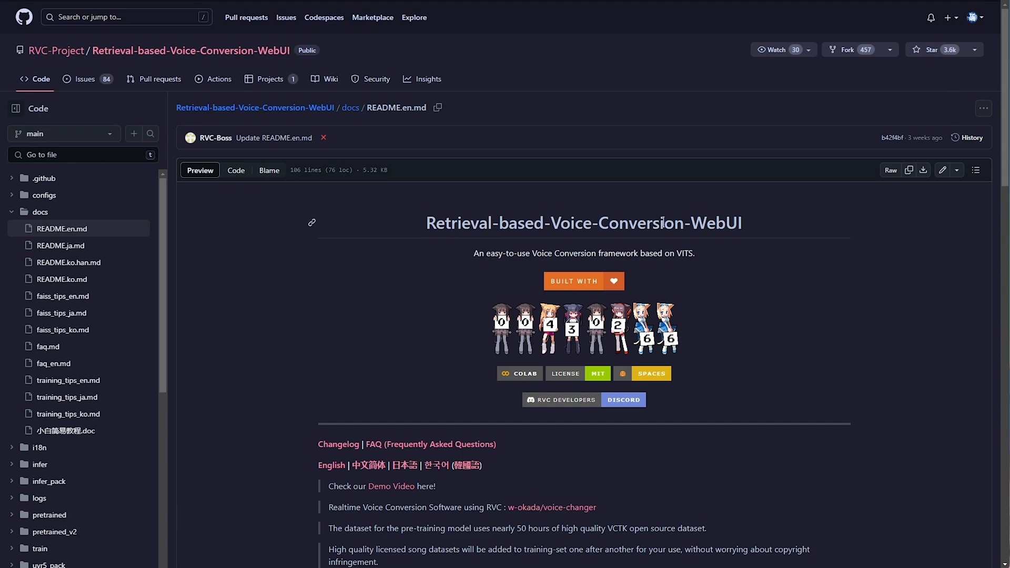
{"action": "mouse_move", "coordinate": [684, 228]}
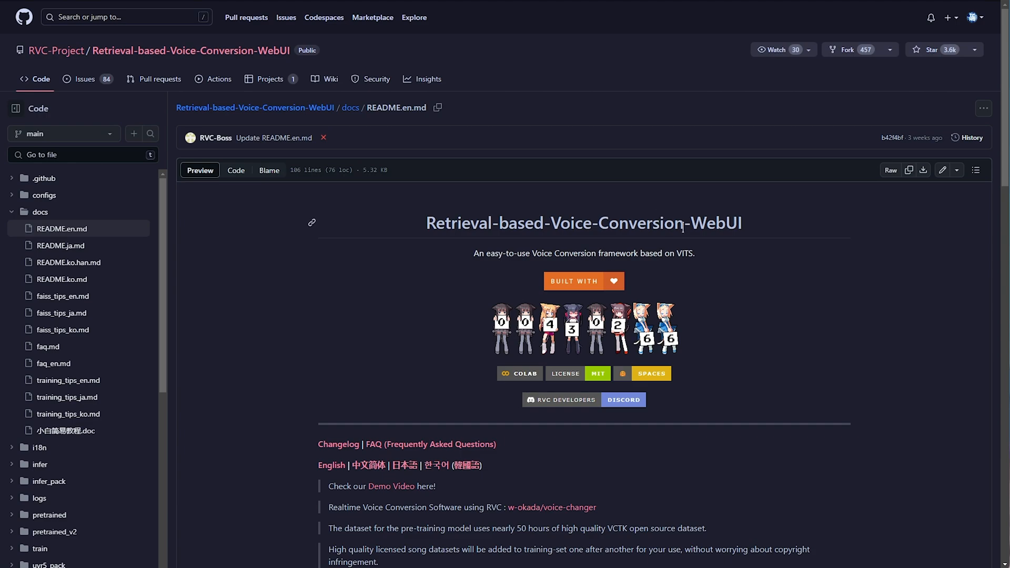
{"action": "mouse_move", "coordinate": [741, 264]}
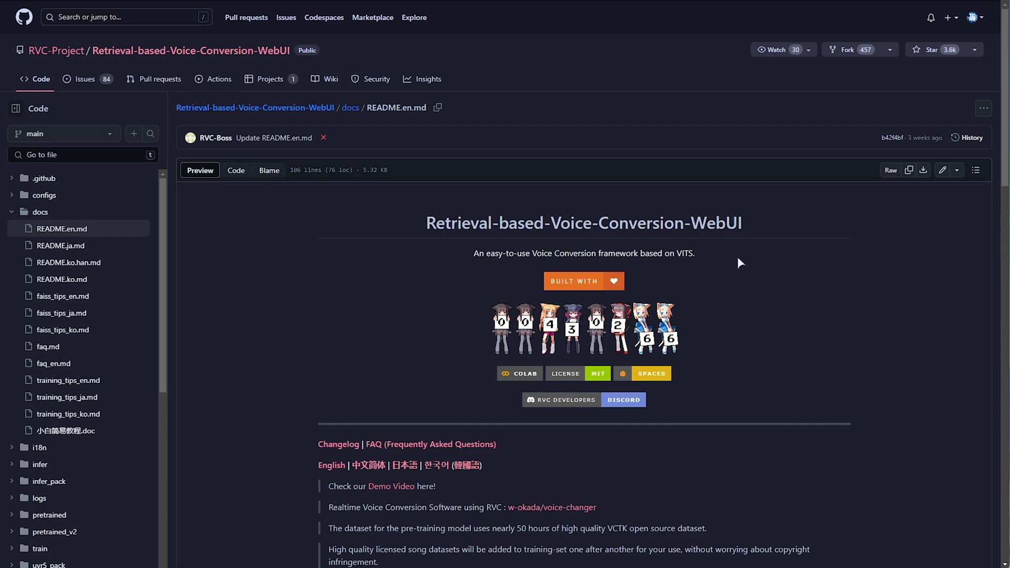
{"action": "mouse_move", "coordinate": [551, 201]}
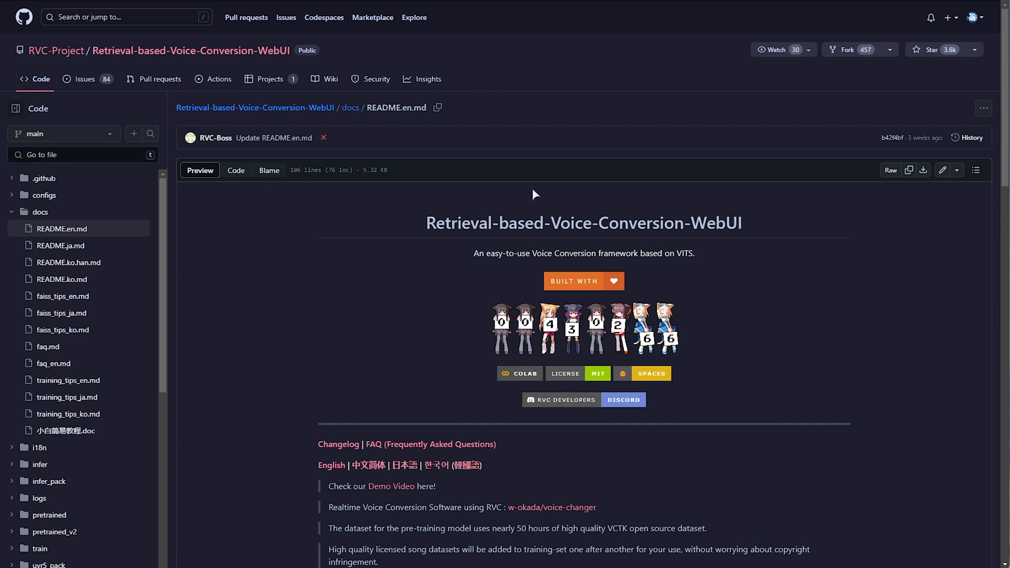
{"action": "mouse_move", "coordinate": [553, 229]}
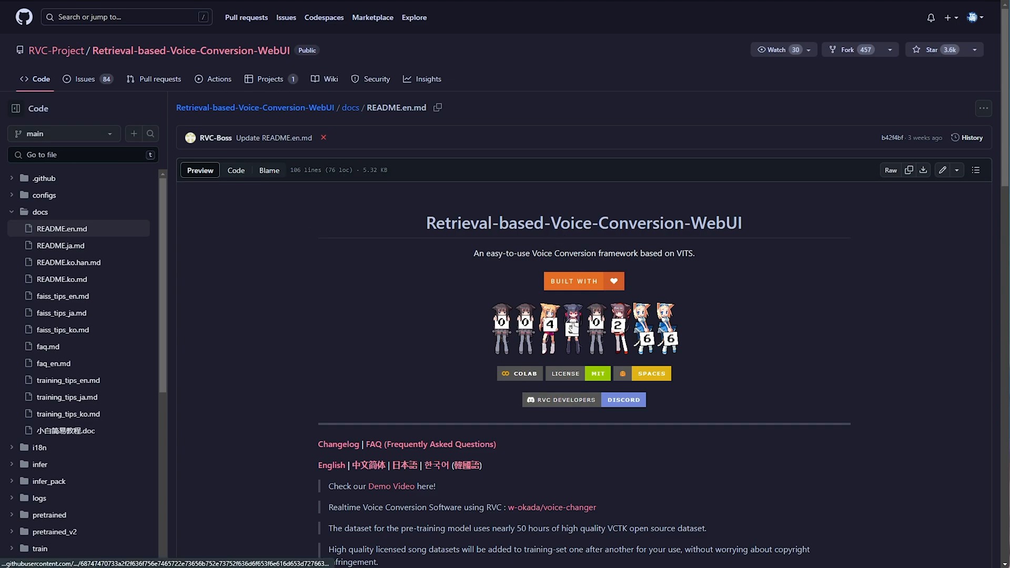
- Scroll README.en.md down to the 'Preparing the environment' install code block
{"action": "scroll", "scroll_direction": "down", "scroll_amount": 3}
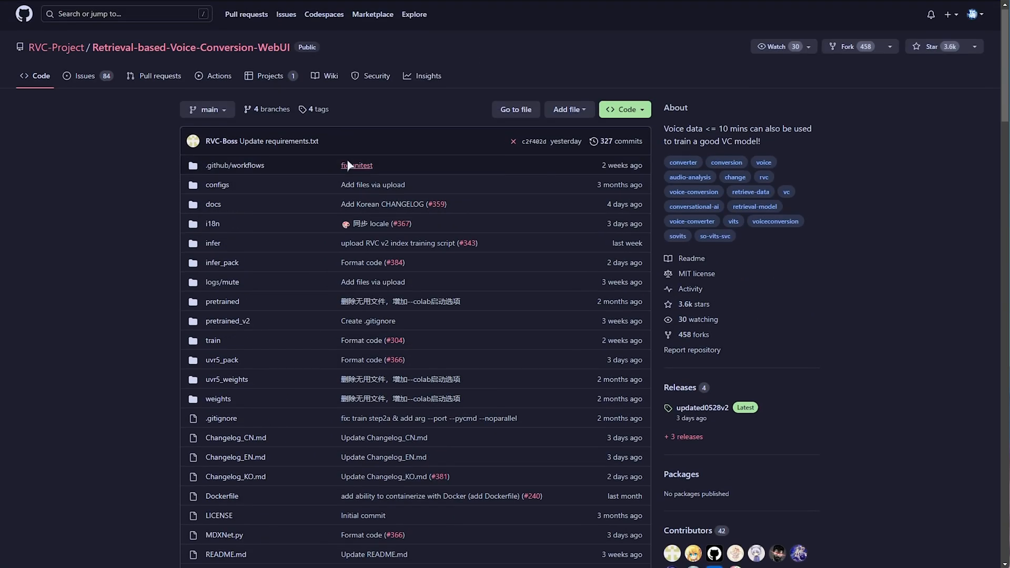
{"action": "left_click", "coordinate": [84, 75]}
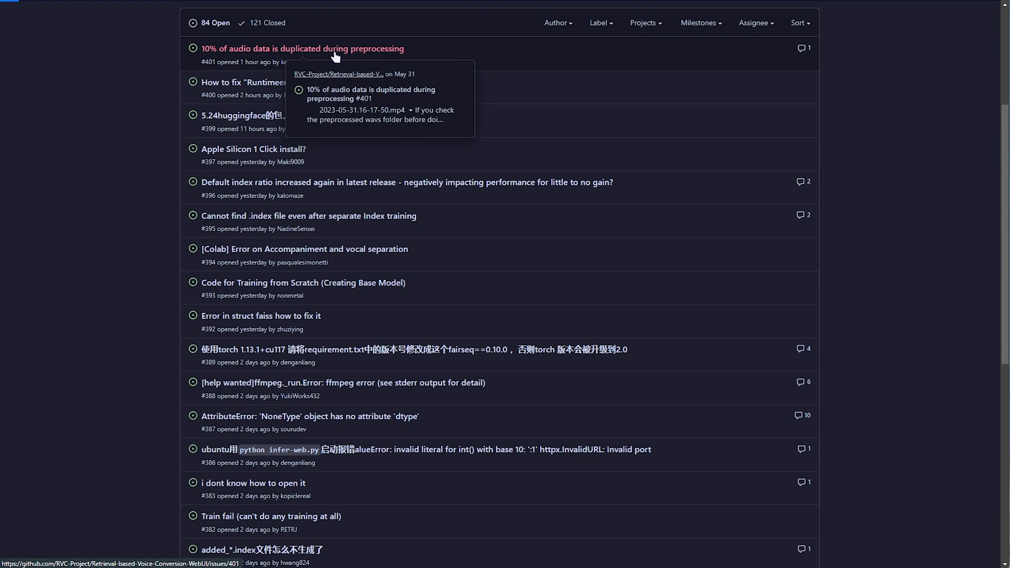
{"action": "left_click", "coordinate": [302, 49]}
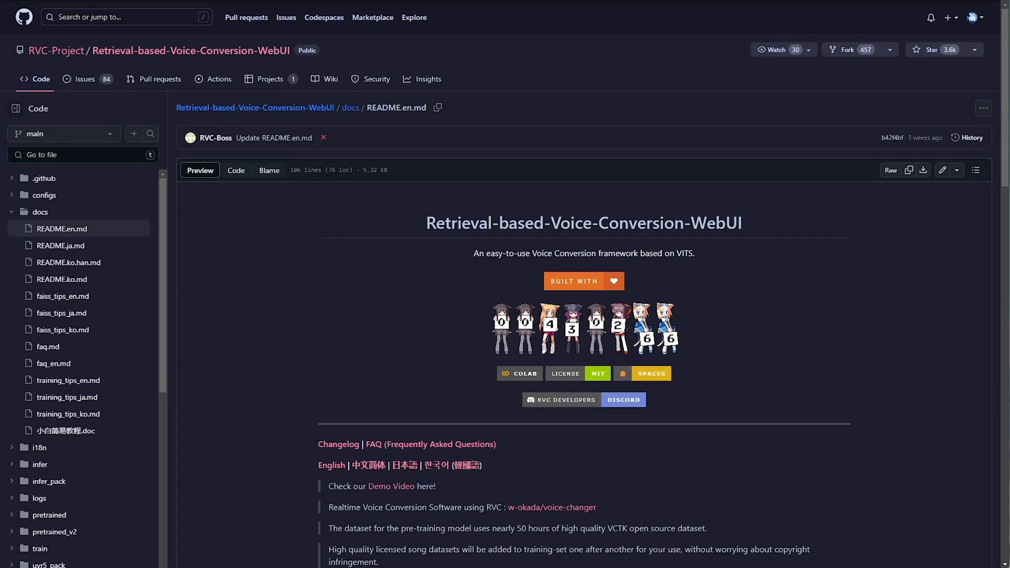
{"action": "scroll", "scroll_direction": "down", "scroll_amount": 3}
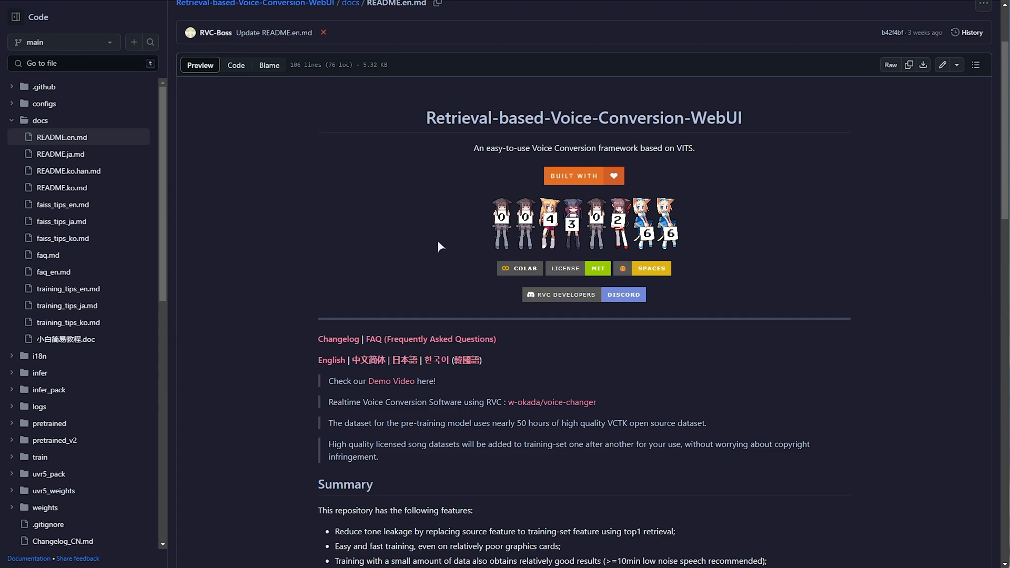
{"action": "scroll", "scroll_direction": "down", "scroll_amount": 3}
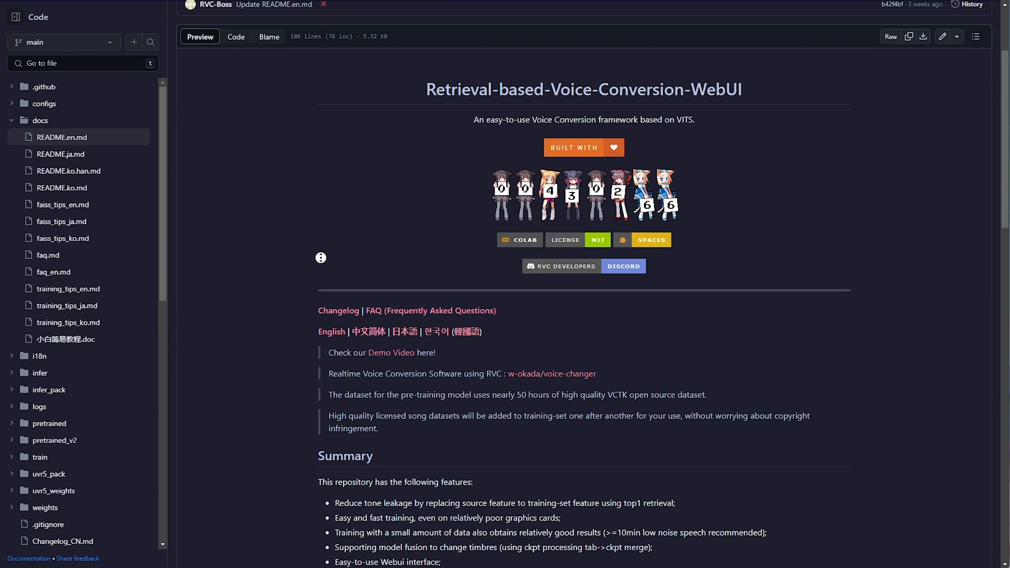
{"action": "scroll", "scroll_direction": "down", "scroll_amount": 3}
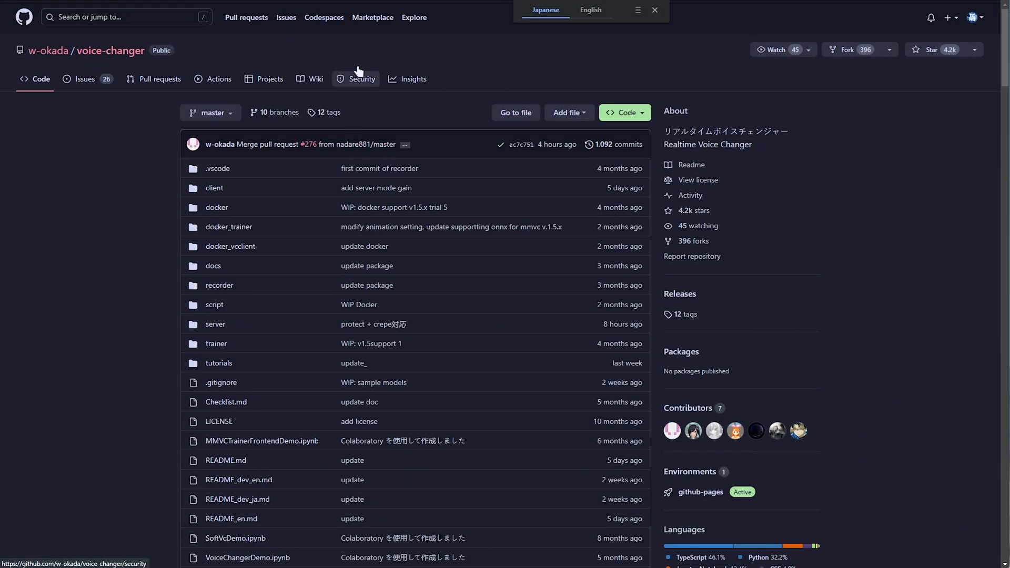
{"action": "mouse_move", "coordinate": [357, 68]}
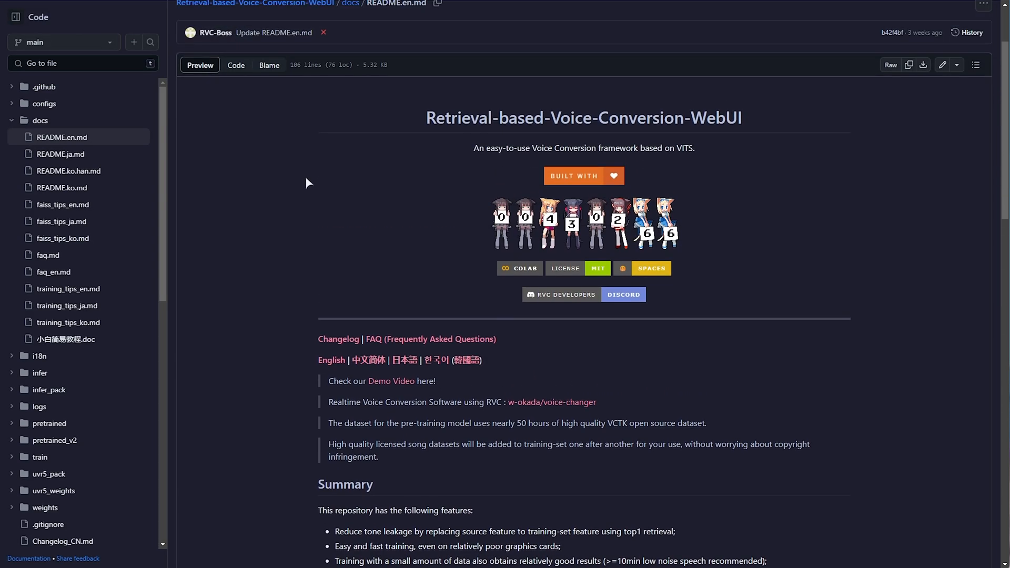
{"action": "mouse_move", "coordinate": [307, 201]}
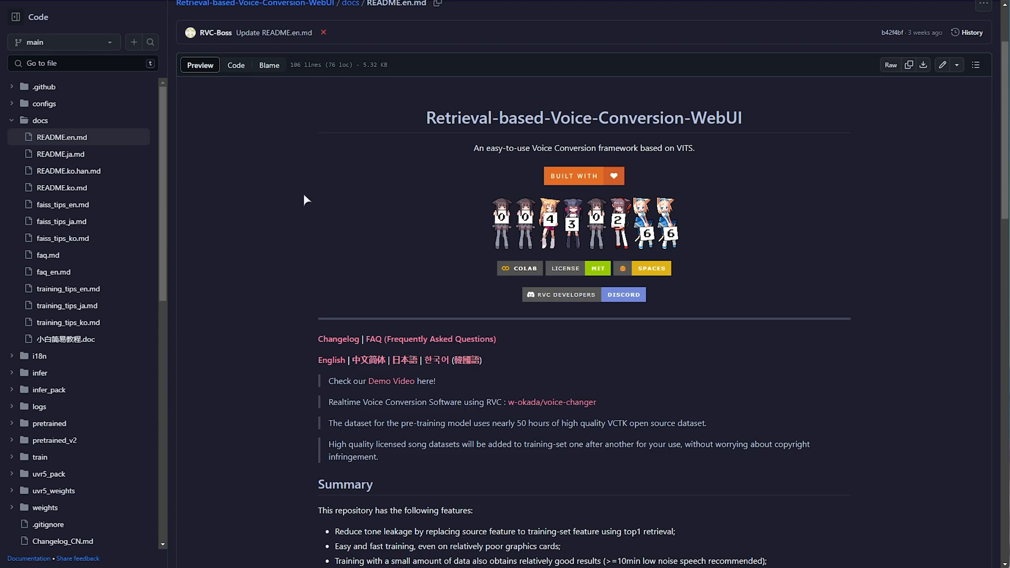
{"action": "mouse_move", "coordinate": [310, 192]}
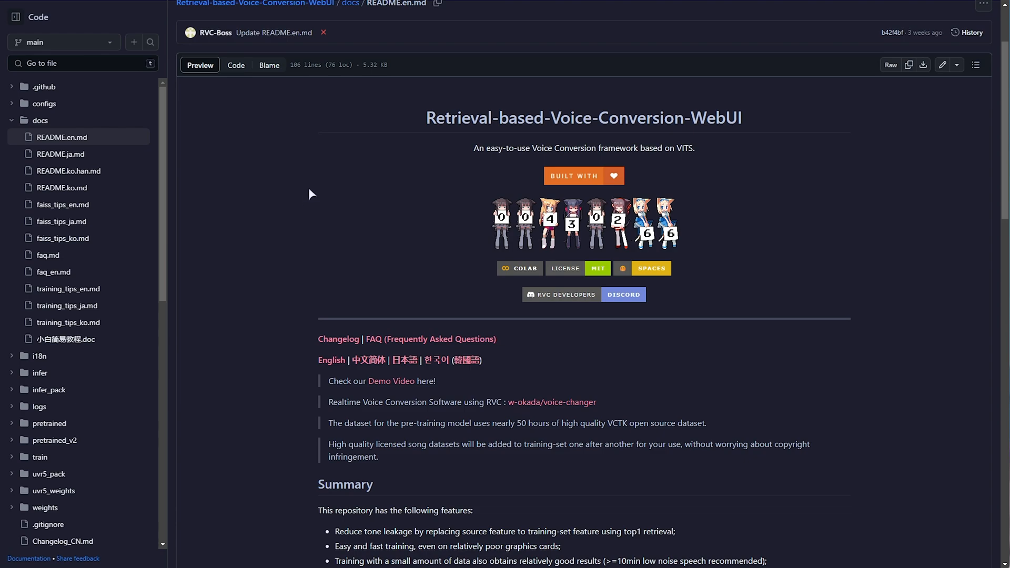
{"action": "scroll", "scroll_direction": "down", "scroll_amount": 3}
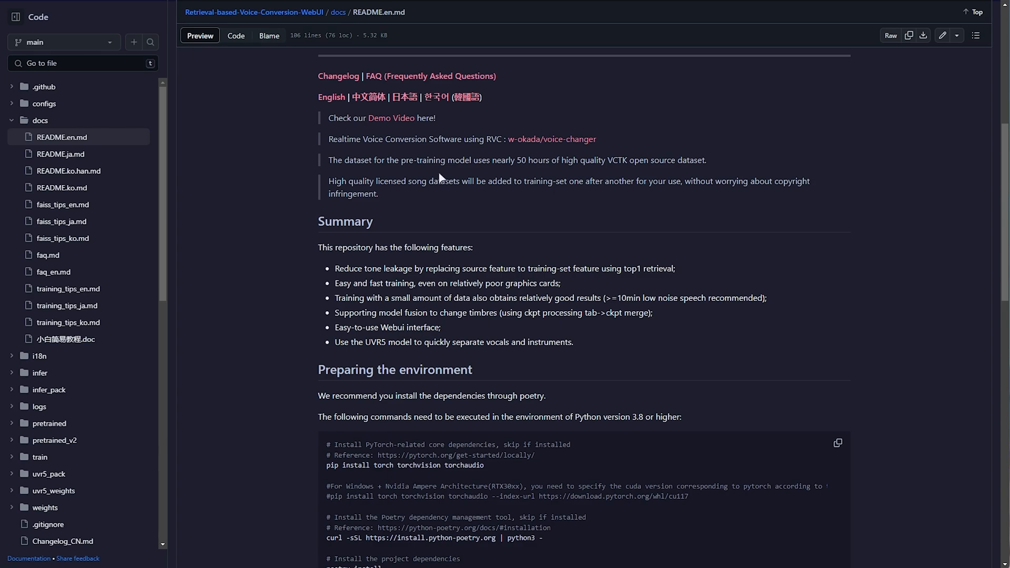
{"action": "scroll", "scroll_direction": "down", "scroll_amount": 3}
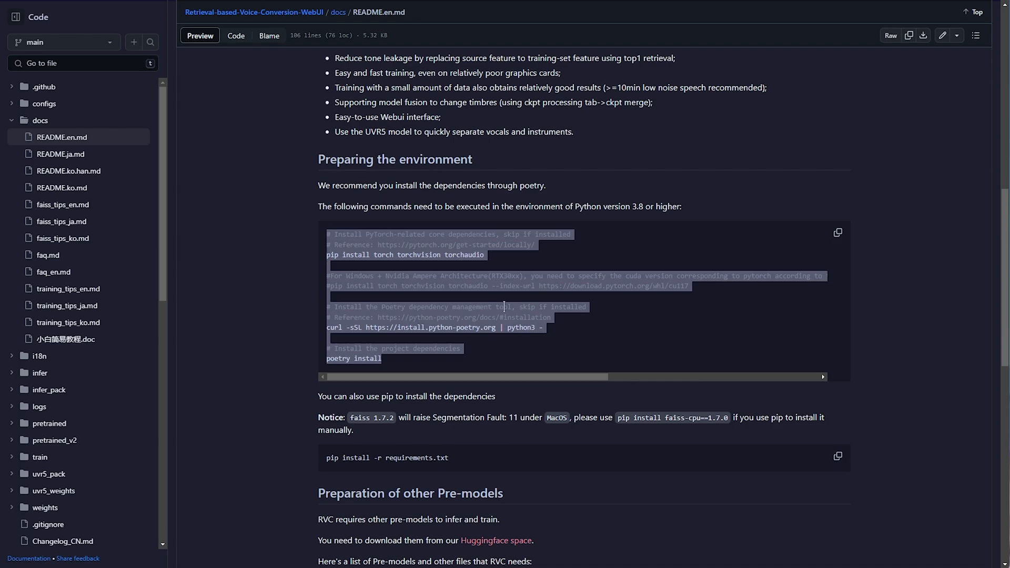
{"action": "left_click", "coordinate": [570, 126]}
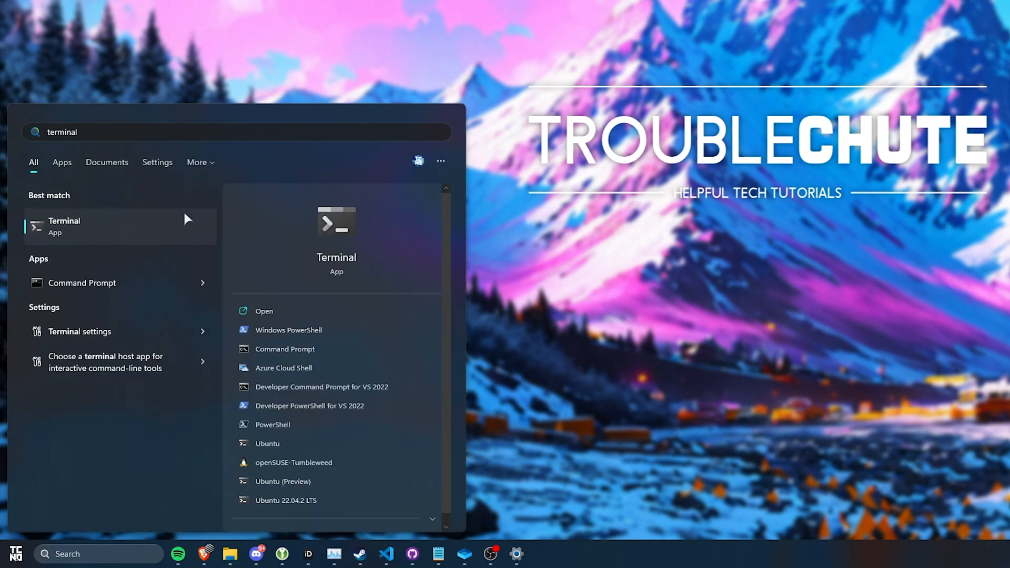
- Run the Terminal search result as administrator from its right-click menu
{"action": "right_click", "coordinate": [95, 227]}
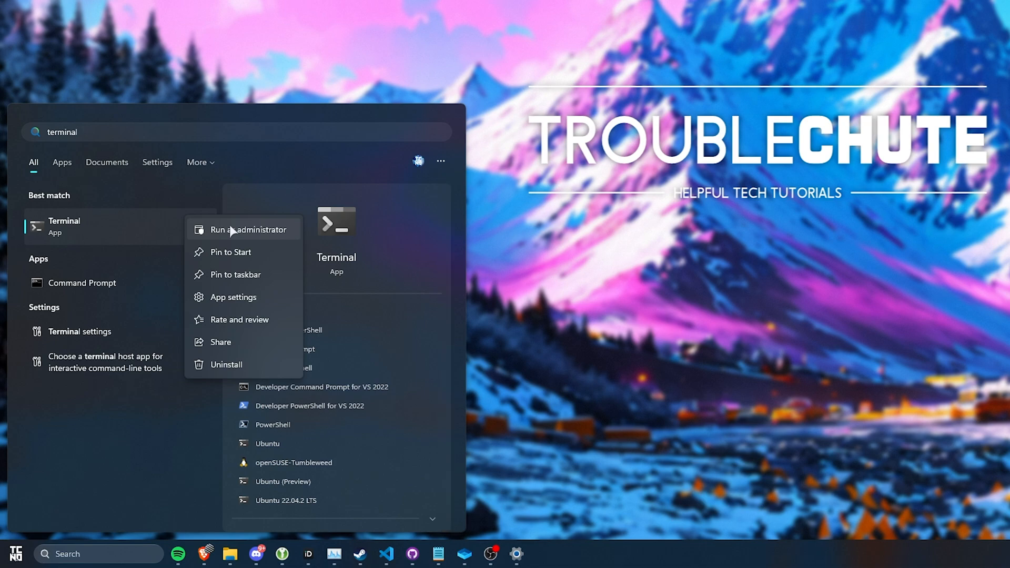
{"action": "left_click", "coordinate": [250, 229]}
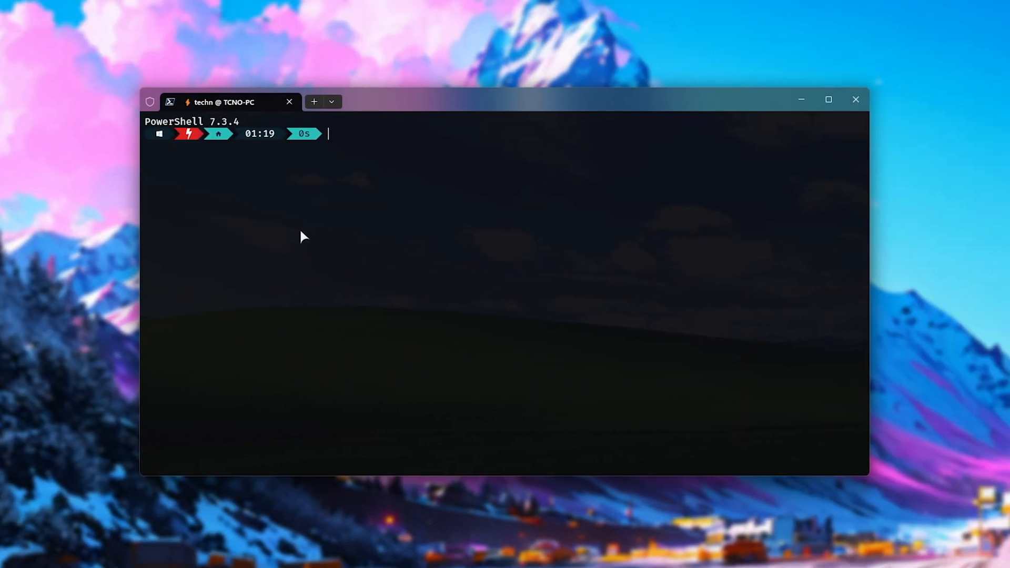
{"action": "mouse_move", "coordinate": [346, 111]}
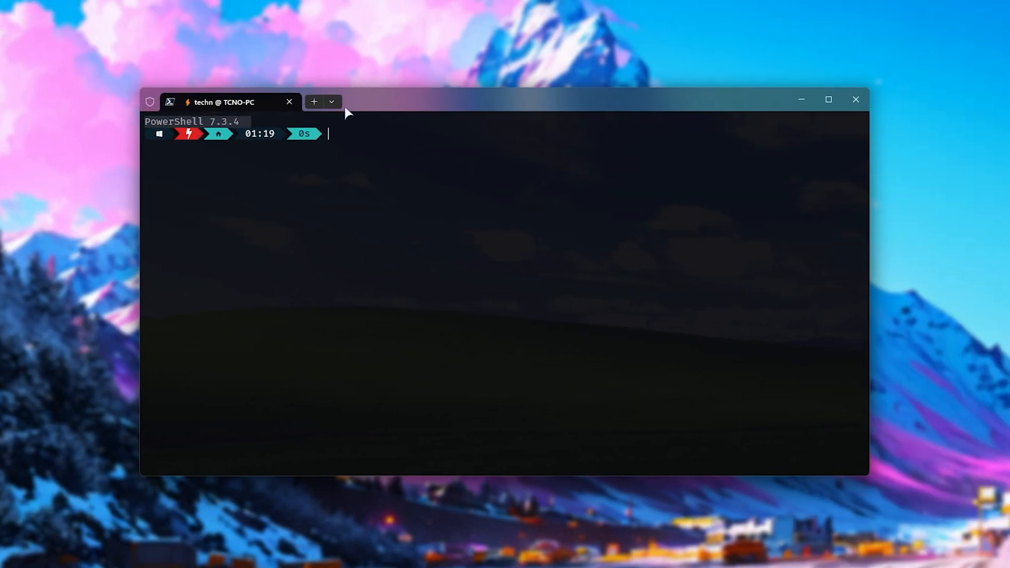
- Enter iex (irm rvc.tc.ht) at the PowerShell prompt to run the RVC installer
{"action": "left_click", "coordinate": [332, 102]}
{"action": "type", "text": "iex (irm rvc.t"}
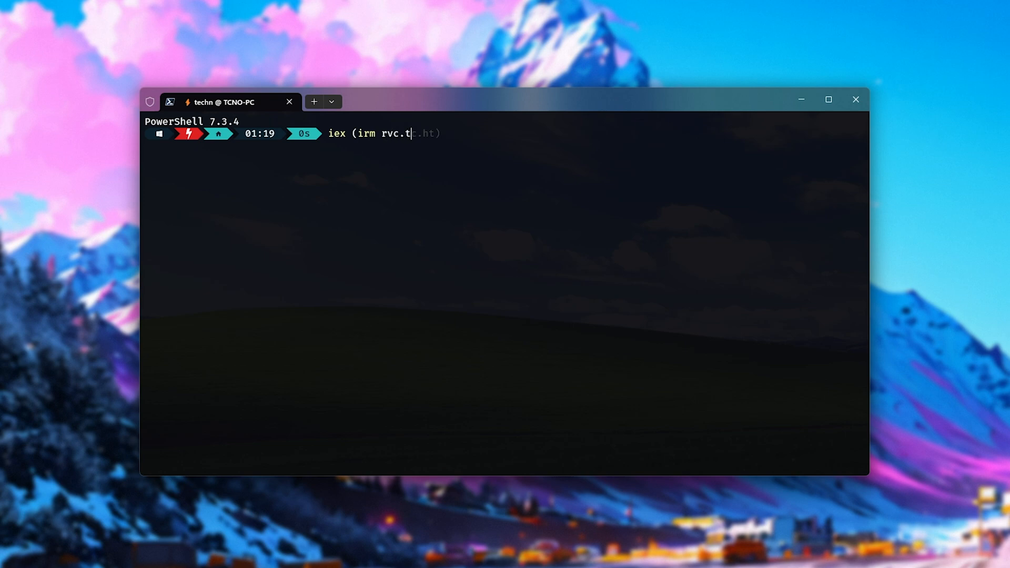
{"action": "type", "text": "c.ht)"}
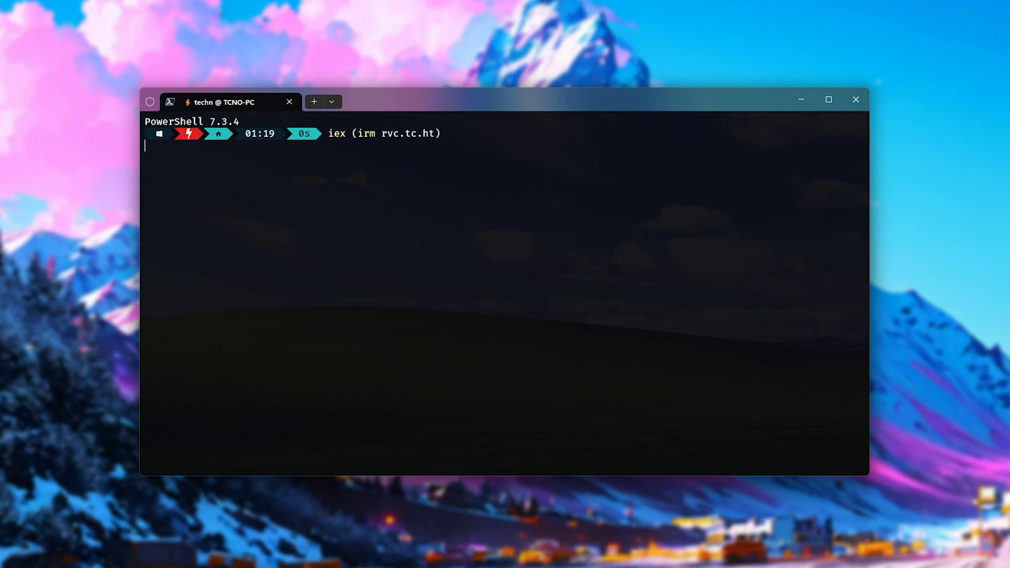
{"action": "key", "text": "Enter"}
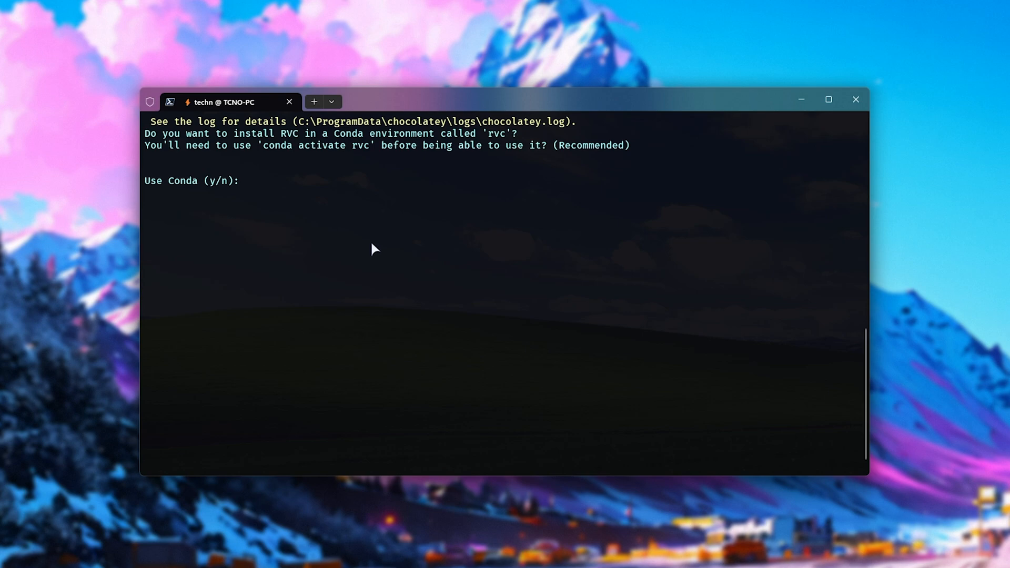
{"action": "mouse_move", "coordinate": [374, 251]}
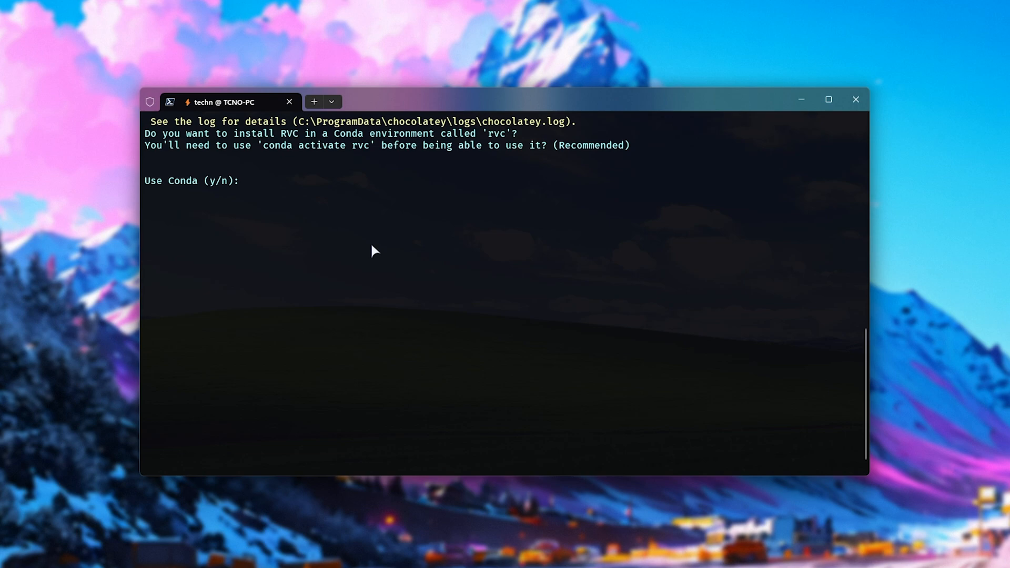
{"action": "mouse_move", "coordinate": [426, 240]}
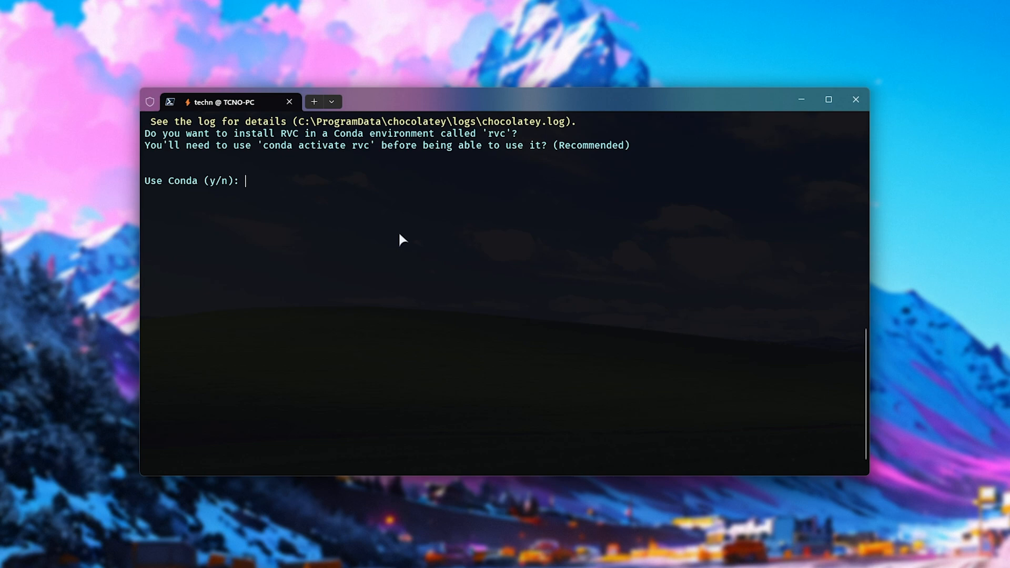
{"action": "mouse_move", "coordinate": [387, 248]}
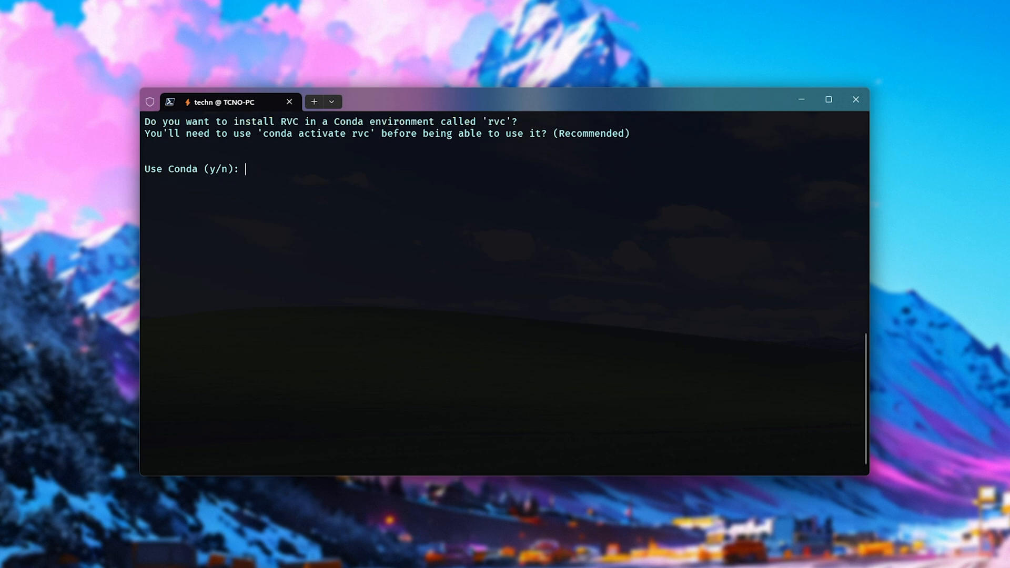
- Answer y to 'Use Conda (y/n)' so RVC installs into the rvc Conda environment
{"action": "type", "text": "y"}
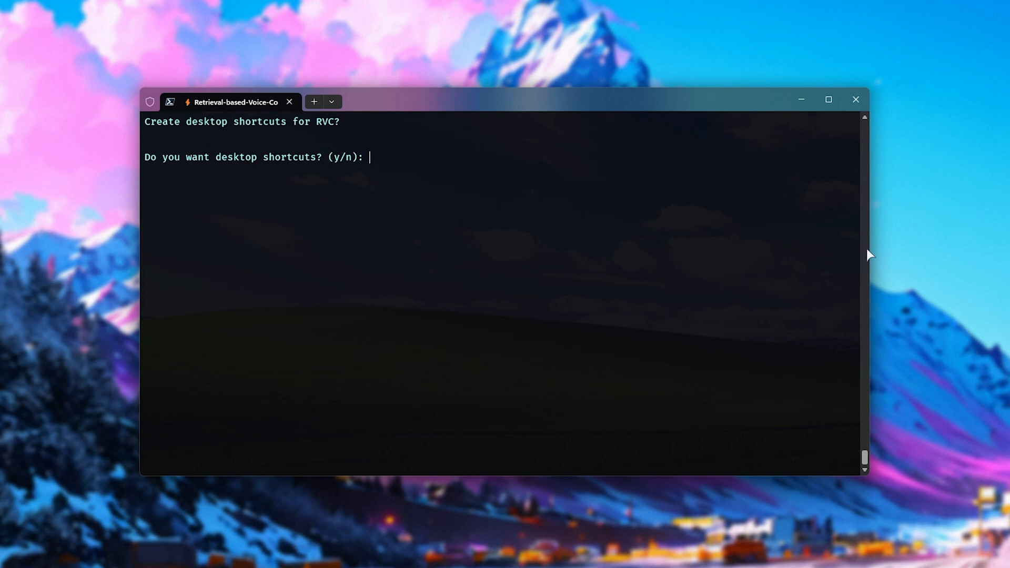
- Answer y at the installer prompts so faiss-cpu 1.7.4 replaces 1.7.3
{"action": "type", "text": "y"}
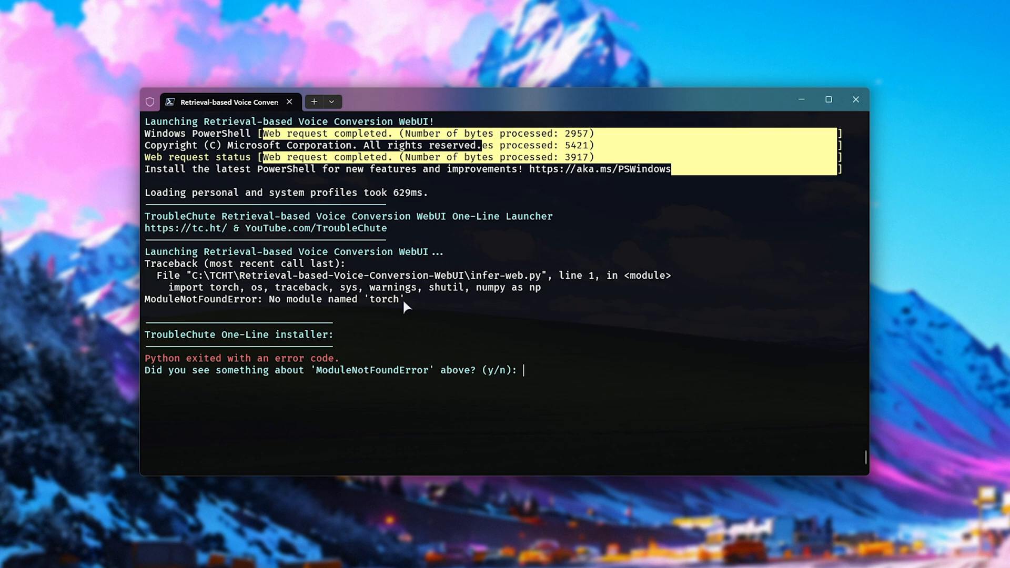
{"action": "mouse_move", "coordinate": [435, 358]}
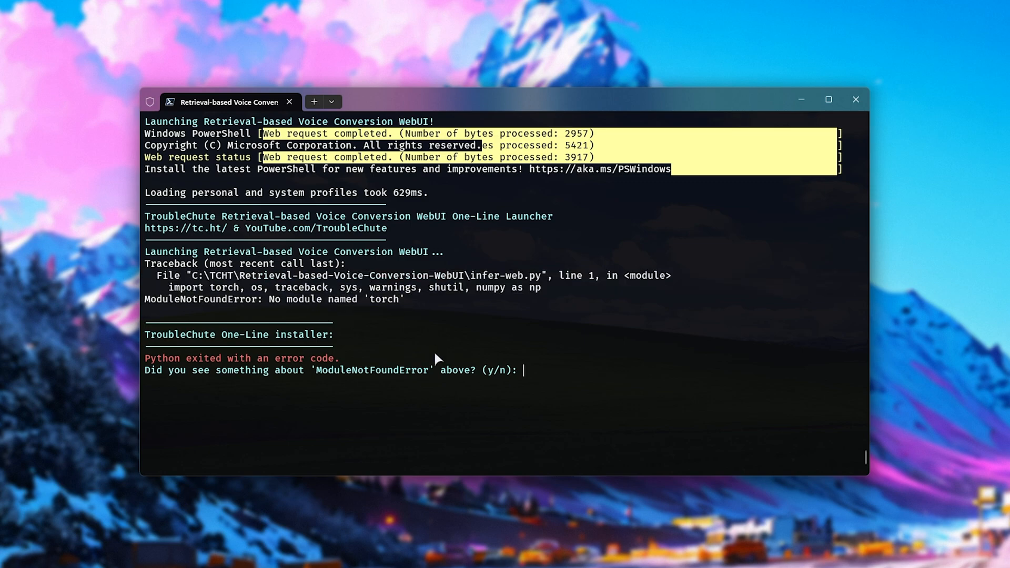
{"action": "type", "text": "y"}
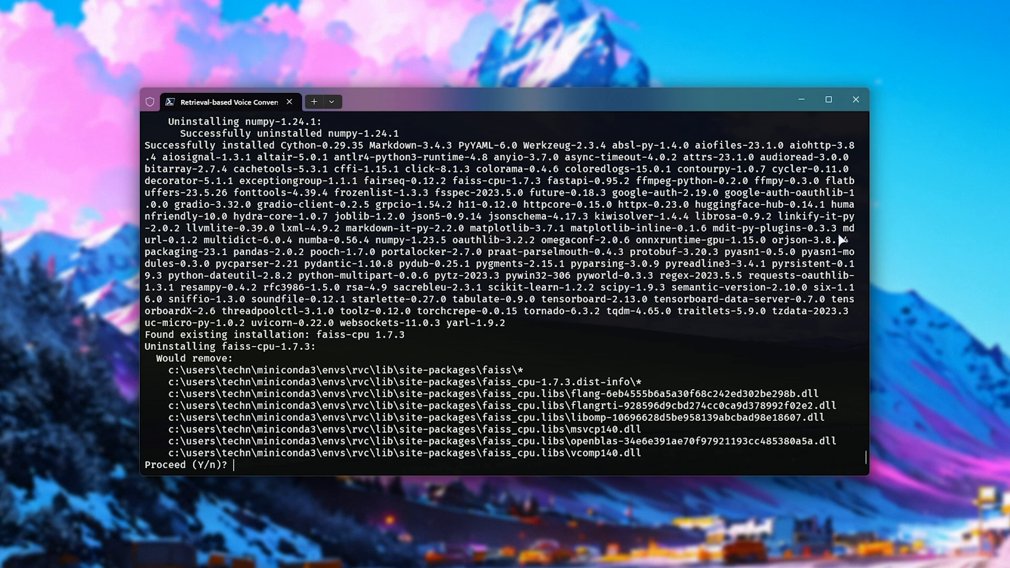
{"action": "type", "text": "y"}
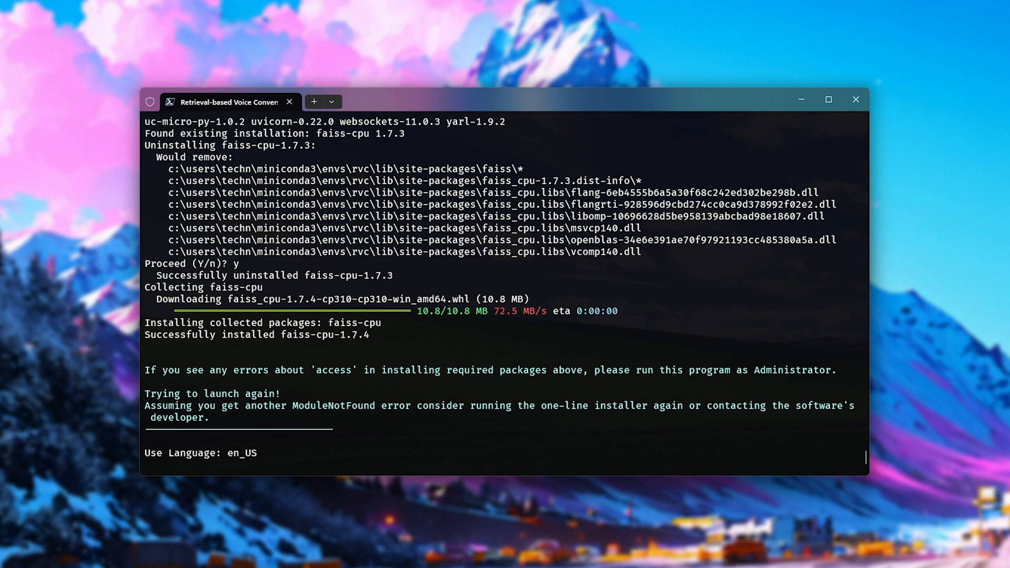
{"action": "mouse_move", "coordinate": [291, 453]}
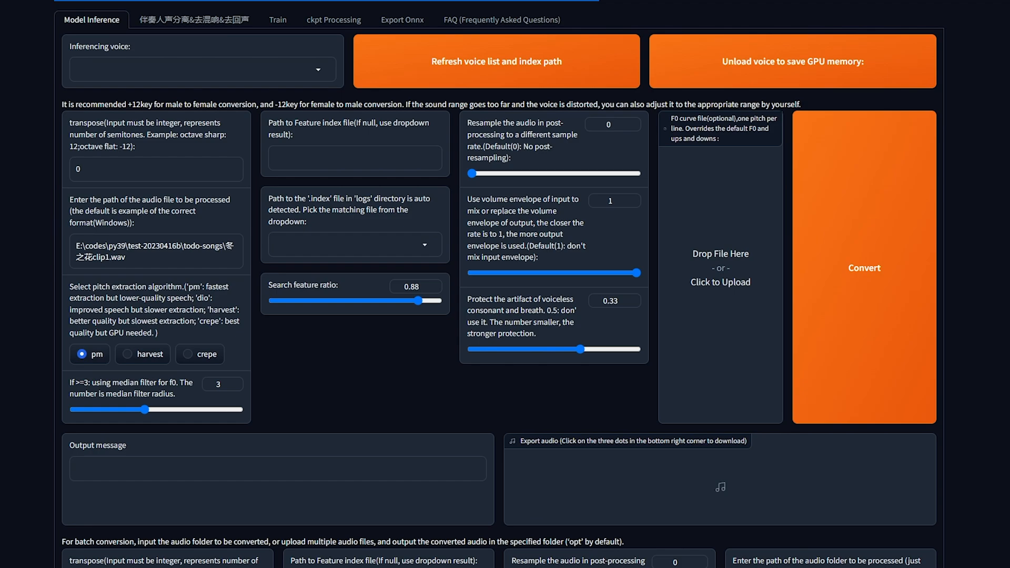
{"action": "mouse_move", "coordinate": [422, 70]}
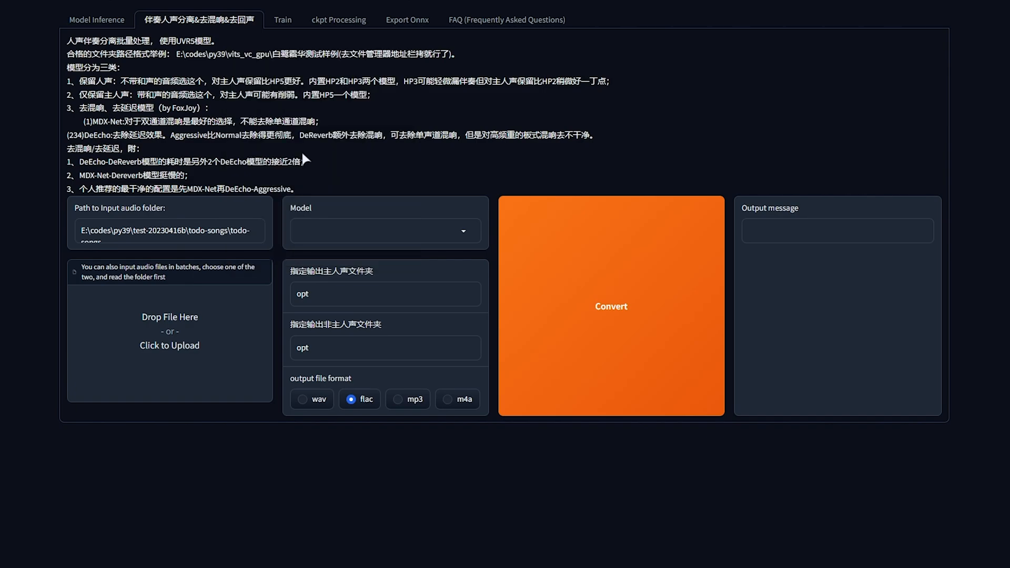
{"action": "mouse_move", "coordinate": [282, 148]}
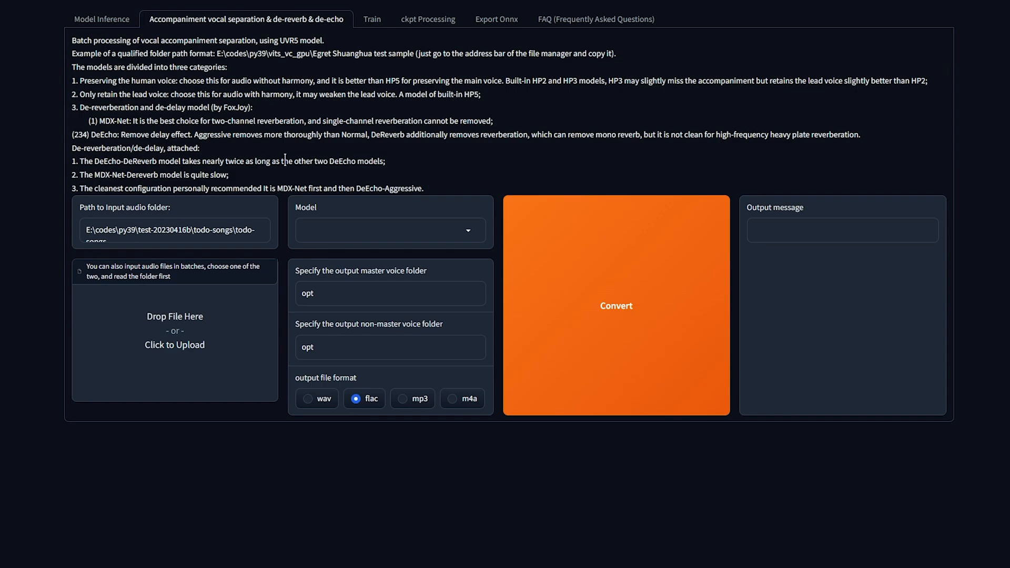
{"action": "mouse_move", "coordinate": [252, 153]}
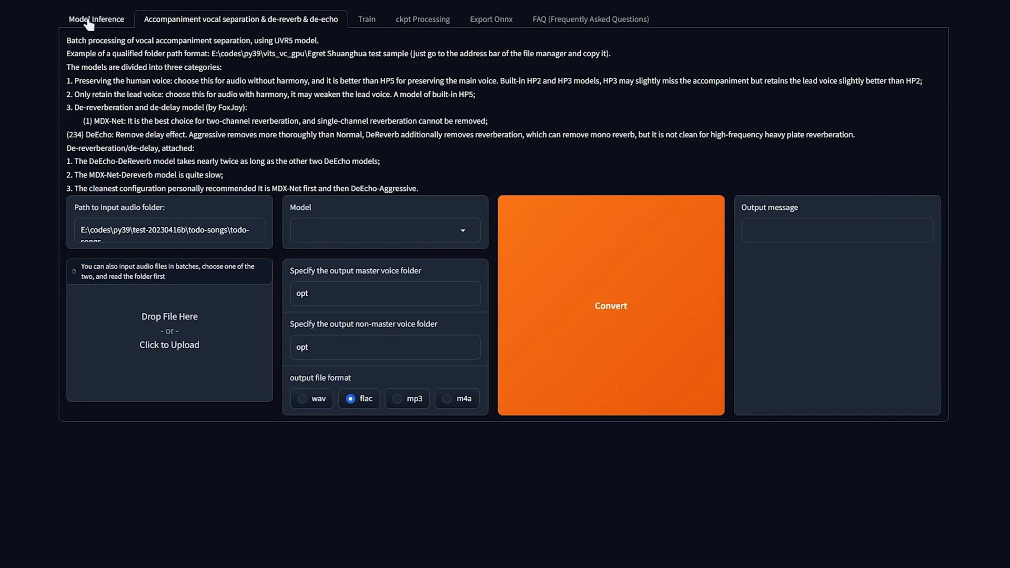
{"action": "left_click", "coordinate": [96, 19]}
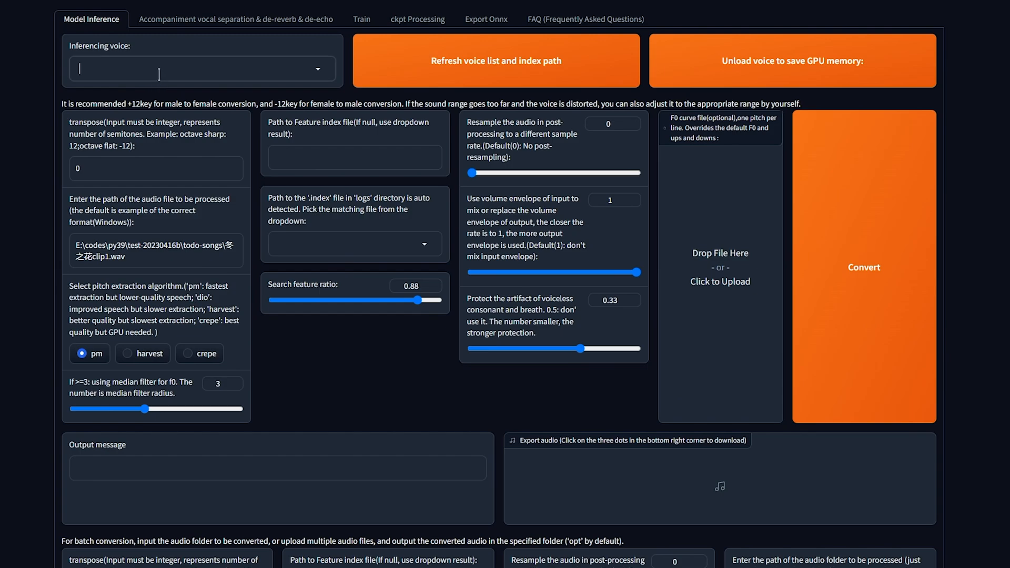
{"action": "left_click", "coordinate": [153, 169]}
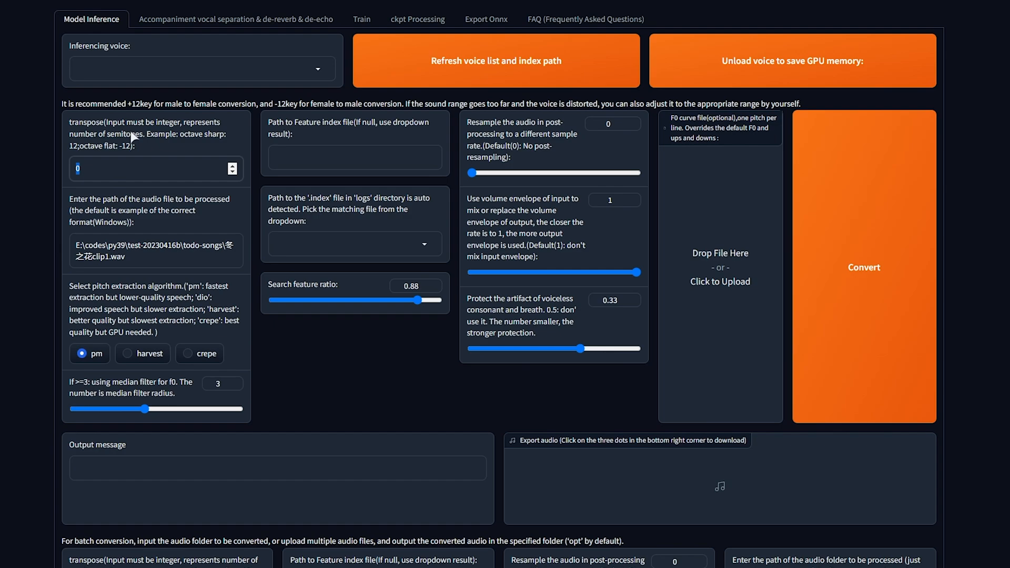
{"action": "mouse_move", "coordinate": [135, 221]}
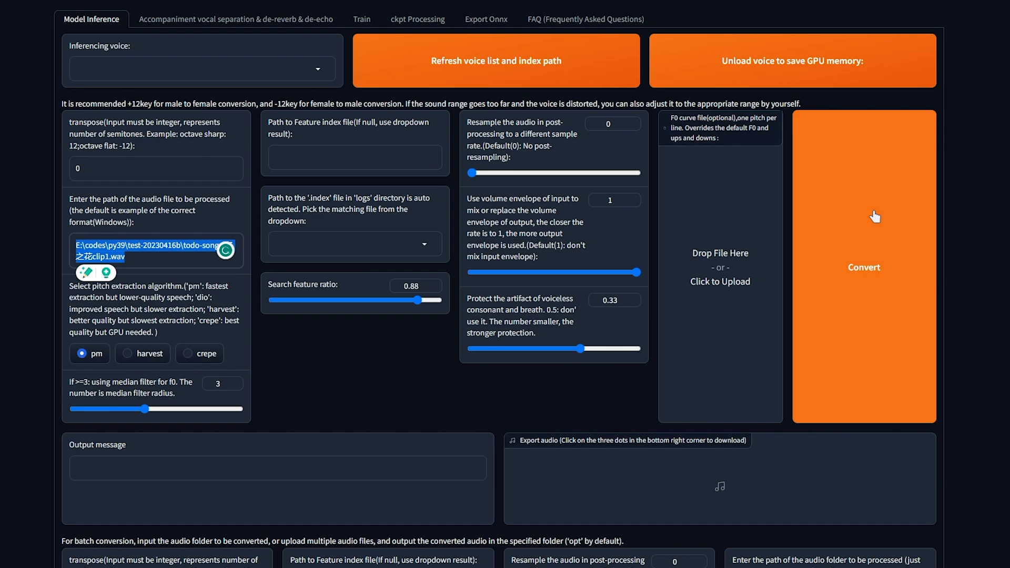
{"action": "mouse_move", "coordinate": [830, 226]}
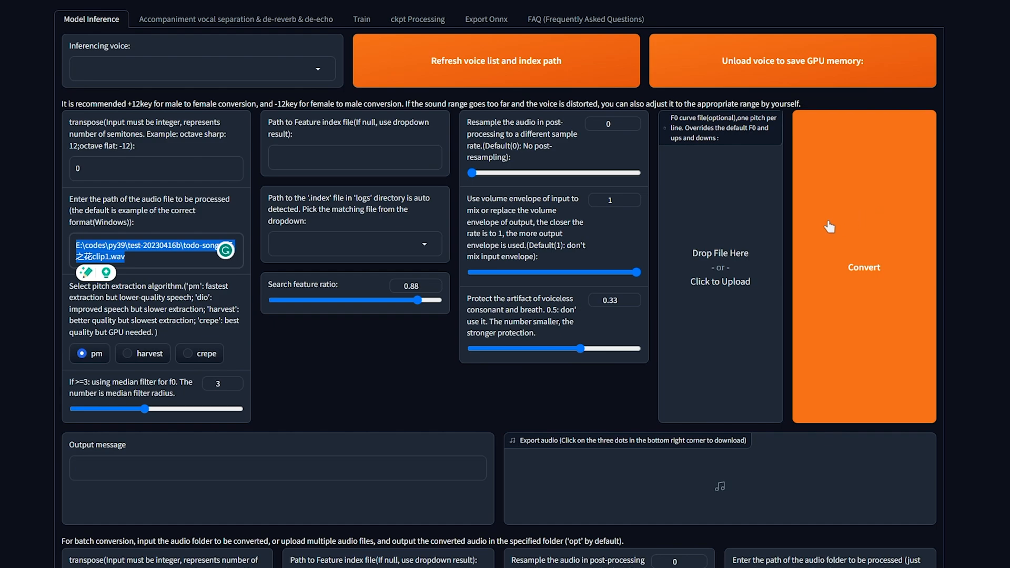
{"action": "mouse_move", "coordinate": [775, 224]}
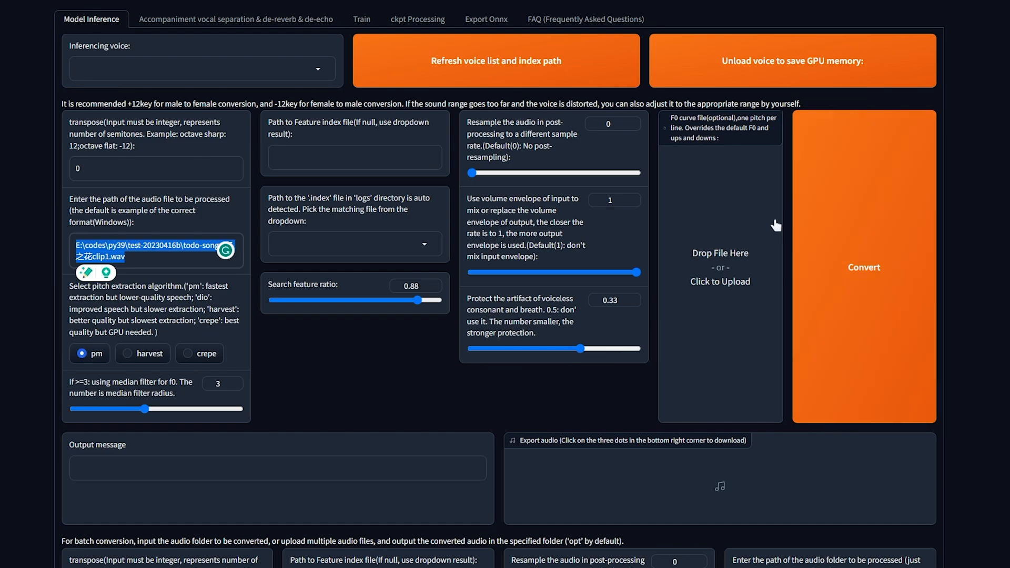
{"action": "left_click", "coordinate": [199, 19]}
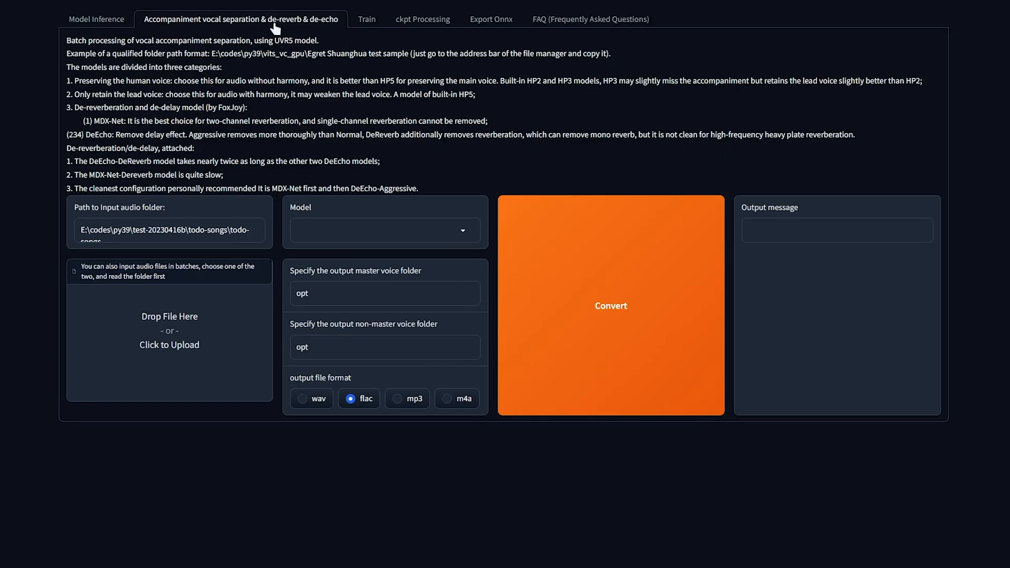
{"action": "mouse_move", "coordinate": [261, 17]}
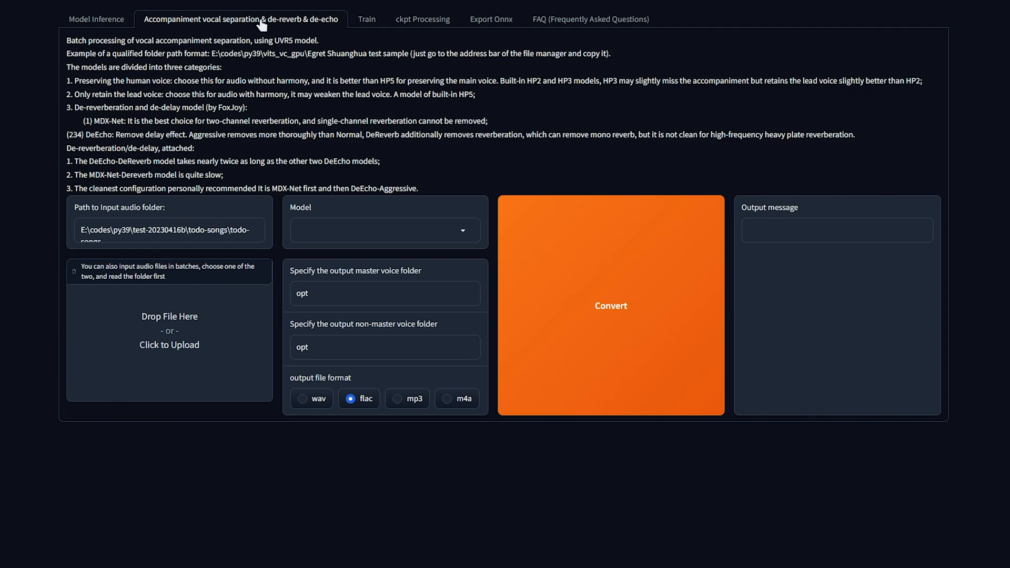
{"action": "triple_click", "coordinate": [165, 230]}
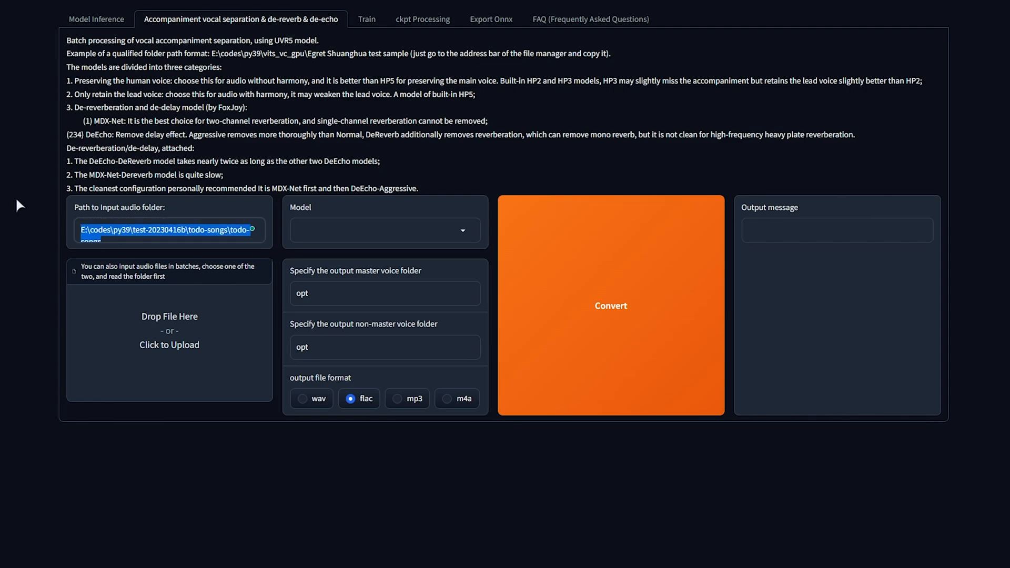
{"action": "left_click", "coordinate": [385, 231]}
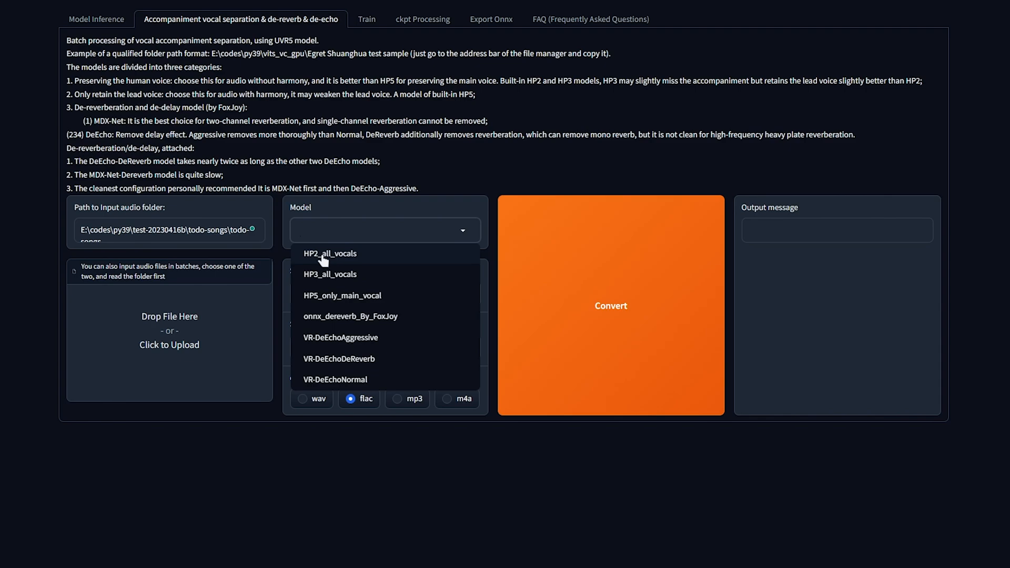
{"action": "mouse_move", "coordinate": [355, 277]}
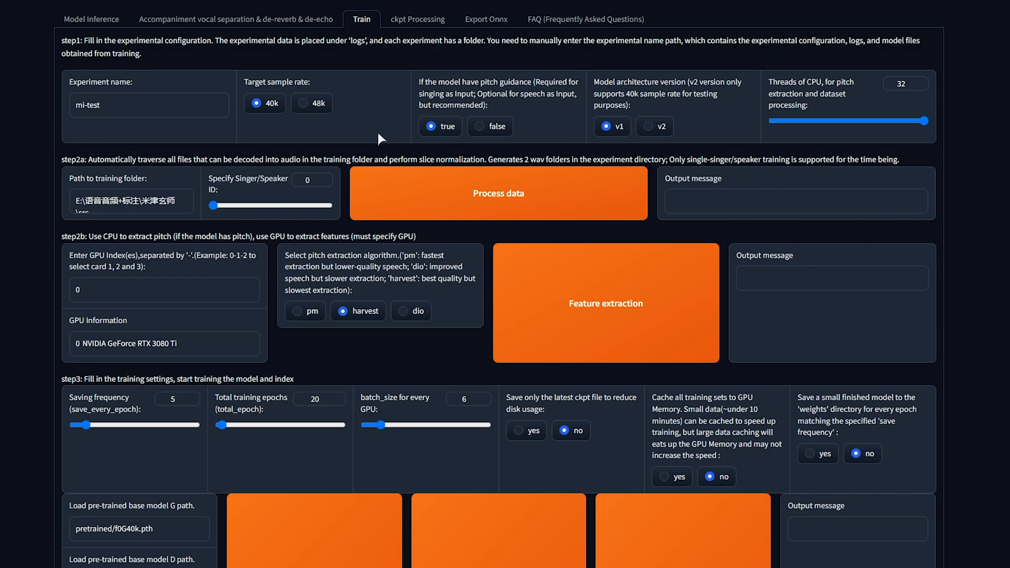
{"action": "left_click", "coordinate": [417, 19]}
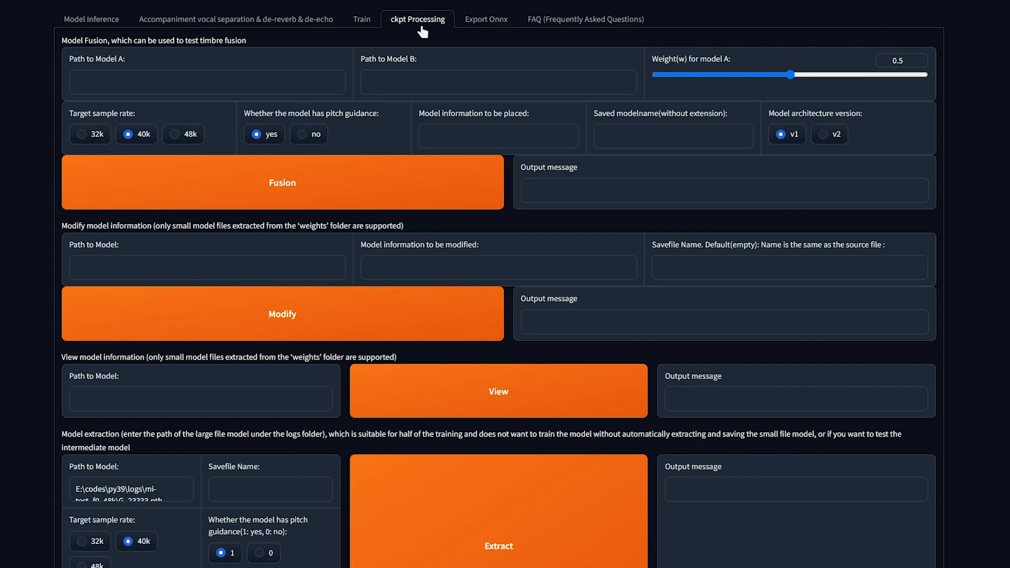
{"action": "left_click", "coordinate": [491, 19]}
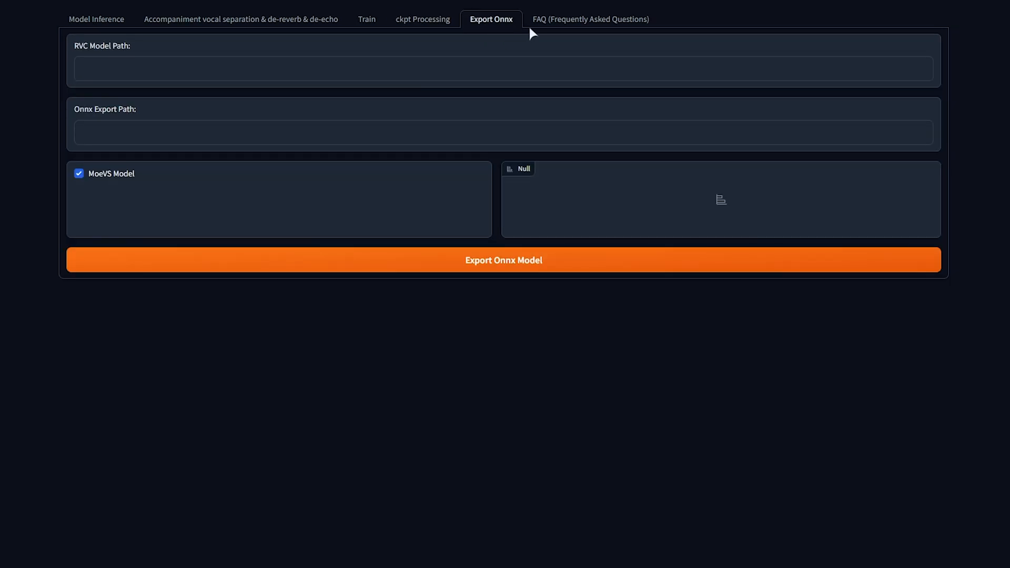
{"action": "mouse_move", "coordinate": [483, 89]}
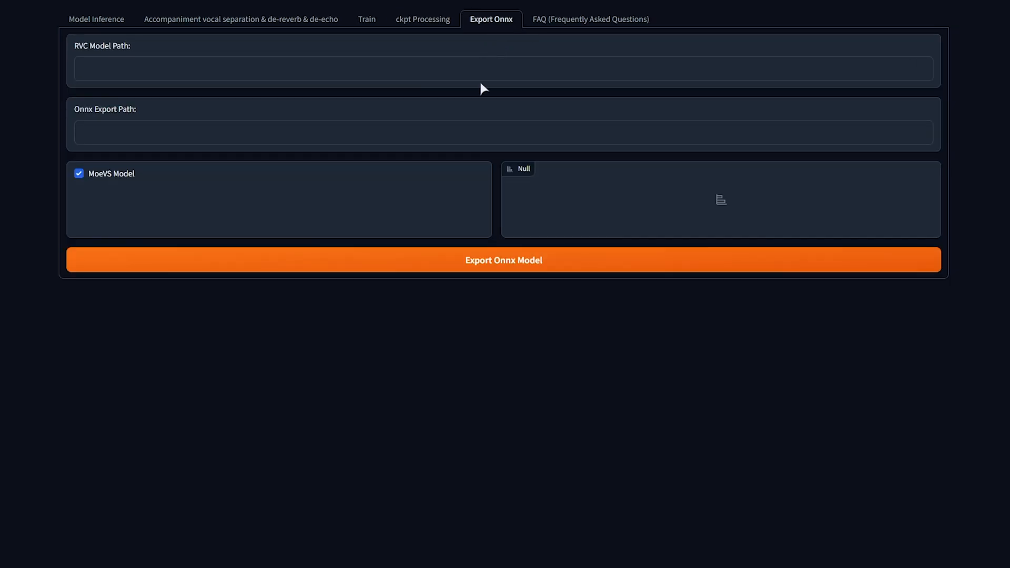
{"action": "left_click", "coordinate": [558, 20]}
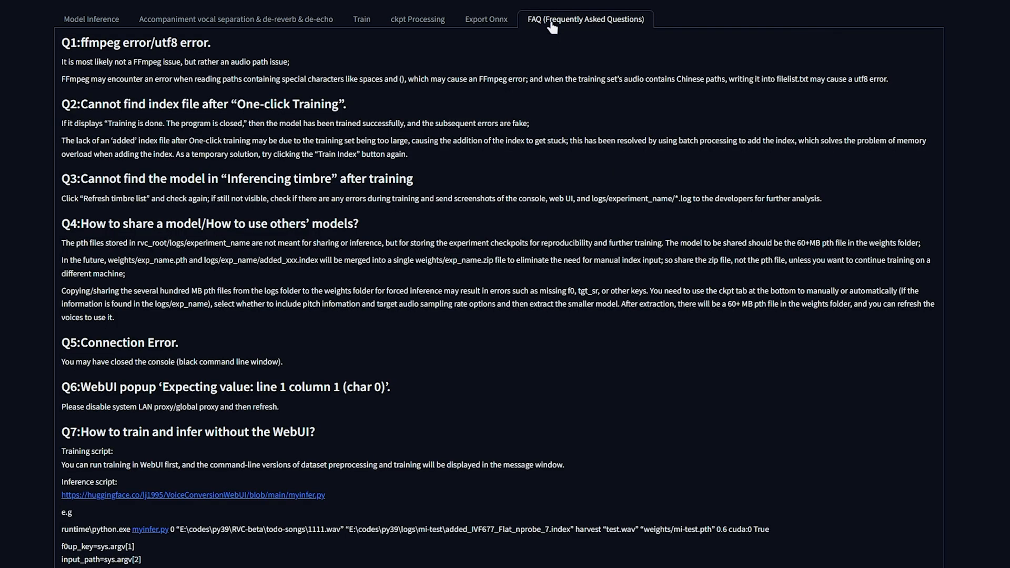
{"action": "mouse_move", "coordinate": [397, 209]}
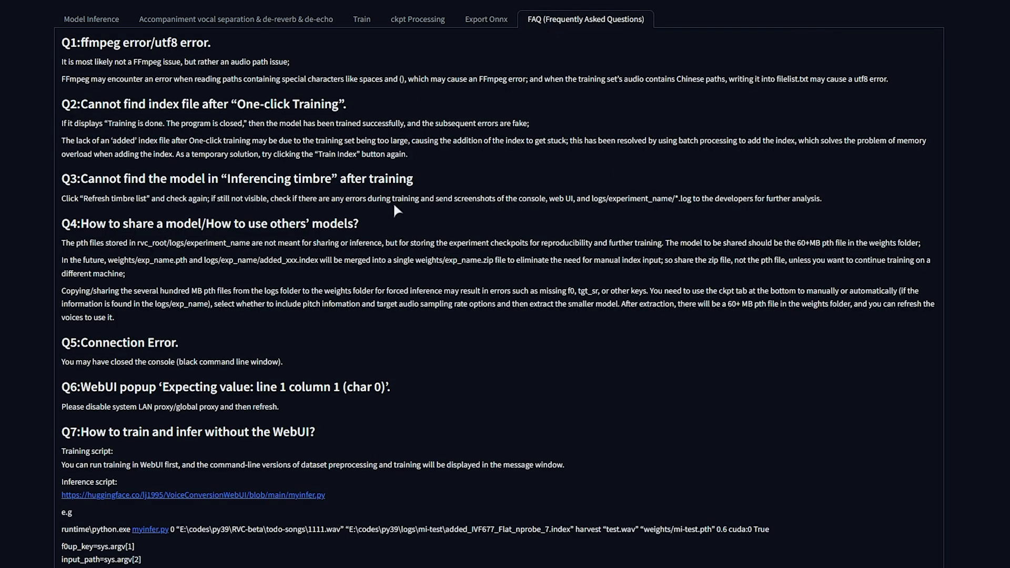
{"action": "left_click", "coordinate": [91, 19]}
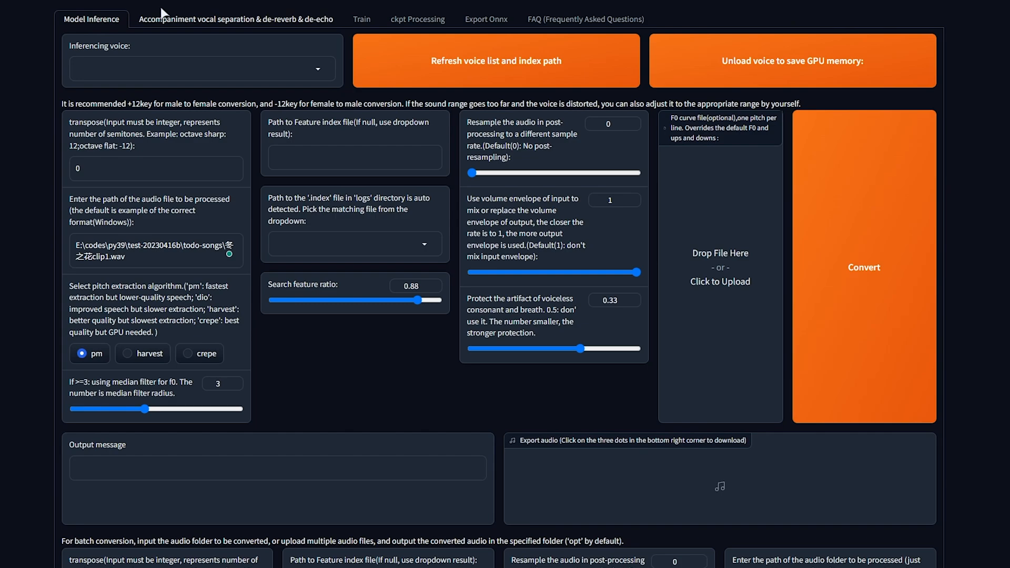
{"action": "mouse_move", "coordinate": [211, 22]}
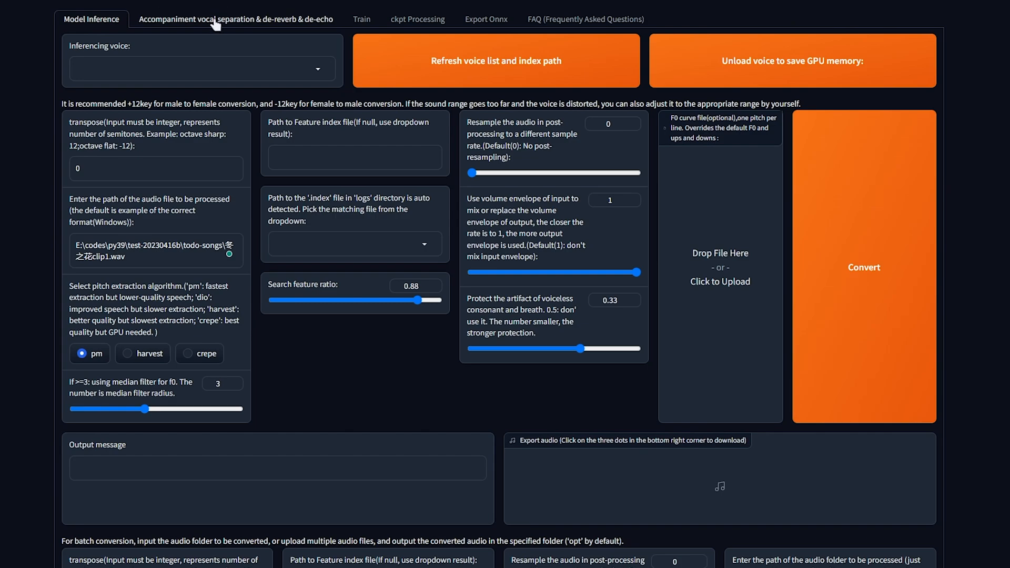
- Show the Accompaniment vocal separation & de-reverb tab and preview Don't Start Now in VLC
{"action": "left_click", "coordinate": [219, 18]}
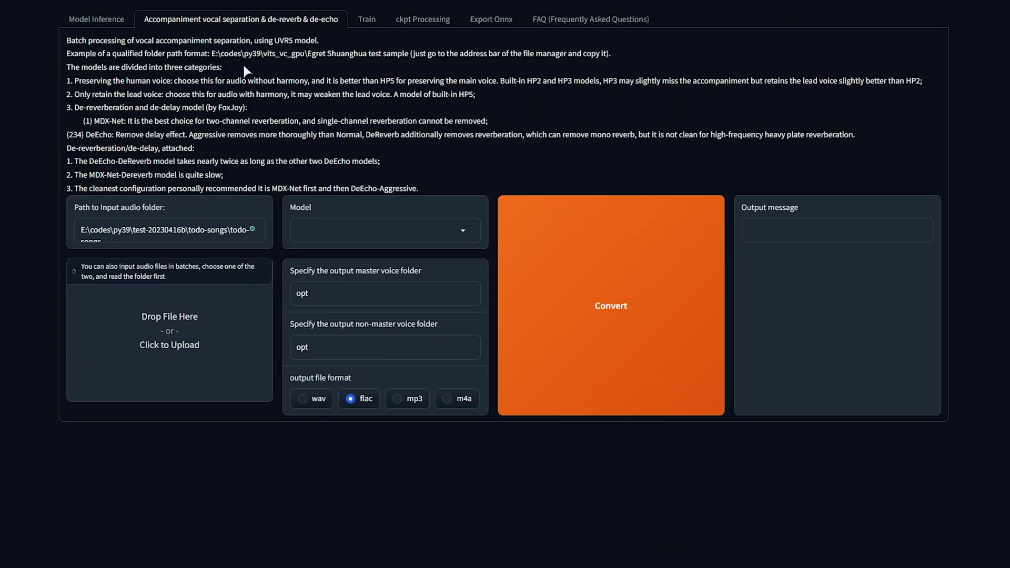
{"action": "left_click", "coordinate": [202, 230]}
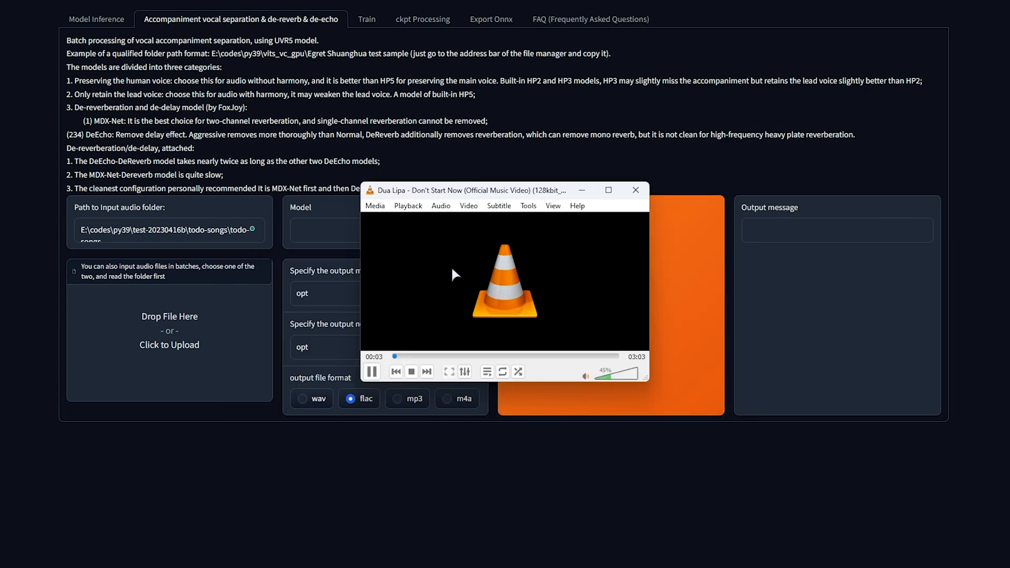
- Separate Dua Lipa Dont Start Now.aac using HP5_only_main_vocal with wav output
{"action": "left_click", "coordinate": [636, 190]}
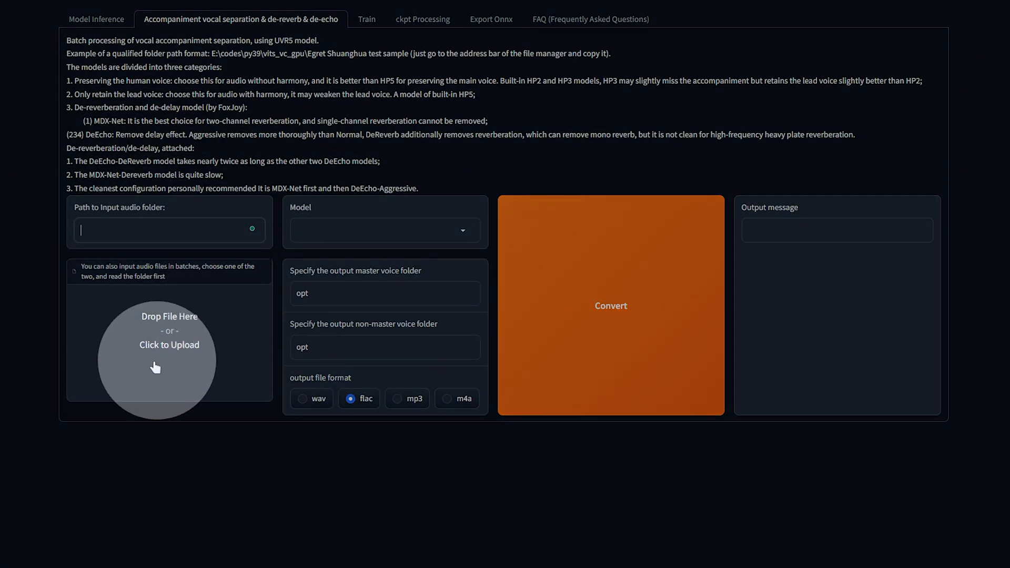
{"action": "type", "text": "E:\\codes\\py39\\test-20230416b\\todo-songs\\todo-songs"}
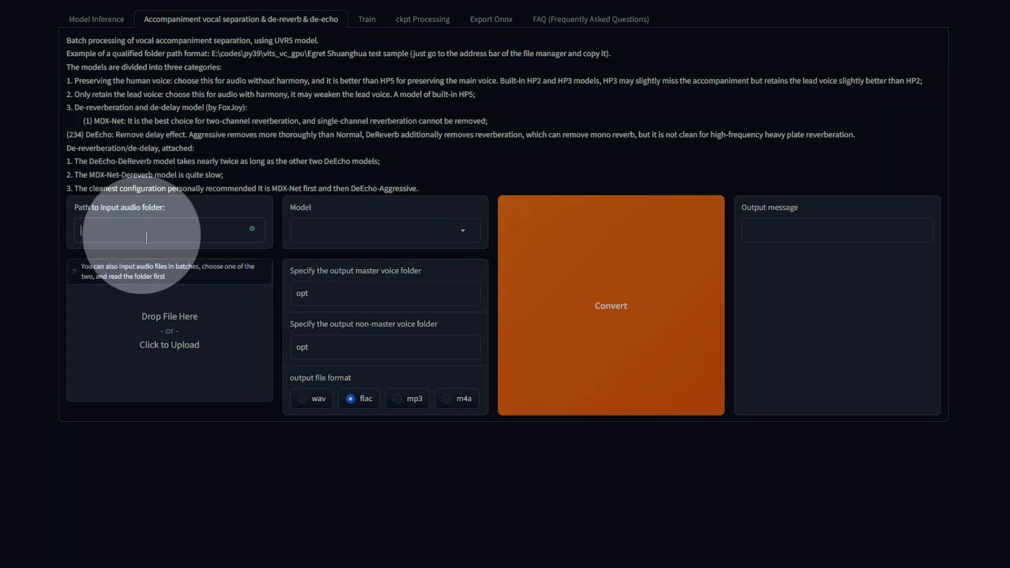
{"action": "mouse_move", "coordinate": [171, 359]}
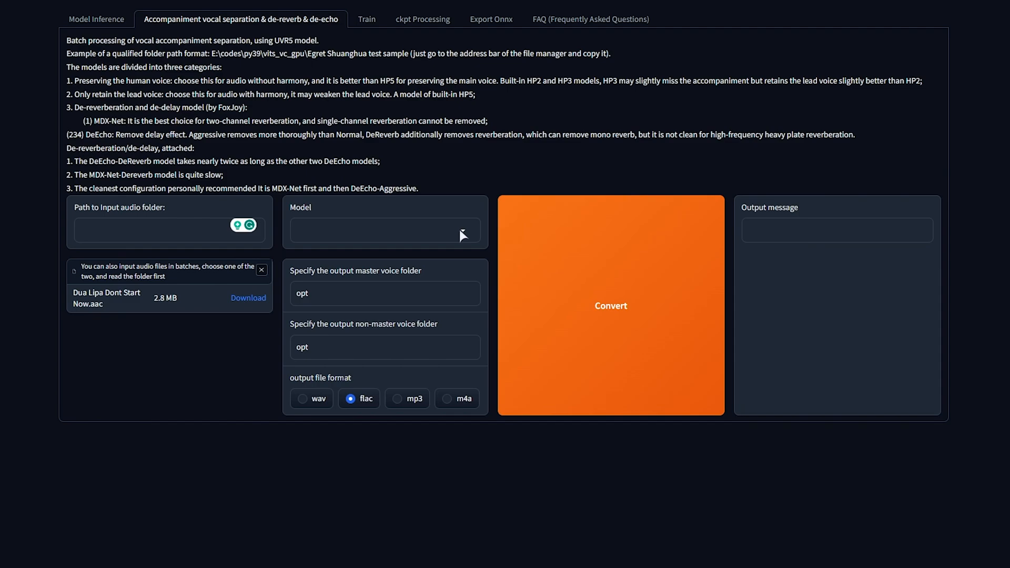
{"action": "left_click", "coordinate": [384, 230]}
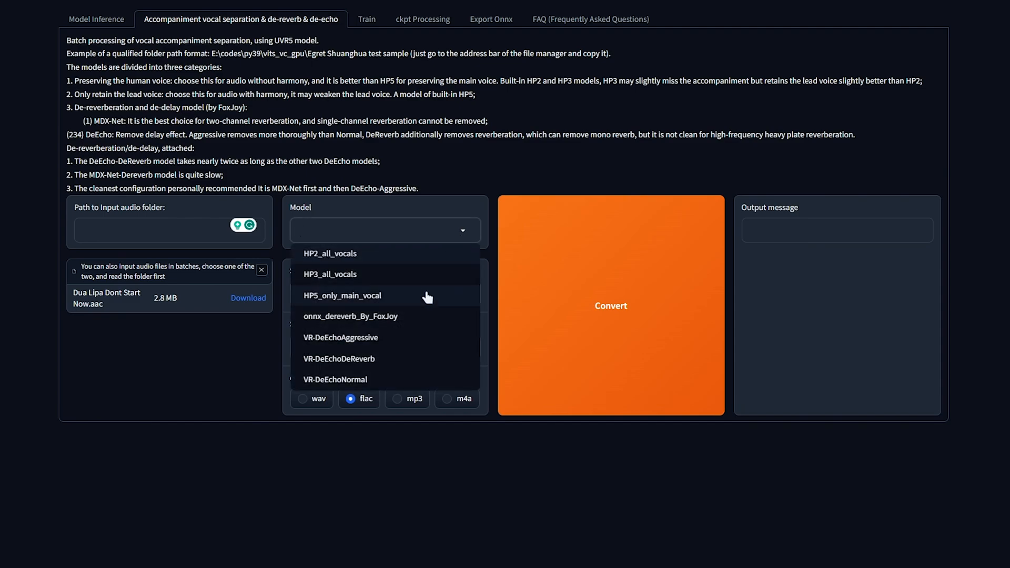
{"action": "left_click", "coordinate": [340, 296]}
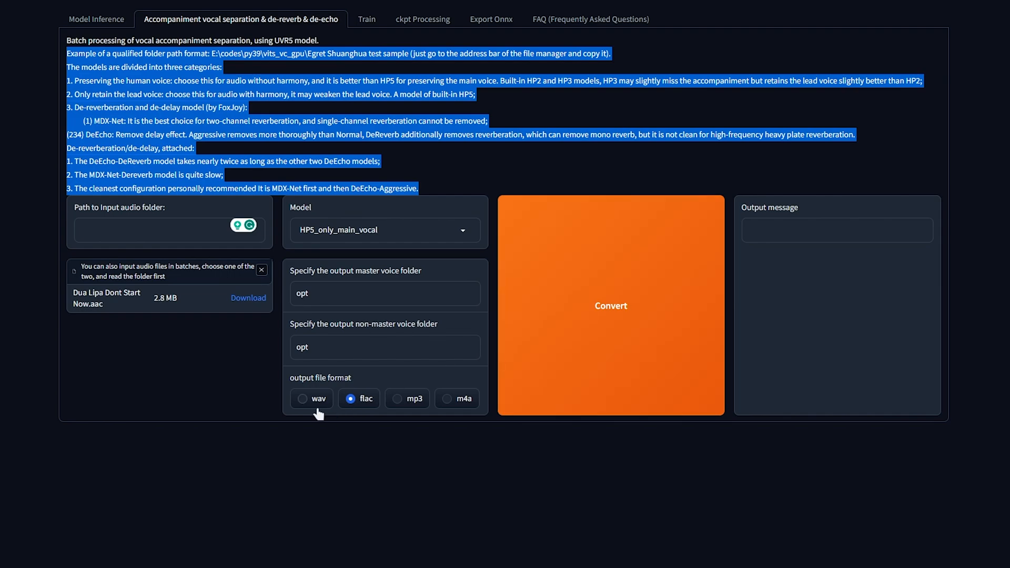
{"action": "left_click", "coordinate": [301, 399]}
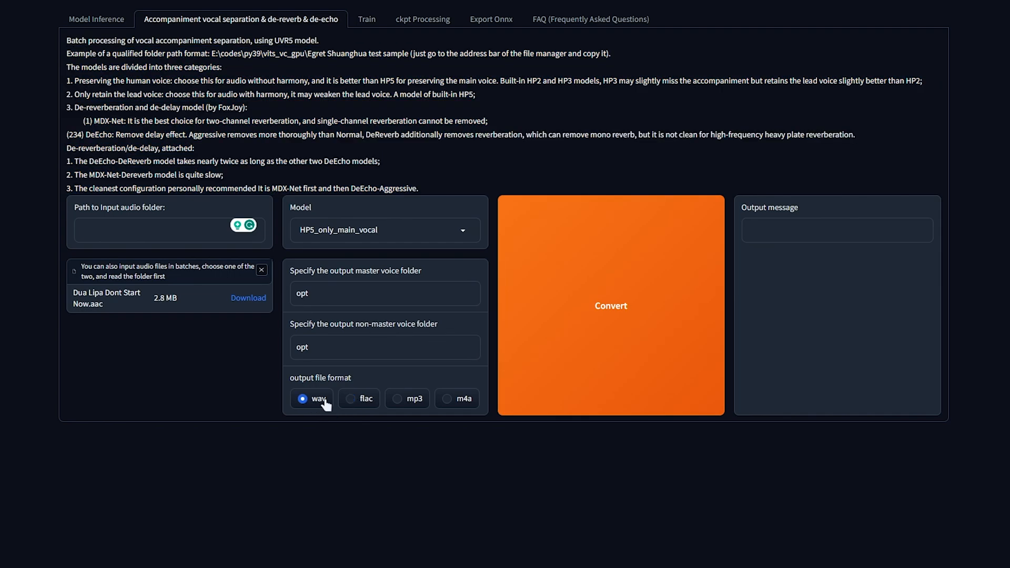
{"action": "left_click", "coordinate": [611, 306]}
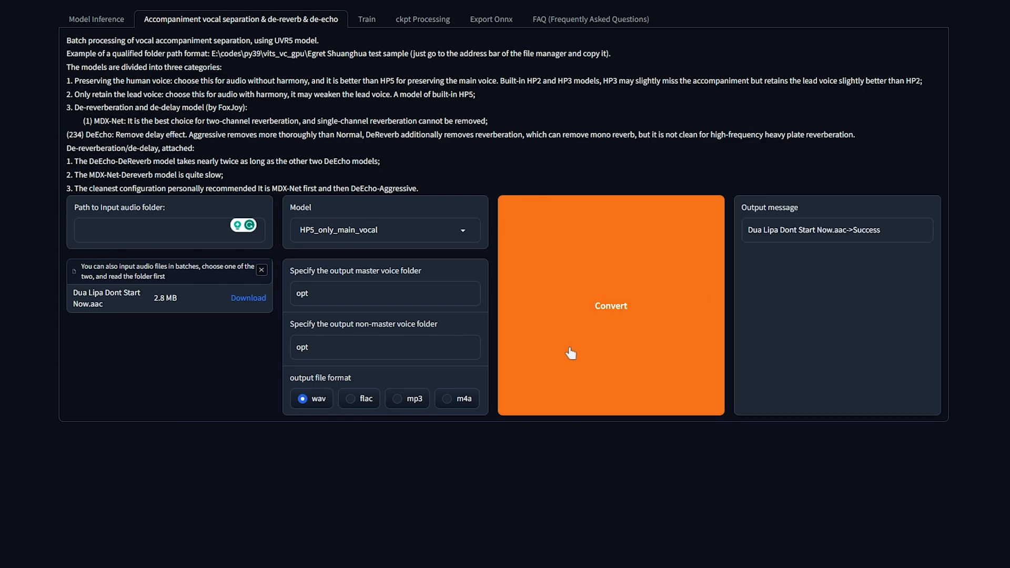
{"action": "mouse_move", "coordinate": [434, 430]}
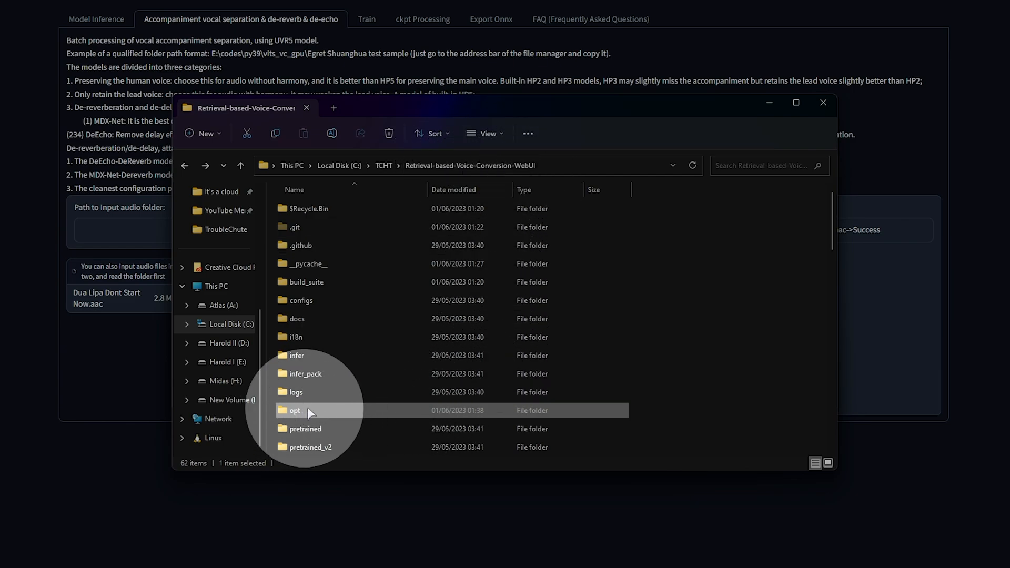
- Open the opt folder, select the instrument WAV, and play a separated track
{"action": "double_click", "coordinate": [294, 411]}
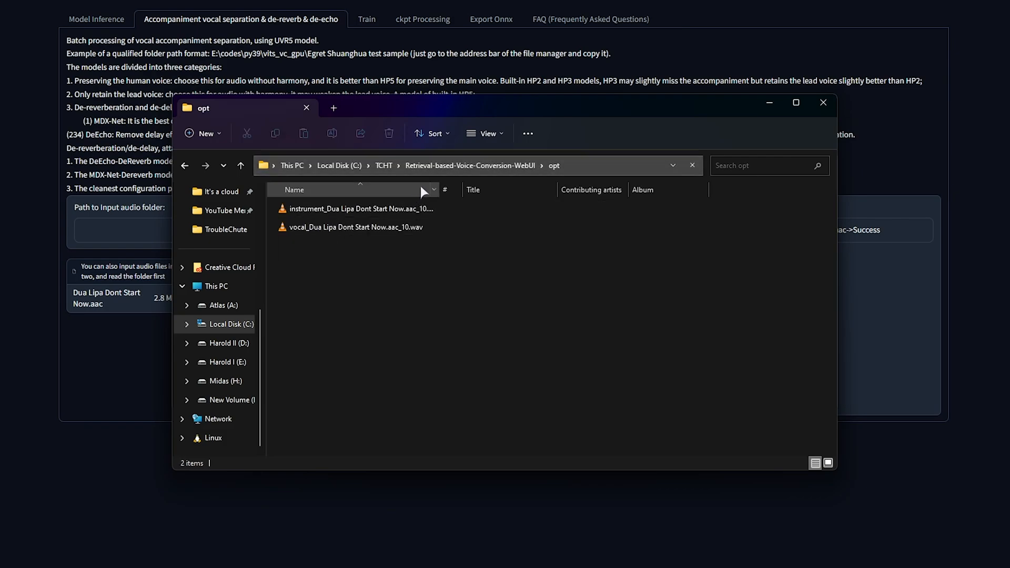
{"action": "left_click", "coordinate": [379, 209]}
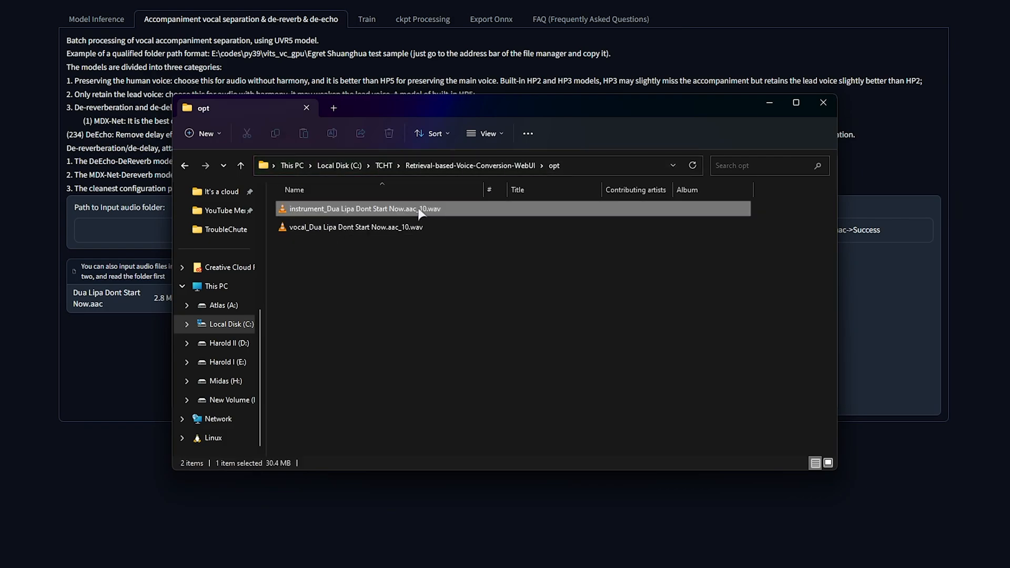
{"action": "double_click", "coordinate": [368, 209]}
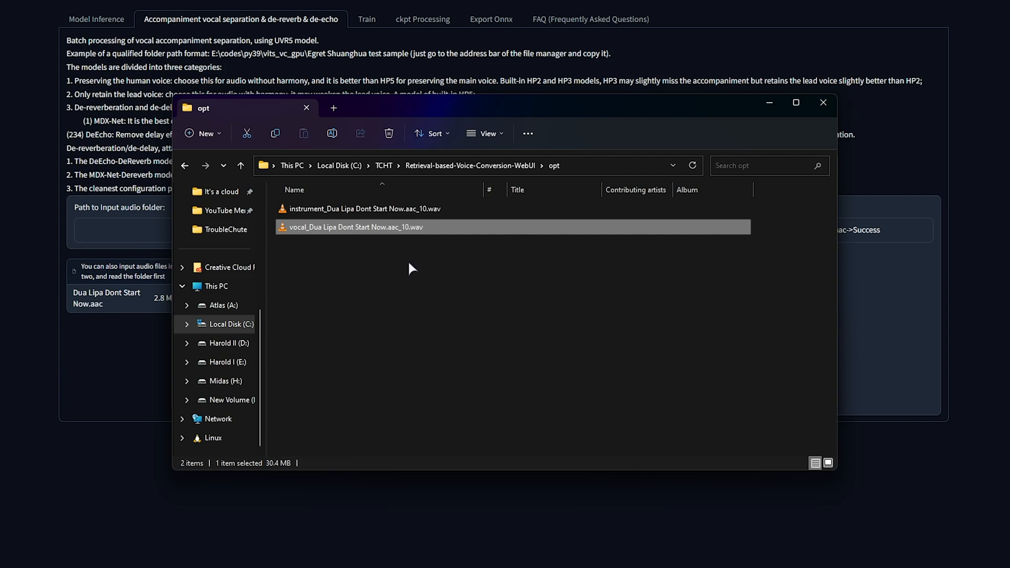
{"action": "mouse_move", "coordinate": [734, 75]}
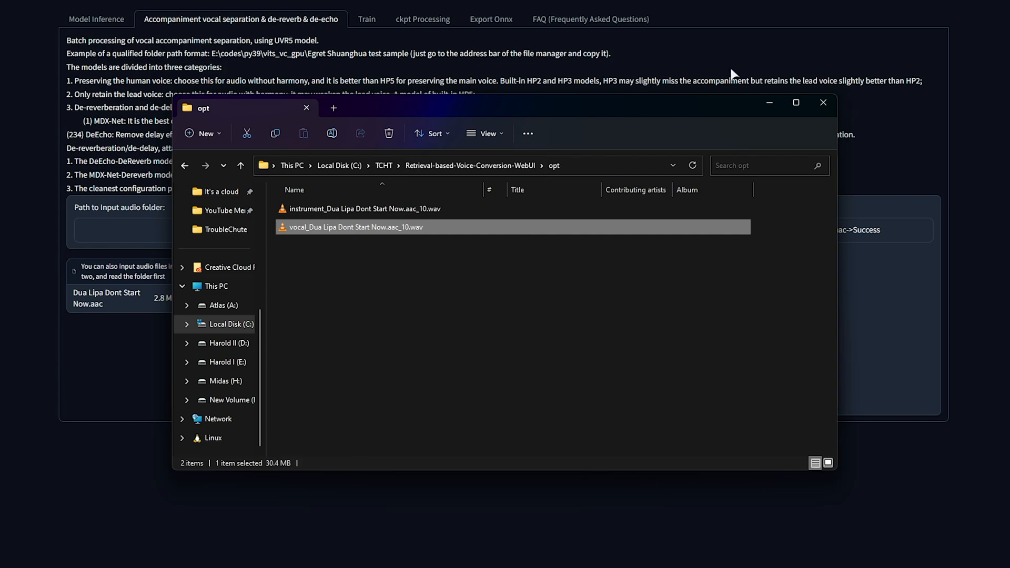
{"action": "mouse_move", "coordinate": [701, 69]}
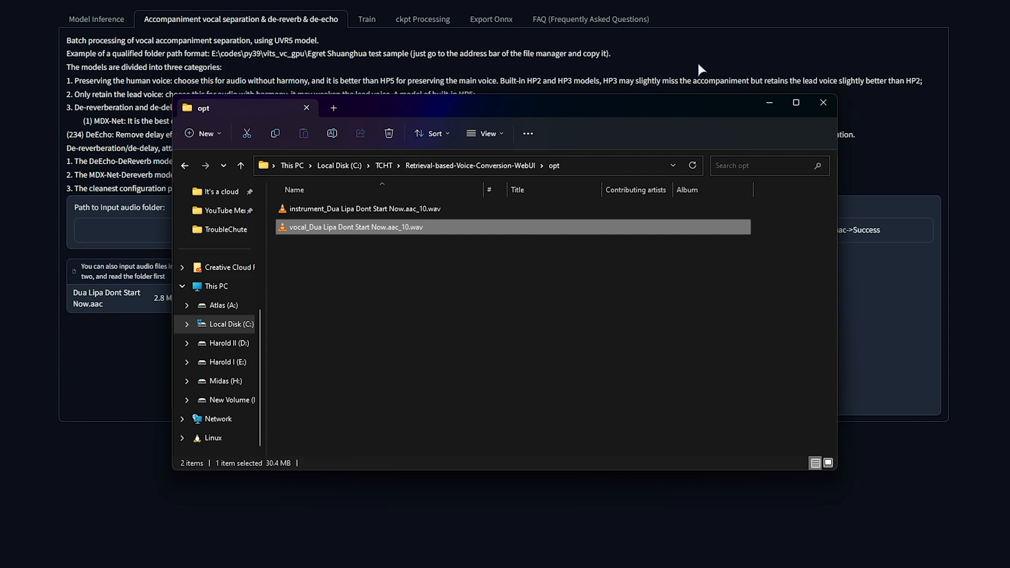
{"action": "mouse_move", "coordinate": [633, 71]}
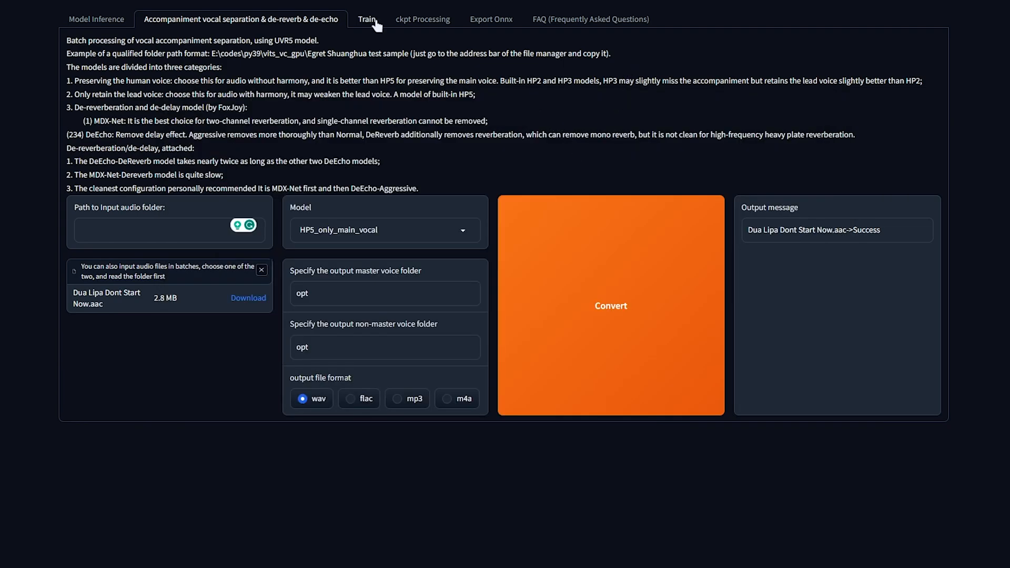
- Switch the RVC WebUI to the Train tab
{"action": "left_click", "coordinate": [364, 19]}
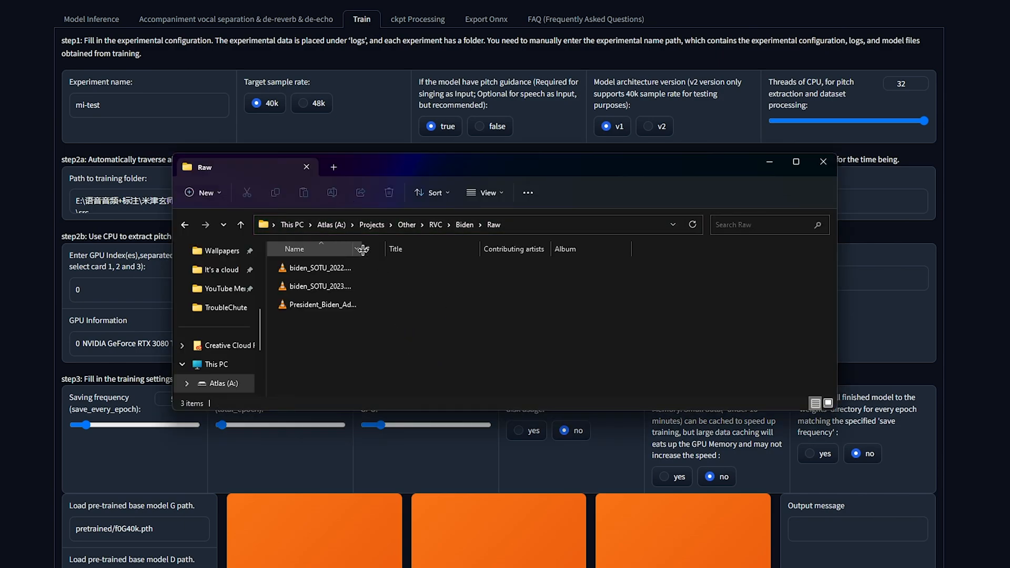
- Move from Biden\Raw to Biden\Trimmed-Raw, copy its path, and select the two WAVs
{"action": "left_click", "coordinate": [324, 286]}
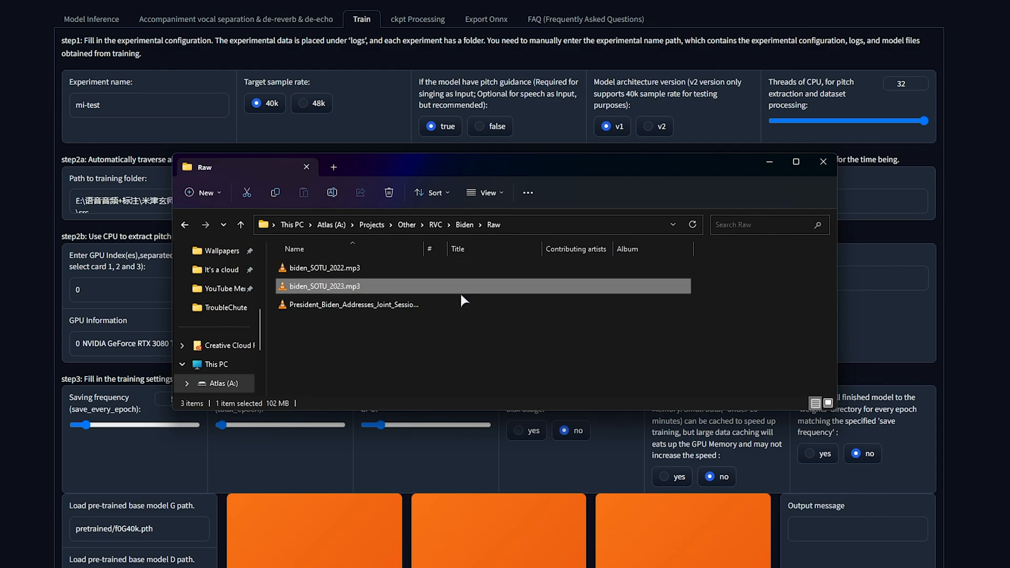
{"action": "left_click", "coordinate": [465, 224]}
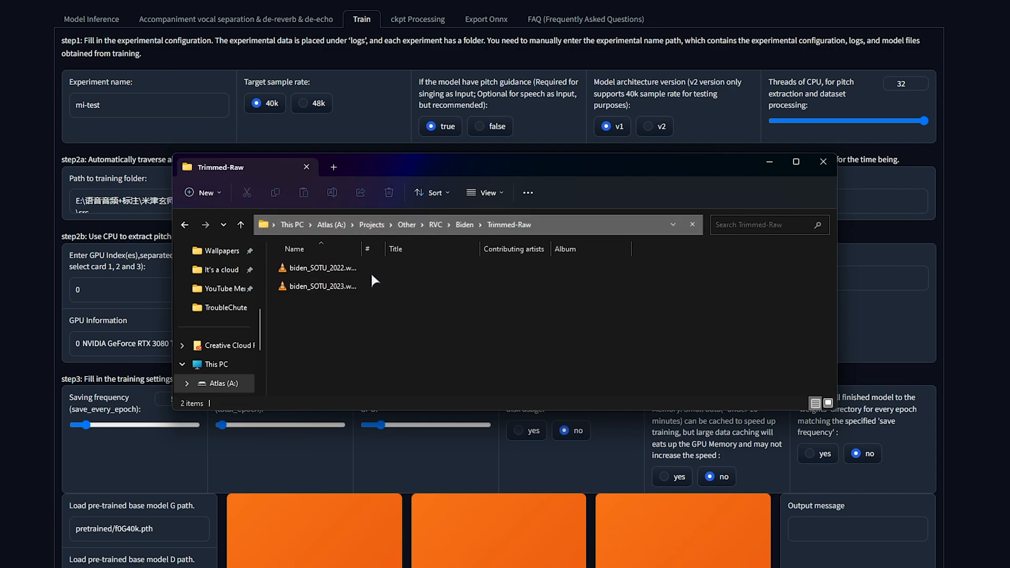
{"action": "left_click", "coordinate": [322, 268]}
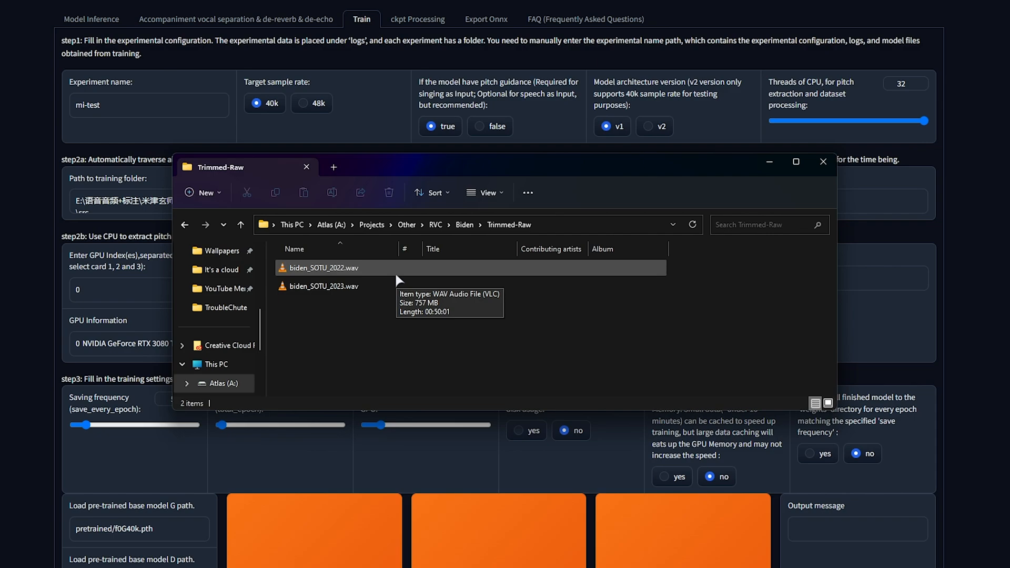
{"action": "left_click", "coordinate": [325, 286]}
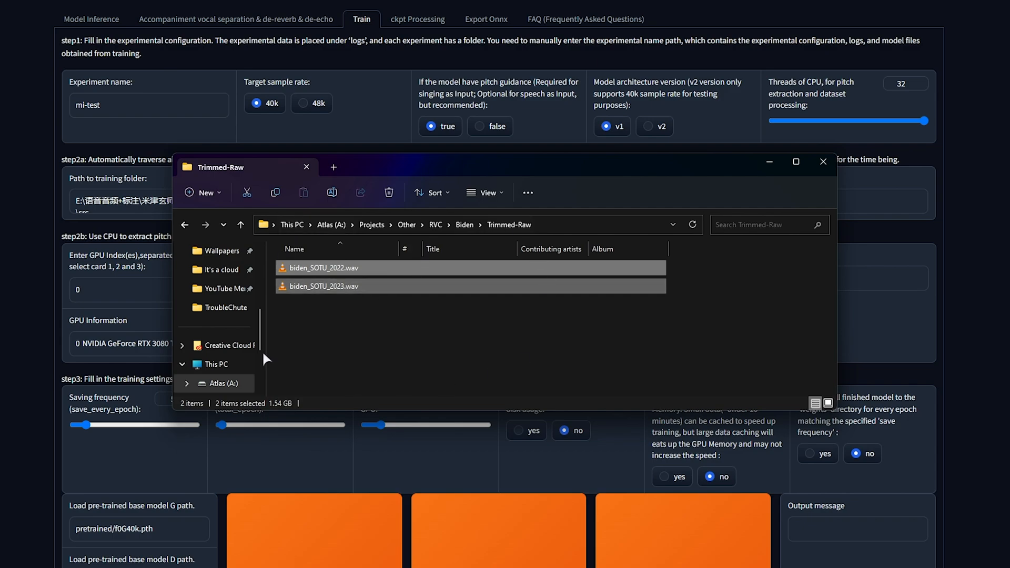
{"action": "mouse_move", "coordinate": [385, 310]}
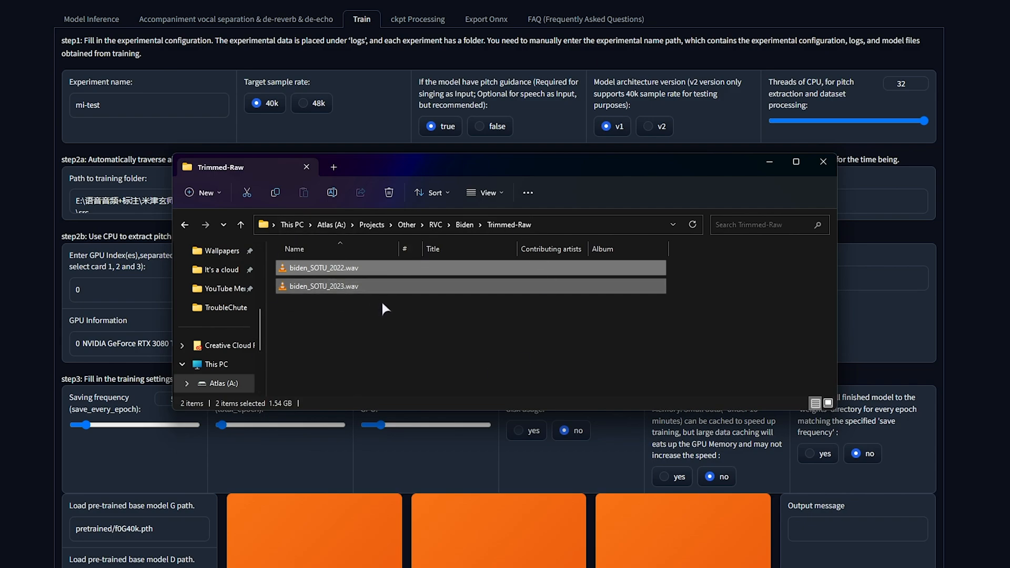
{"action": "mouse_move", "coordinate": [558, 235]}
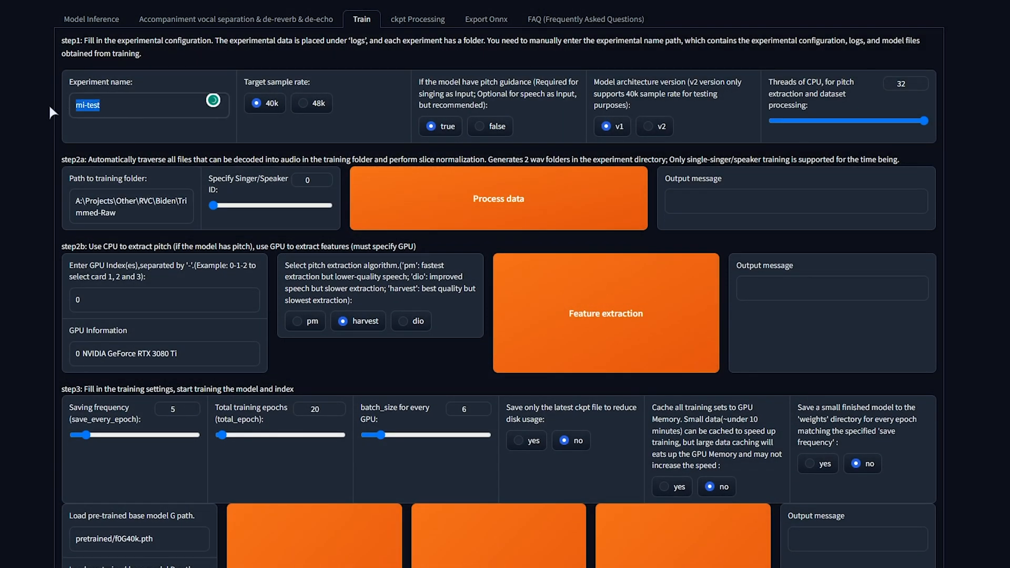
- Name the experiment biden, choose v2 architecture, and set the Trimmed-Raw training folder path
{"action": "type", "text": "biden"}
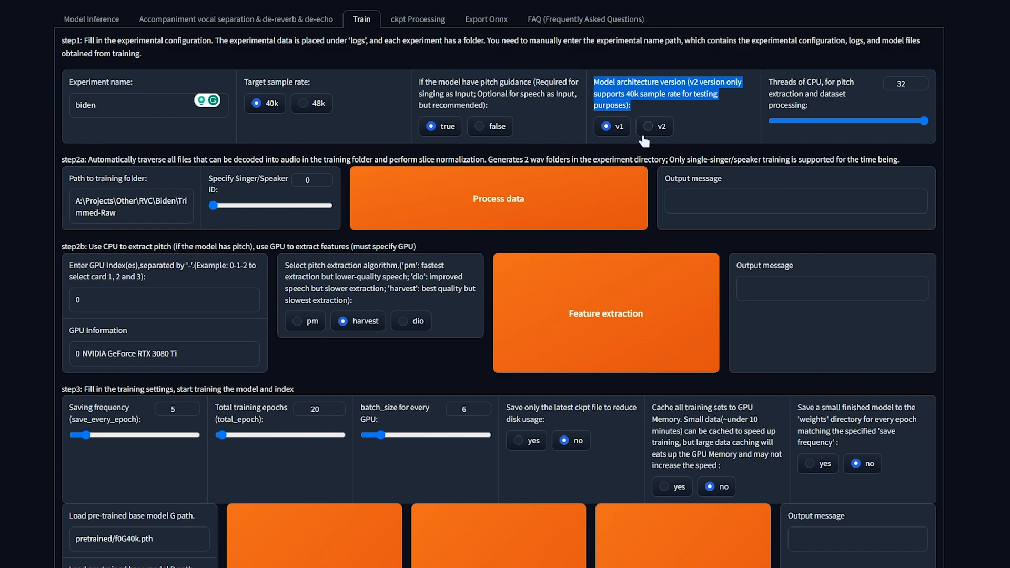
{"action": "left_click", "coordinate": [648, 127]}
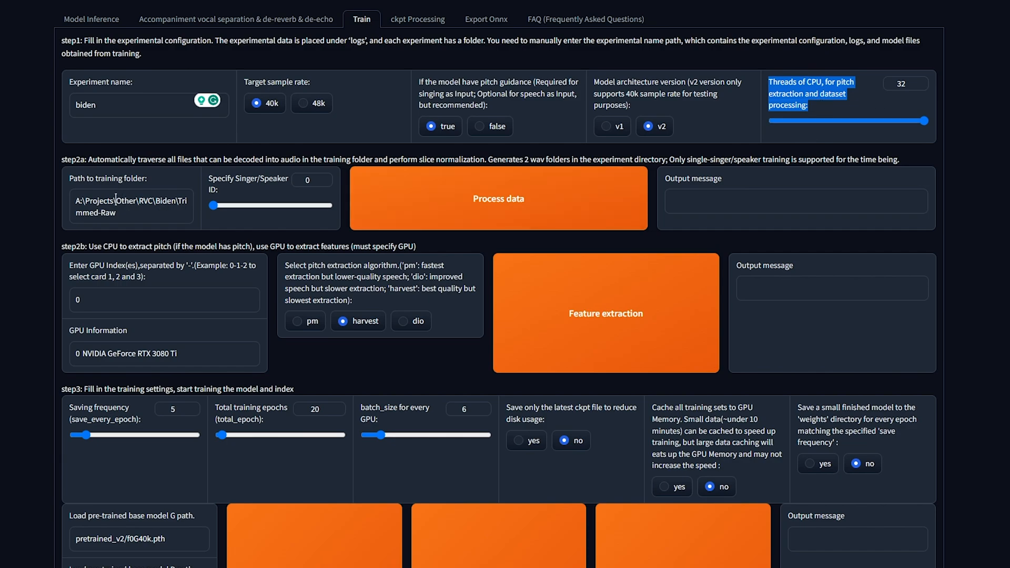
{"action": "triple_click", "coordinate": [132, 206]}
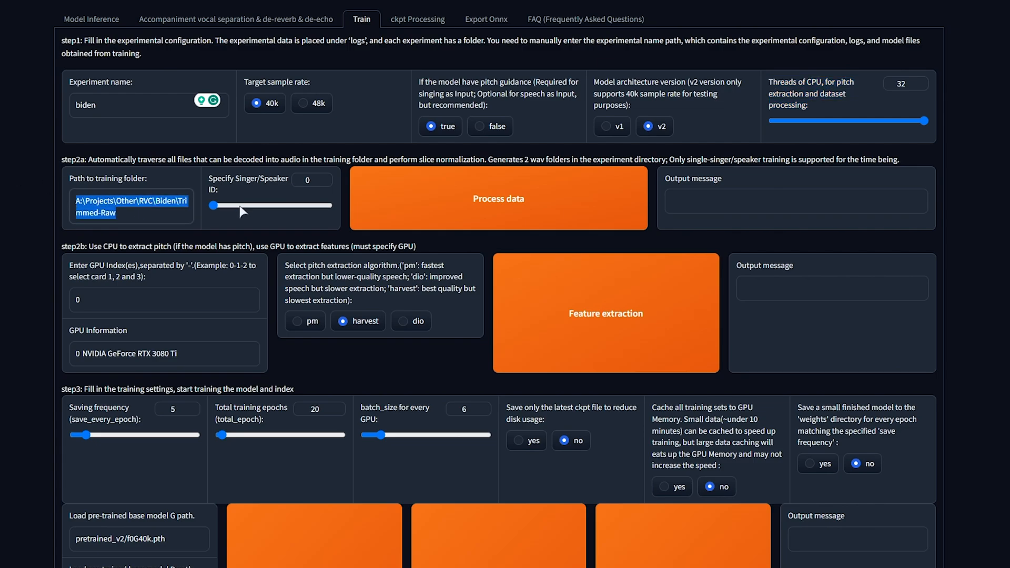
{"action": "mouse_move", "coordinate": [598, 205]}
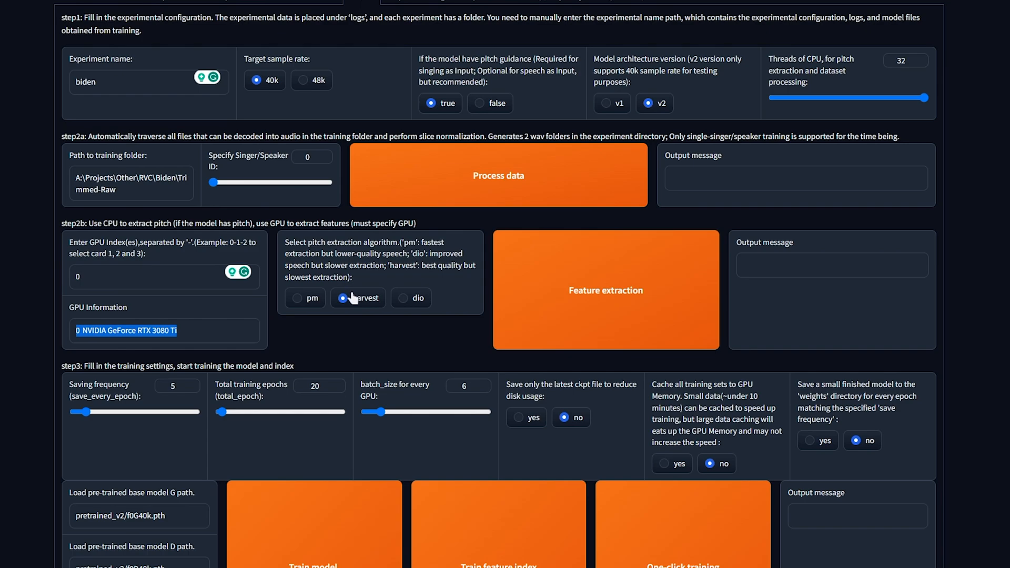
{"action": "scroll", "scroll_direction": "down", "scroll_amount": 3}
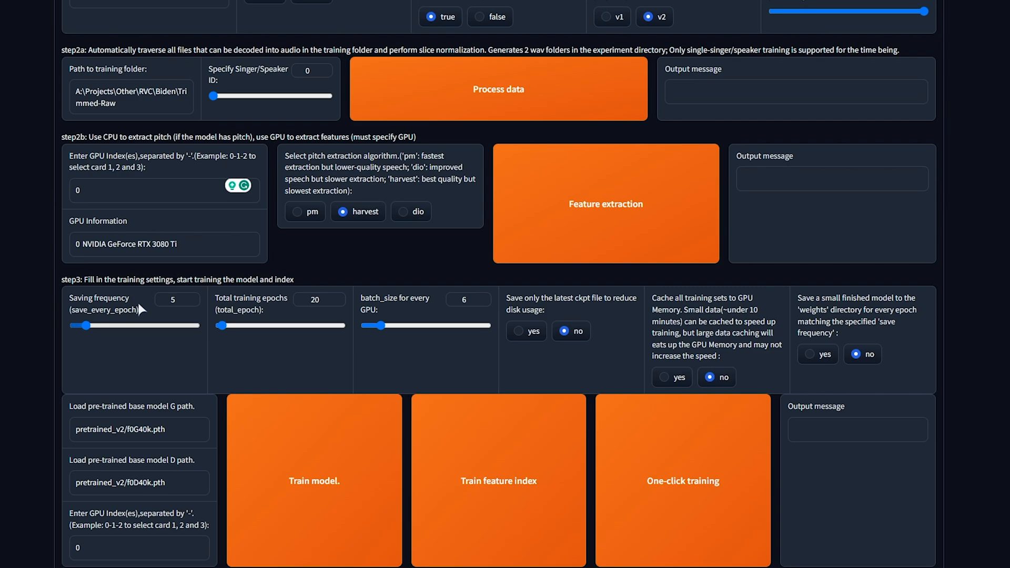
- Set total training epochs to 200 and batch size per GPU to 20, saving every 5 epochs
{"action": "left_click", "coordinate": [177, 299]}
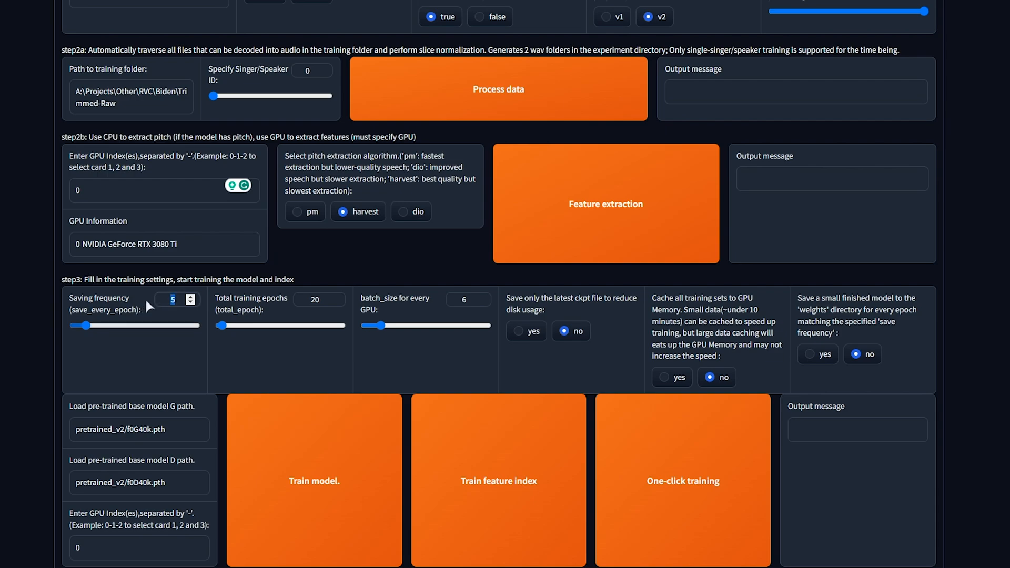
{"action": "mouse_move", "coordinate": [243, 302]}
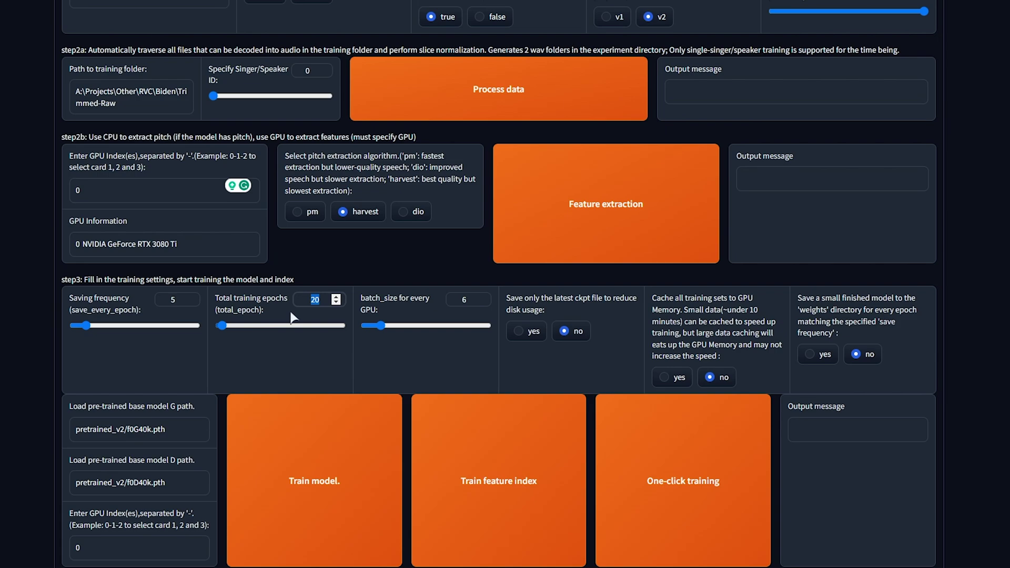
{"action": "type", "text": "200"}
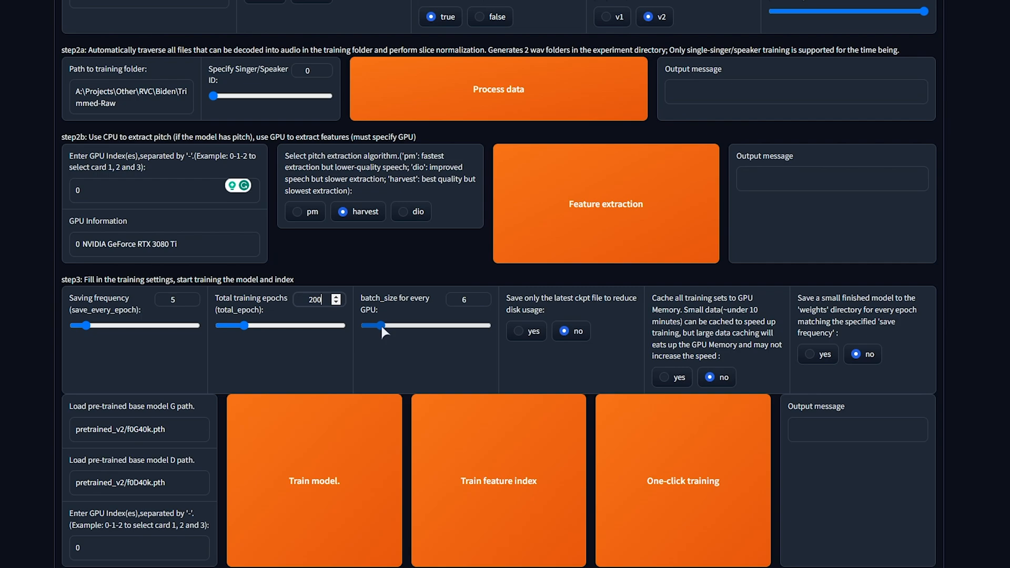
{"action": "left_click_drag", "start_coordinate": [379, 325], "coordinate": [490, 325]}
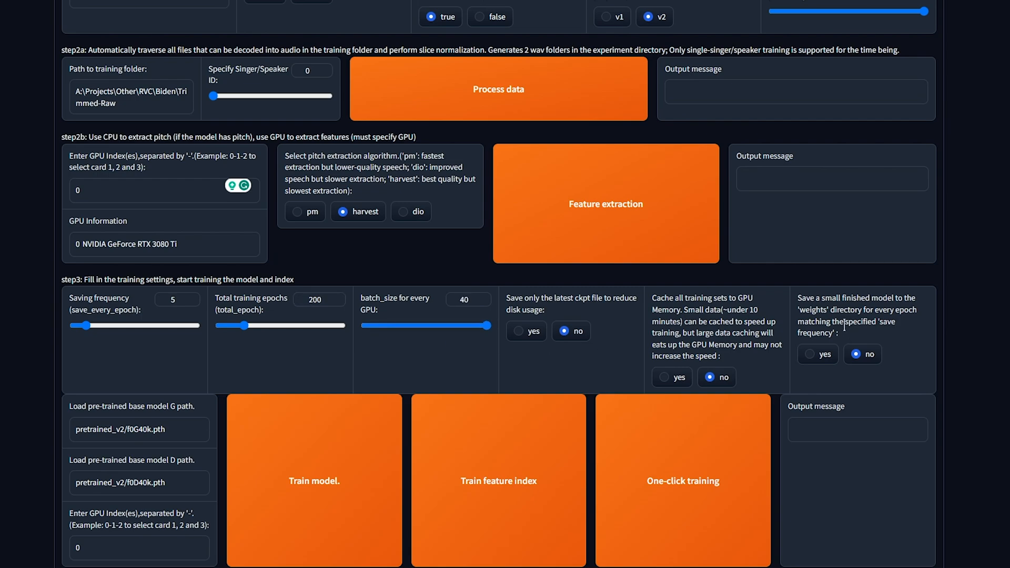
{"action": "left_click", "coordinate": [467, 300]}
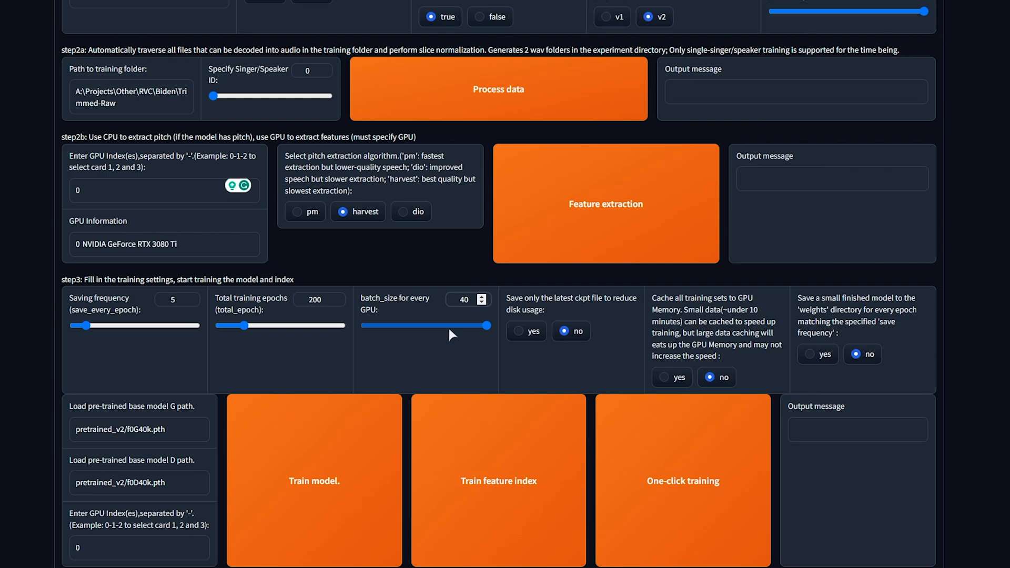
{"action": "left_click_drag", "start_coordinate": [490, 326], "coordinate": [424, 326]}
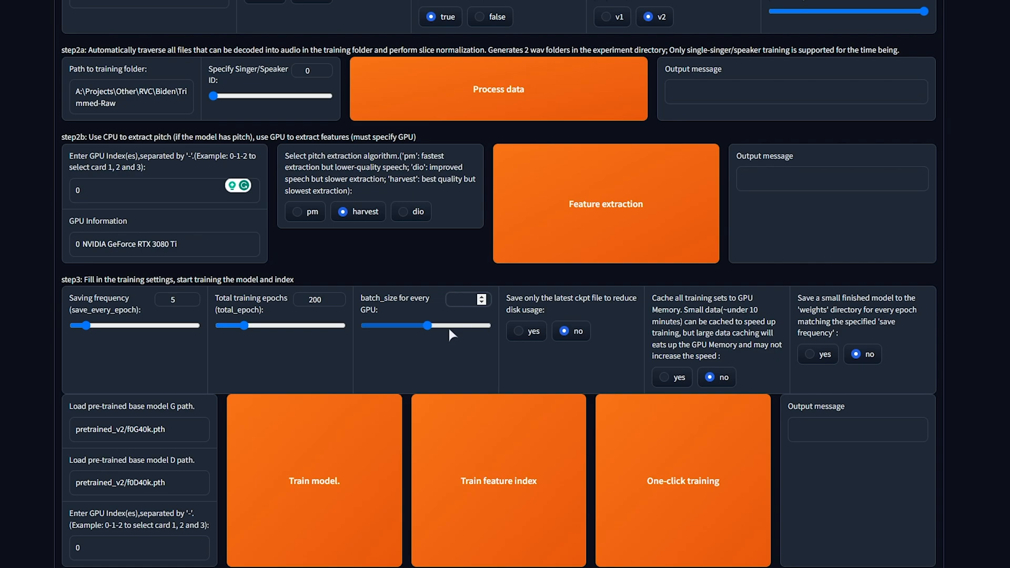
{"action": "left_click_drag", "start_coordinate": [425, 325], "coordinate": [395, 325]}
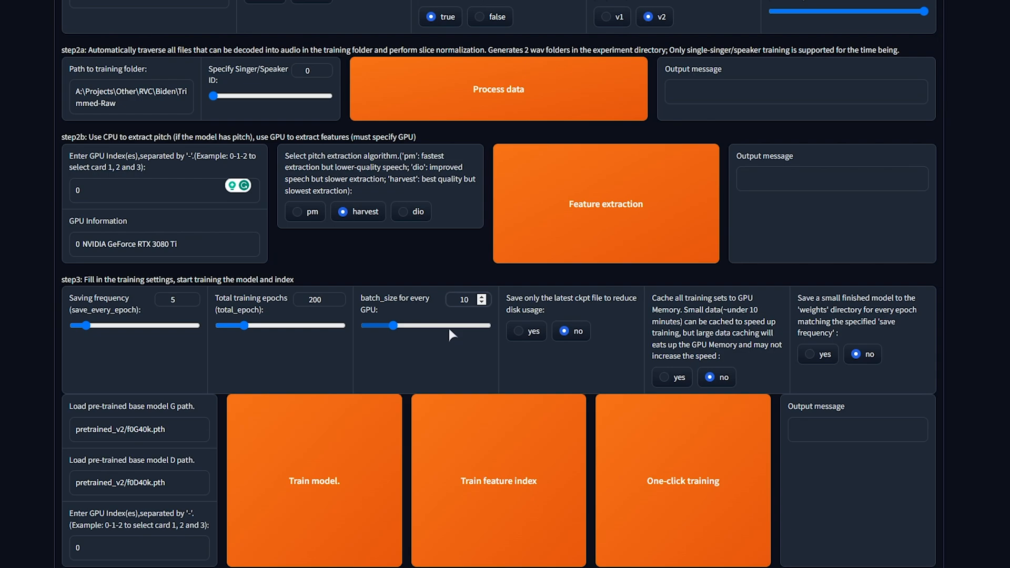
{"action": "left_click_drag", "start_coordinate": [397, 325], "coordinate": [424, 326]}
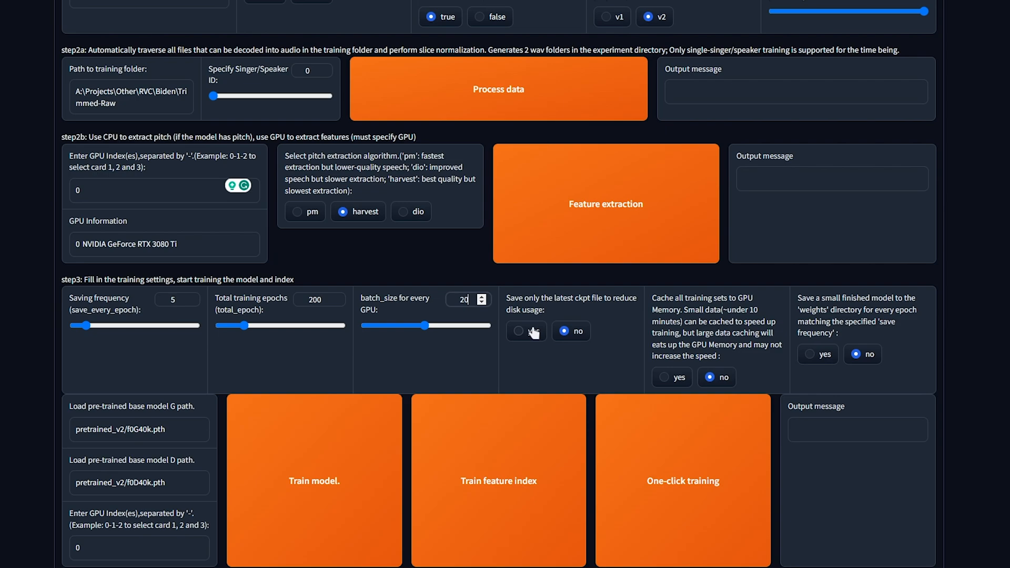
- Set 'Save only the latest ckpt file' and 'Save a small finished model' to yes
{"action": "left_click", "coordinate": [518, 331]}
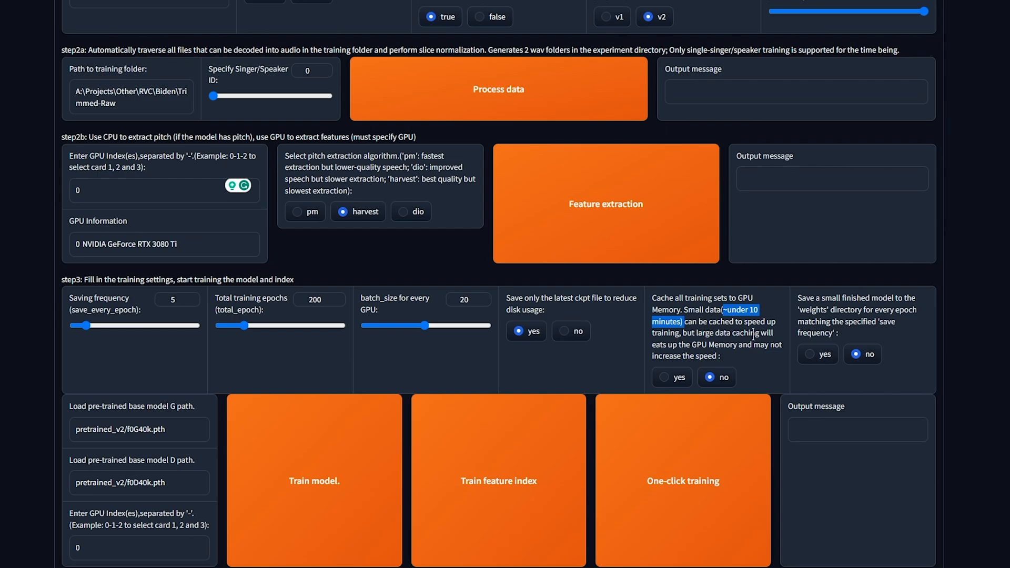
{"action": "mouse_move", "coordinate": [784, 334]}
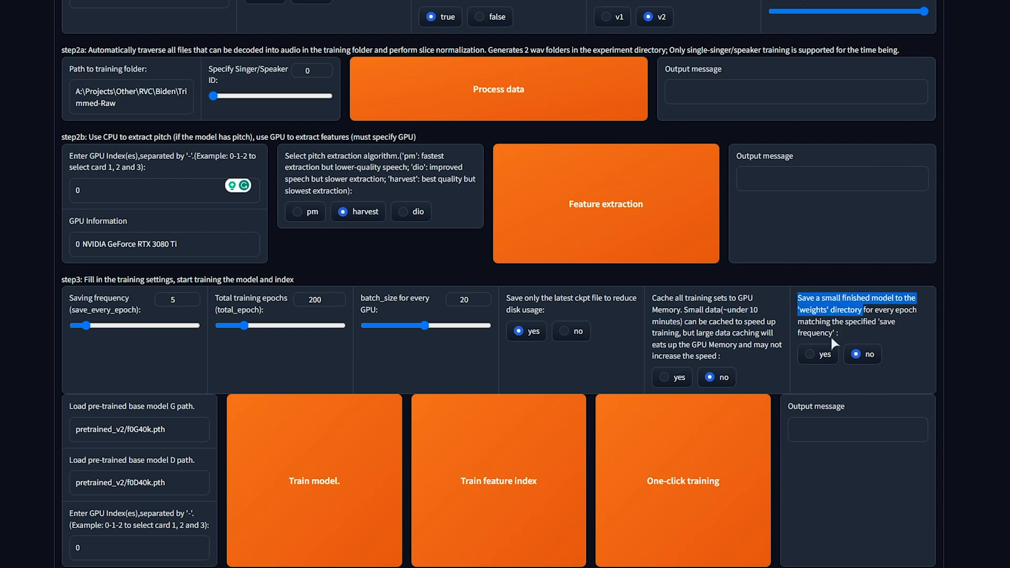
{"action": "mouse_move", "coordinate": [816, 363]}
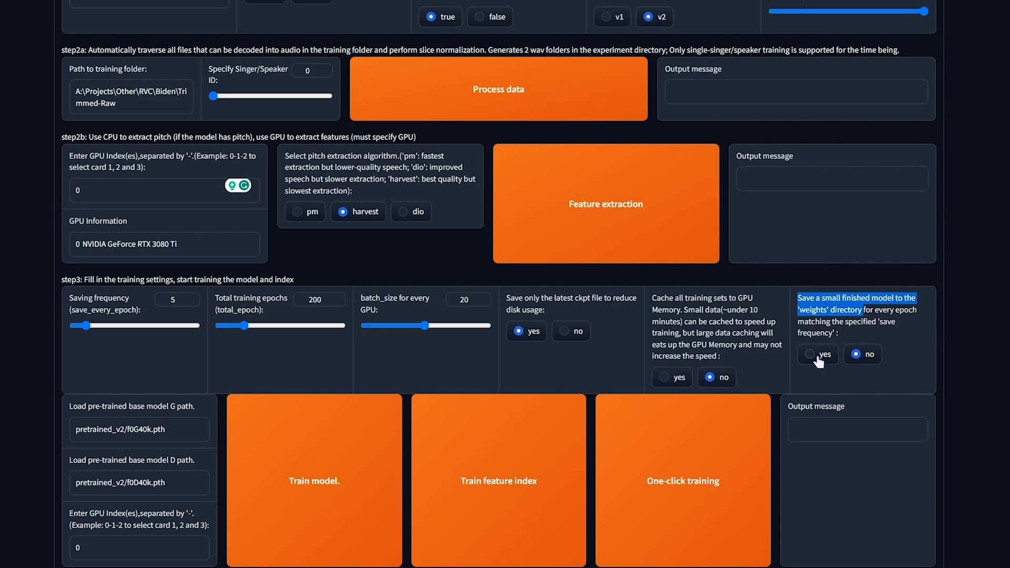
{"action": "left_click", "coordinate": [810, 354]}
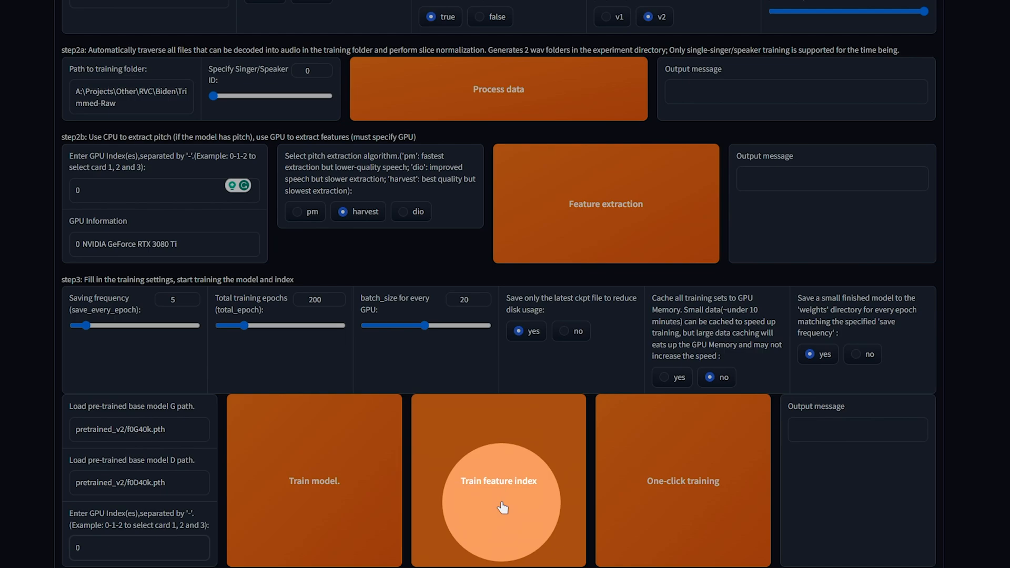
{"action": "mouse_move", "coordinate": [649, 501]}
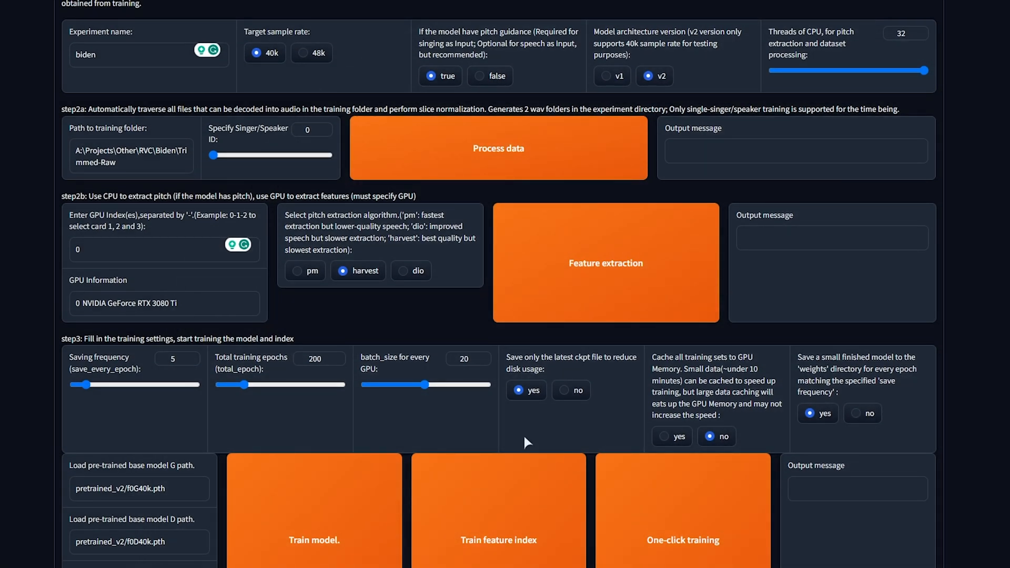
- Minimize the terminal log and open the RVC WebUI install folder in File Explorer
{"action": "scroll", "scroll_direction": "down", "scroll_amount": 3}
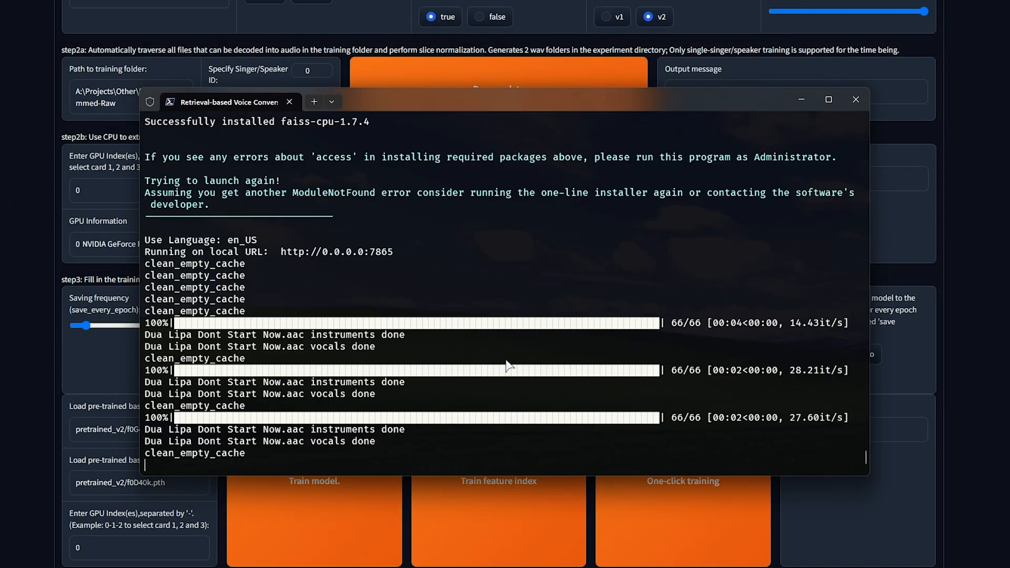
{"action": "mouse_move", "coordinate": [424, 287]}
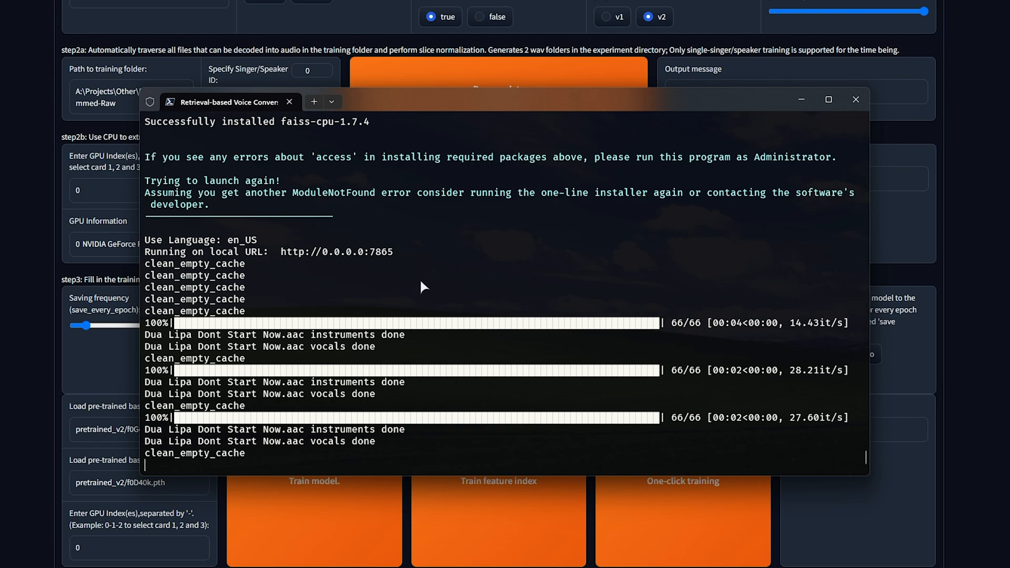
{"action": "mouse_move", "coordinate": [416, 292]}
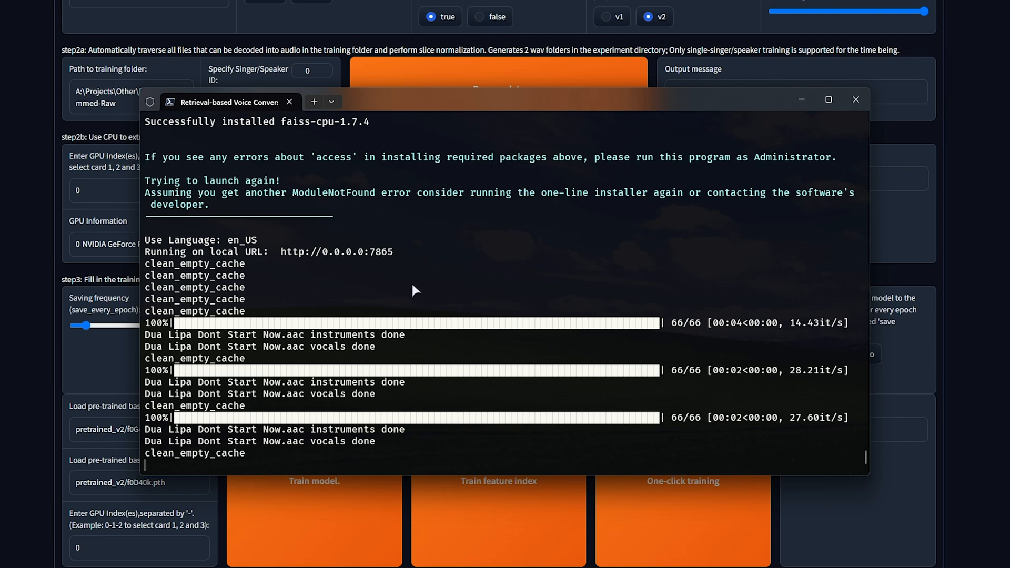
{"action": "mouse_move", "coordinate": [532, 263]}
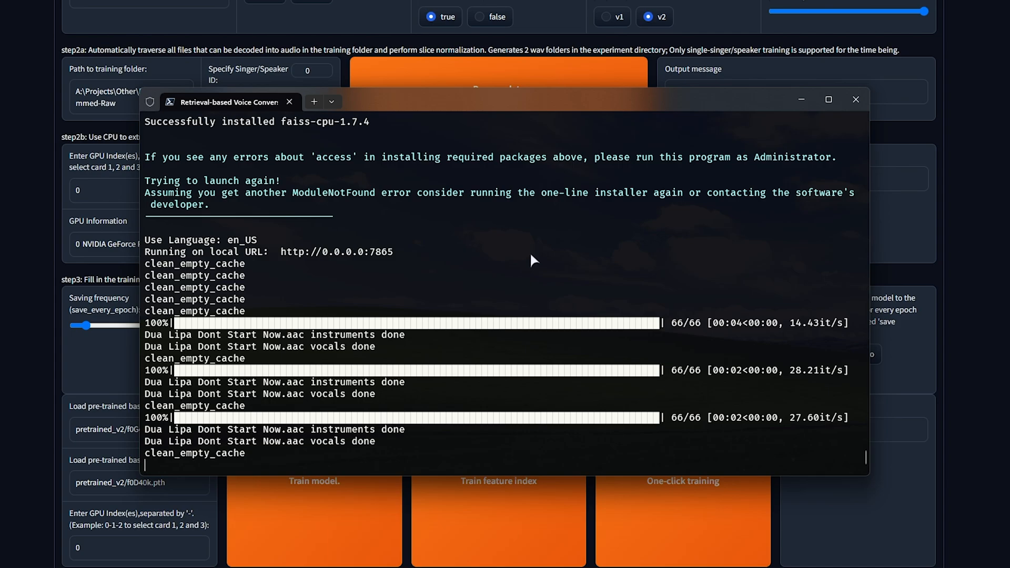
{"action": "left_click", "coordinate": [856, 99]}
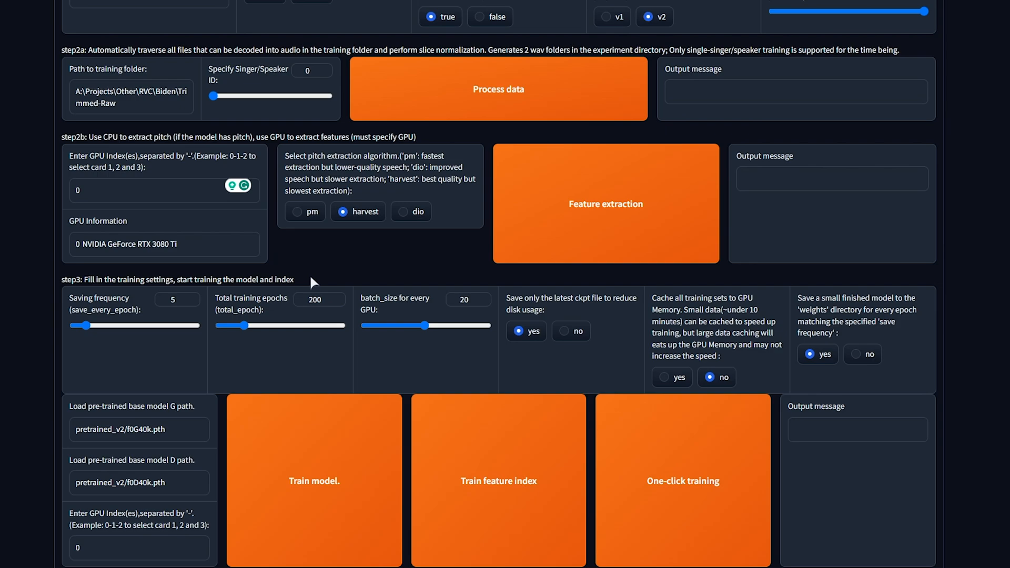
{"action": "left_click", "coordinate": [316, 300]}
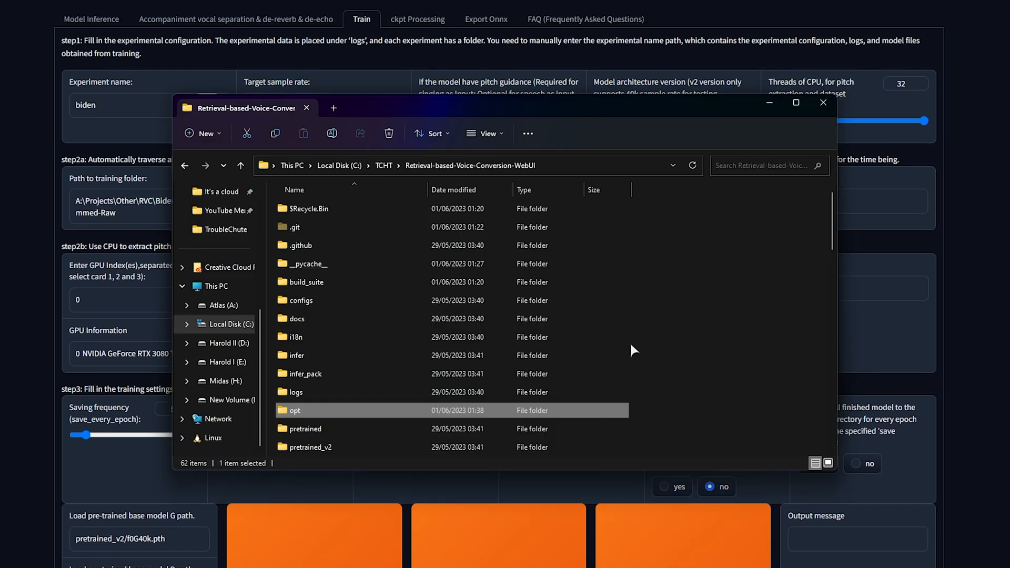
{"action": "mouse_move", "coordinate": [499, 330]}
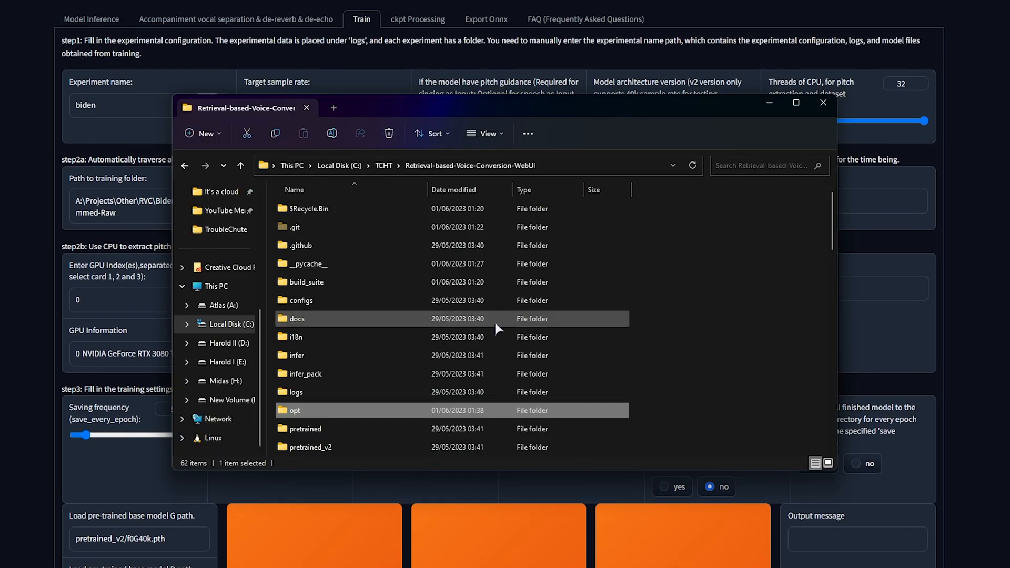
- Browse the weights folder, select the troublechute .pth checkpoints, then close File Explorer
{"action": "scroll", "scroll_direction": "down", "scroll_amount": 3}
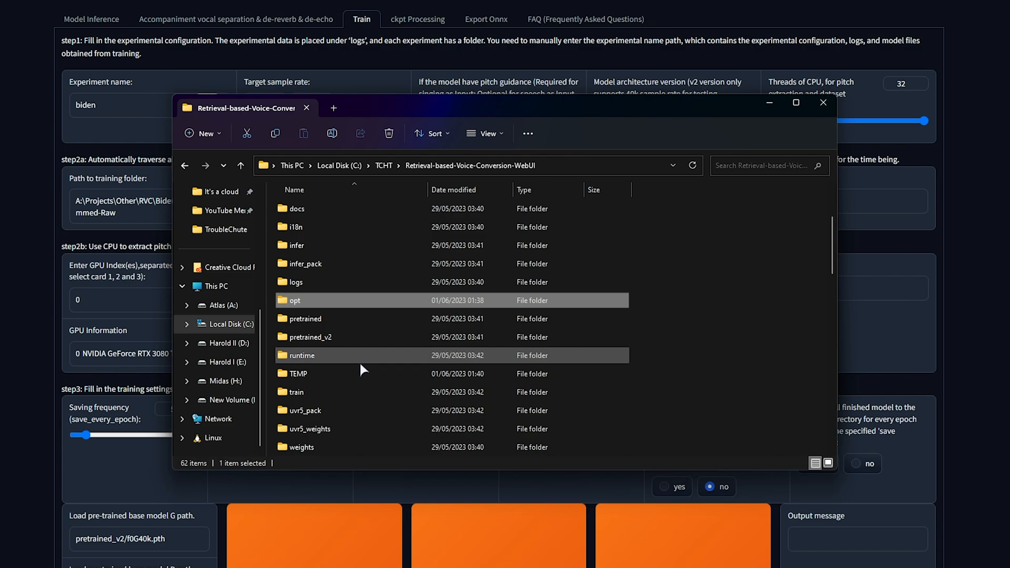
{"action": "double_click", "coordinate": [302, 447]}
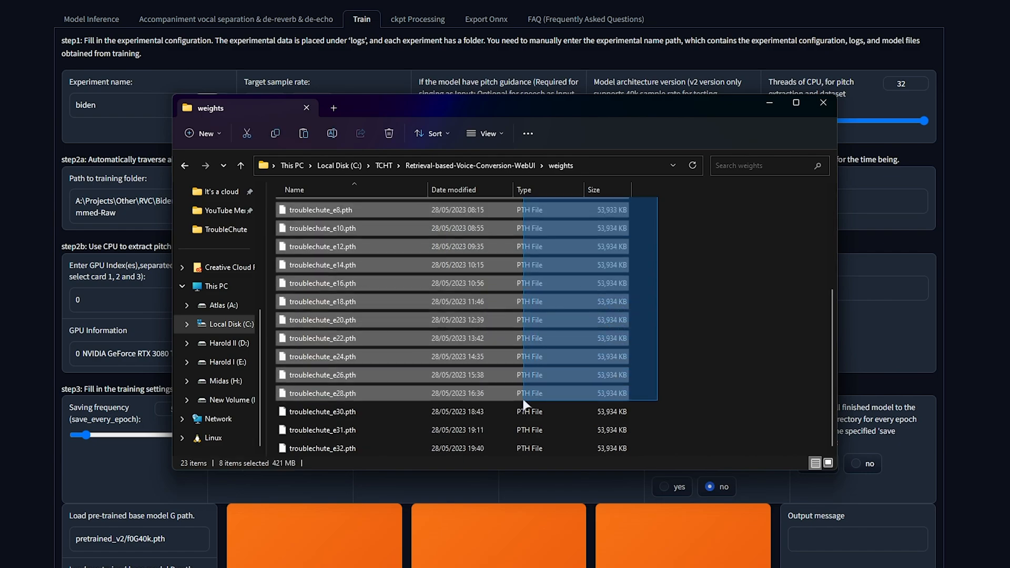
{"action": "left_click", "coordinate": [343, 449]}
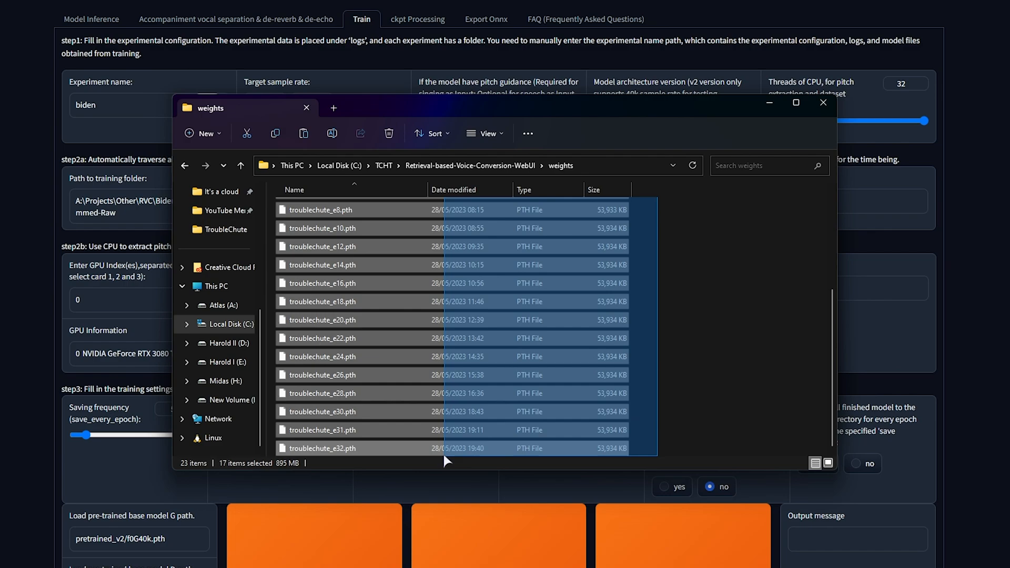
{"action": "left_click", "coordinate": [322, 448]}
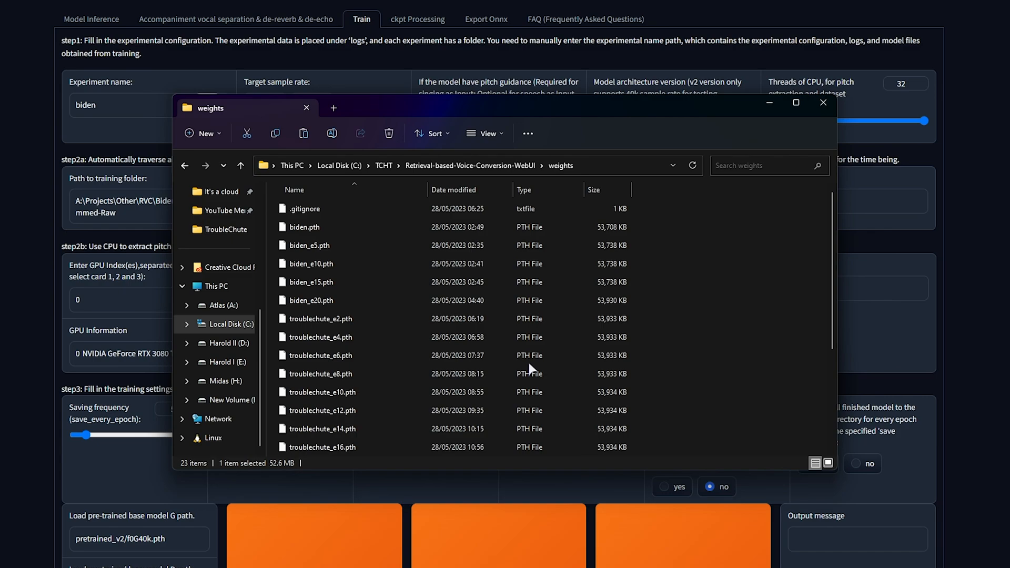
{"action": "left_click", "coordinate": [823, 103]}
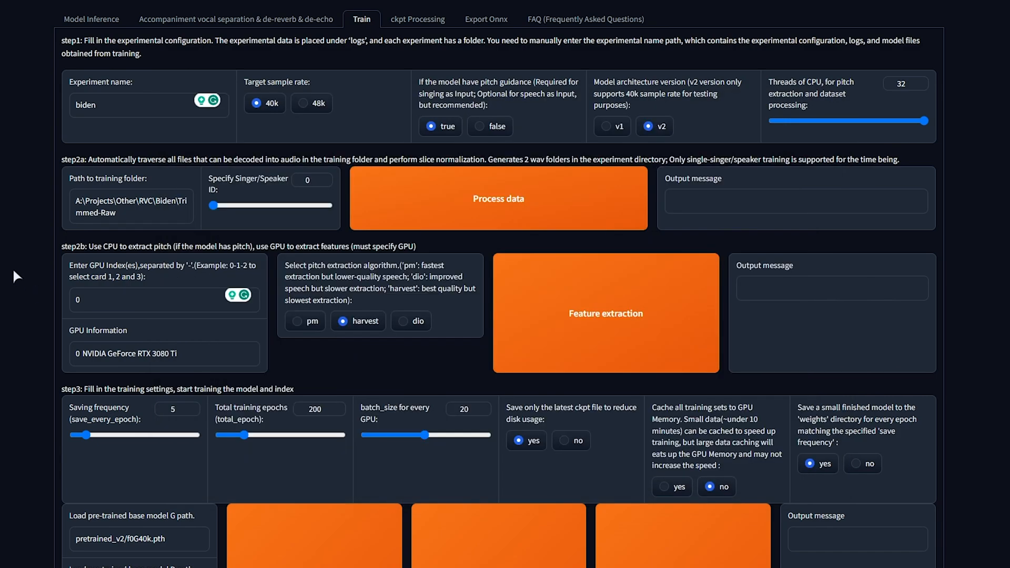
{"action": "mouse_move", "coordinate": [172, 29]}
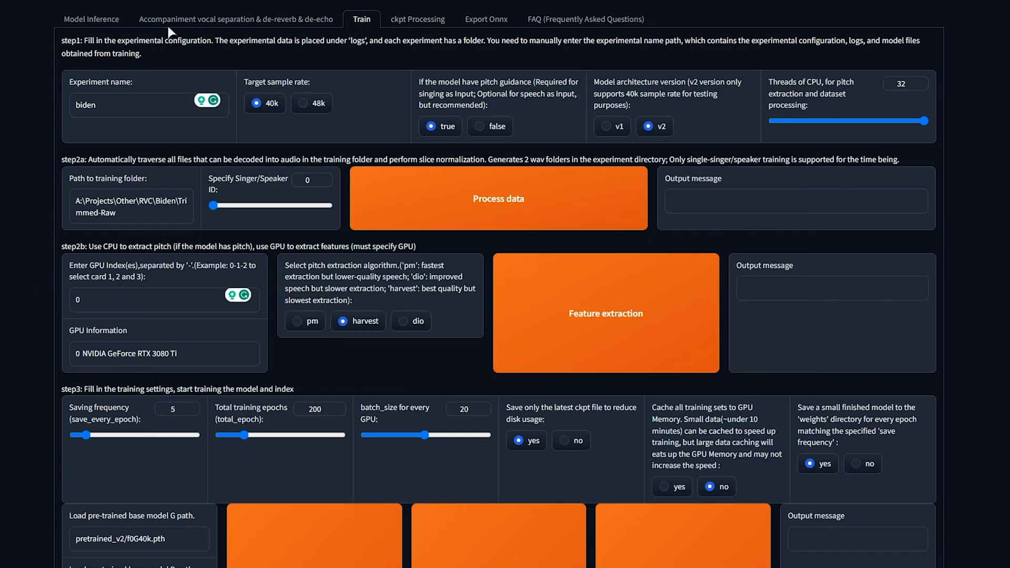
- Glance at the Accompaniment vocal separation page, then switch to Model Inference
{"action": "left_click", "coordinate": [236, 19]}
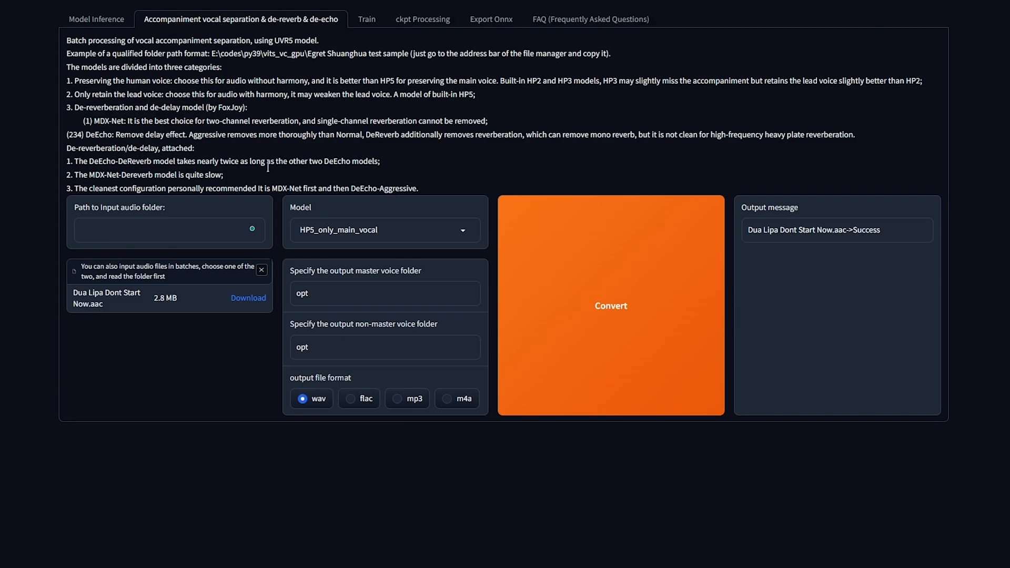
{"action": "mouse_move", "coordinate": [411, 339]}
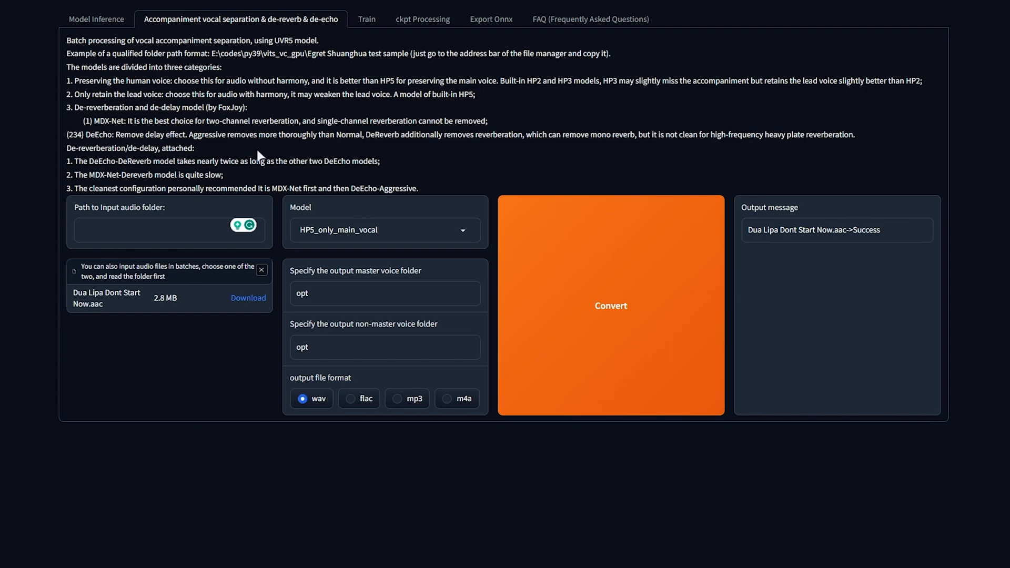
{"action": "left_click", "coordinate": [96, 19]}
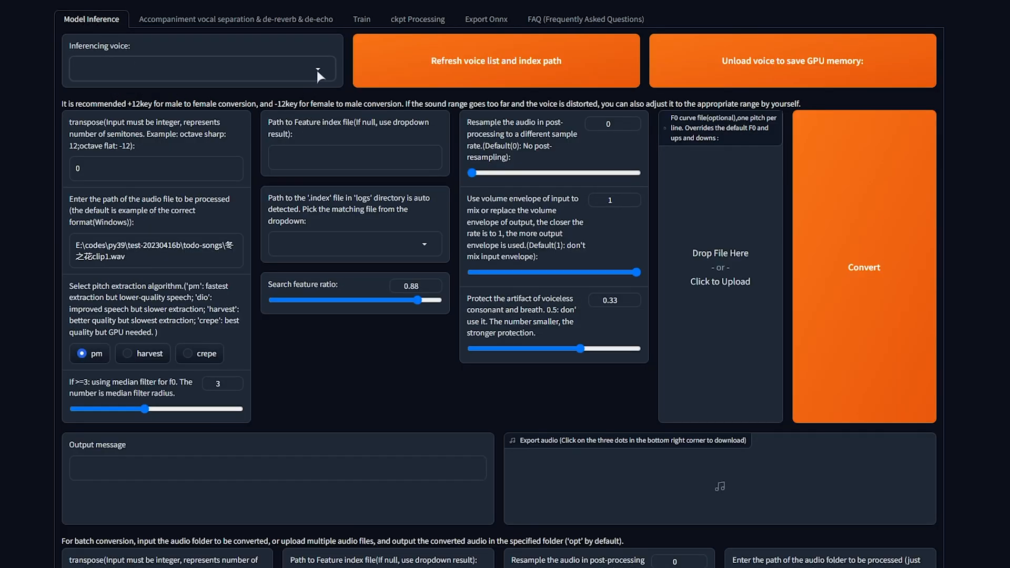
- Refresh the voice list, load biden_e20.pth, and set transpose to -12
{"action": "left_click", "coordinate": [497, 60]}
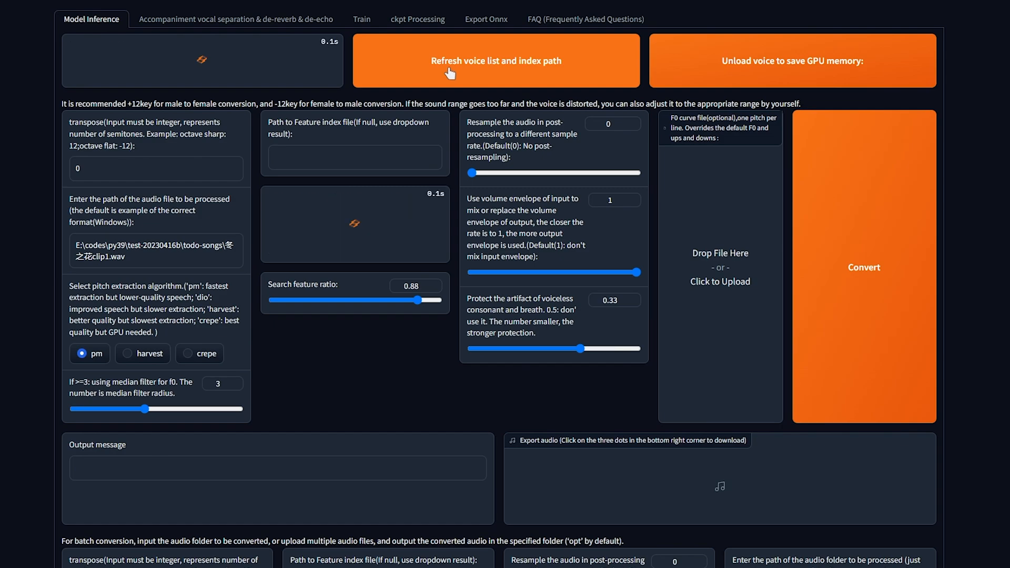
{"action": "left_click", "coordinate": [203, 69]}
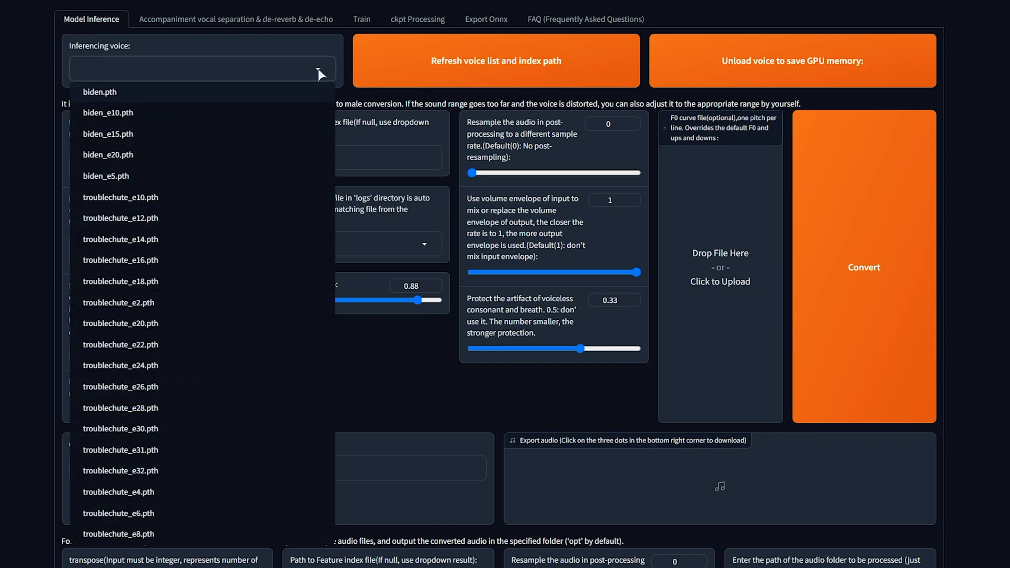
{"action": "mouse_move", "coordinate": [251, 160]}
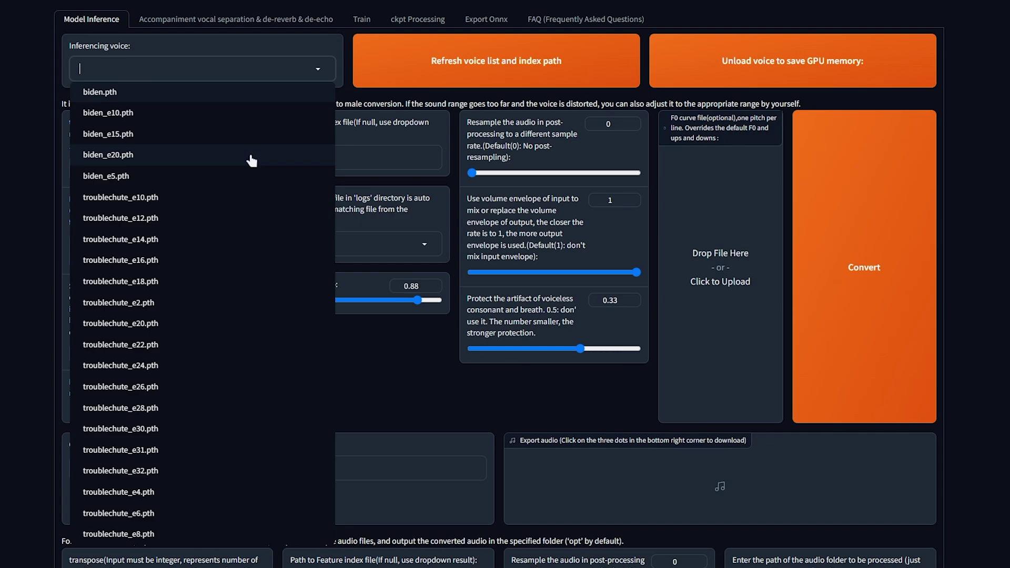
{"action": "left_click", "coordinate": [109, 155]}
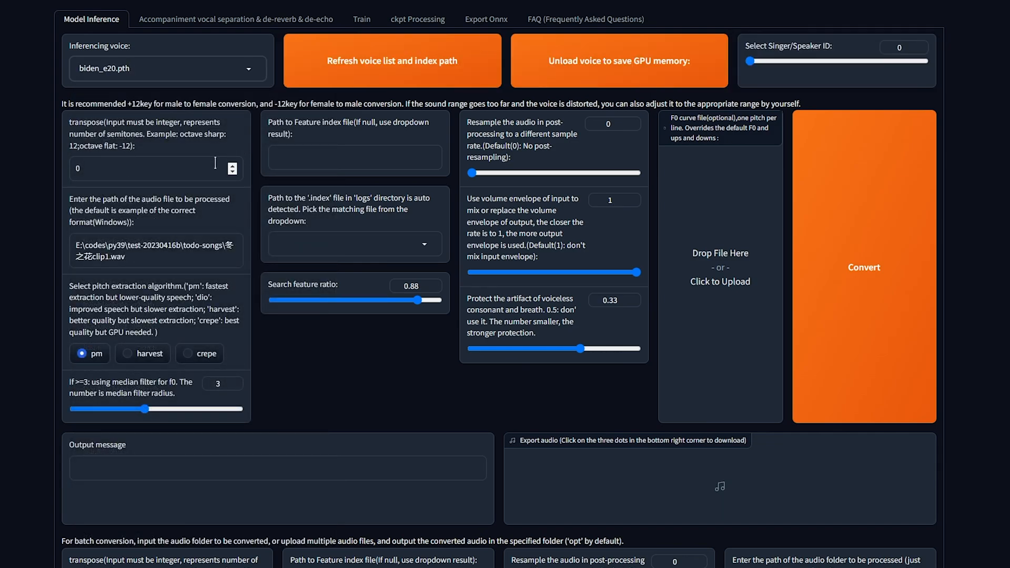
{"action": "left_click", "coordinate": [142, 169]}
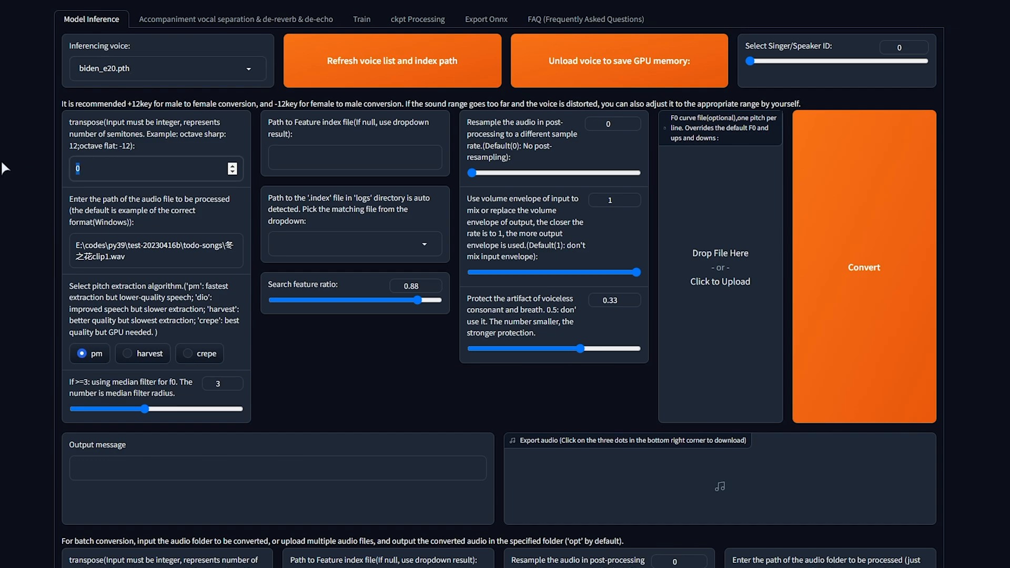
{"action": "mouse_move", "coordinate": [208, 153]}
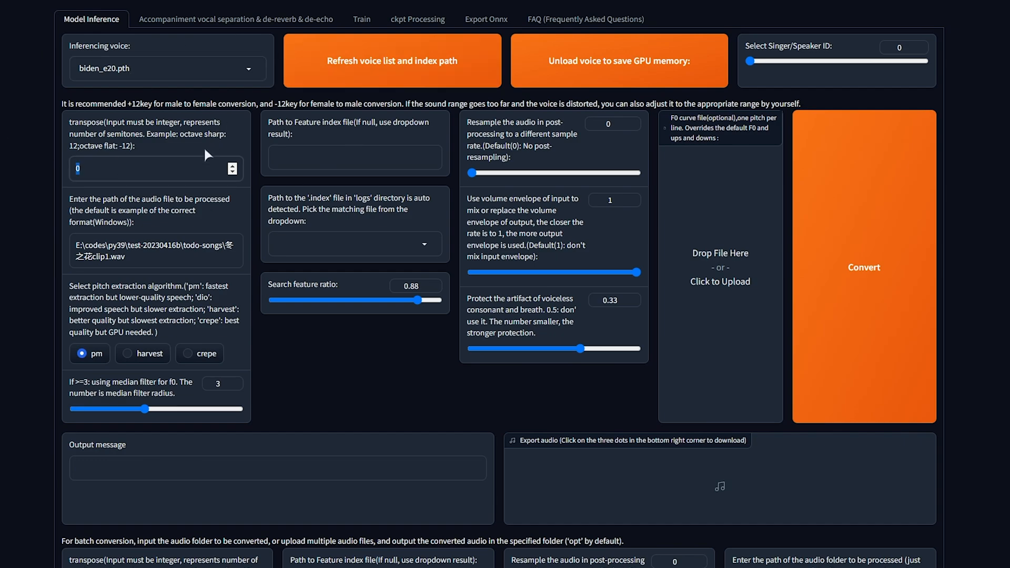
{"action": "type", "text": "-12"}
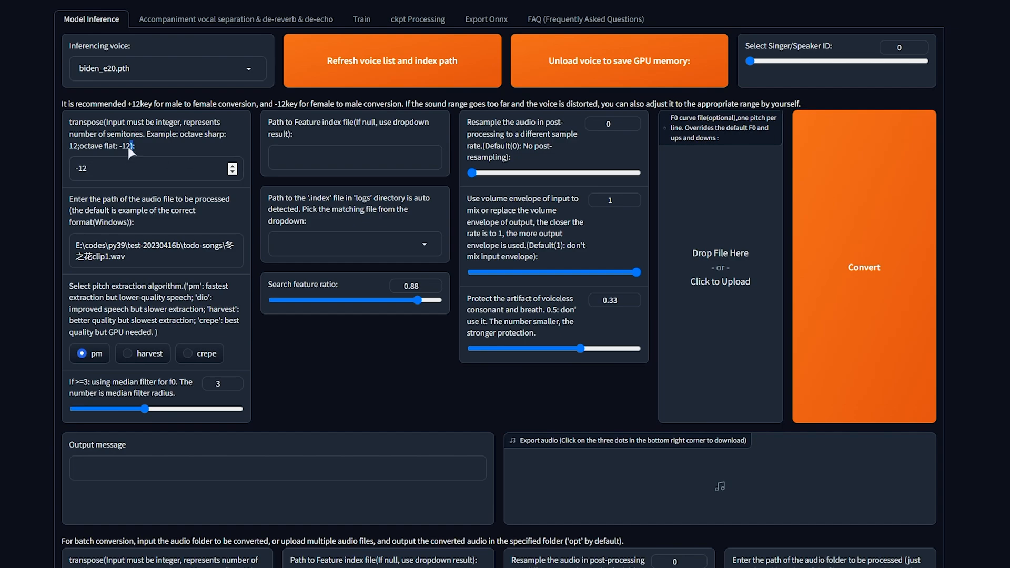
{"action": "mouse_move", "coordinate": [180, 151]}
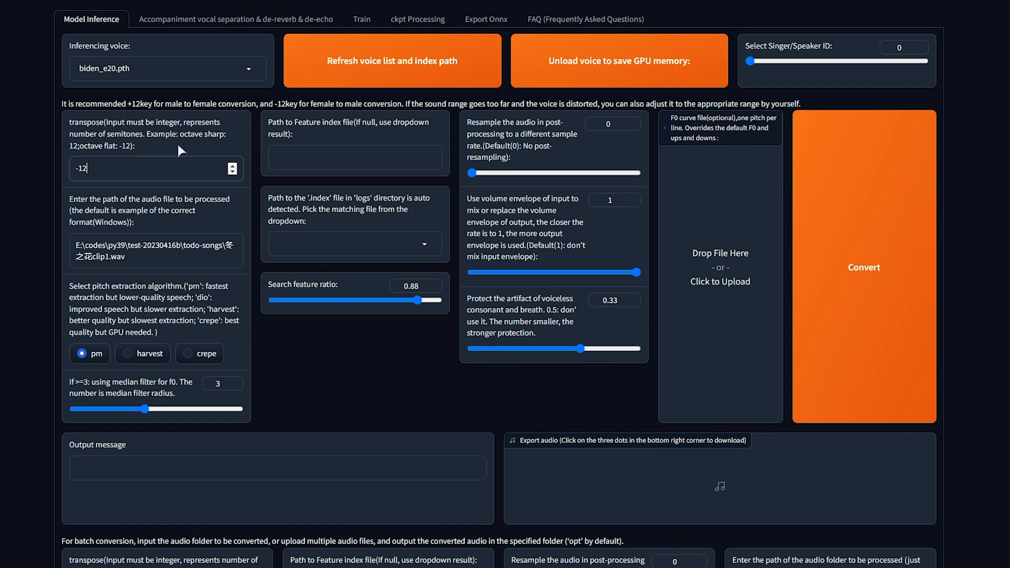
{"action": "mouse_move", "coordinate": [151, 143]}
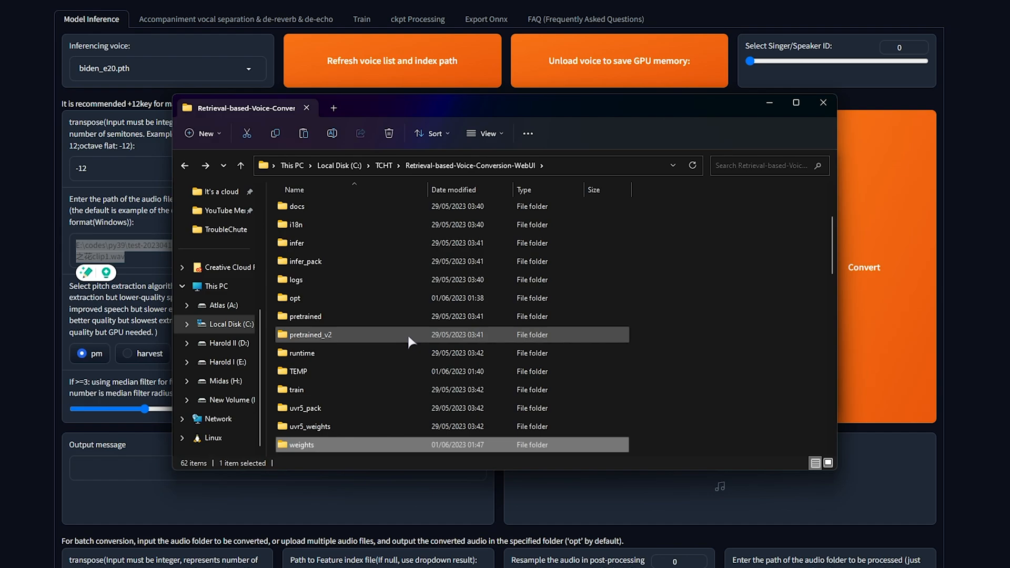
- Open the opt folder and copy its path for the separated vocal input
{"action": "double_click", "coordinate": [296, 299]}
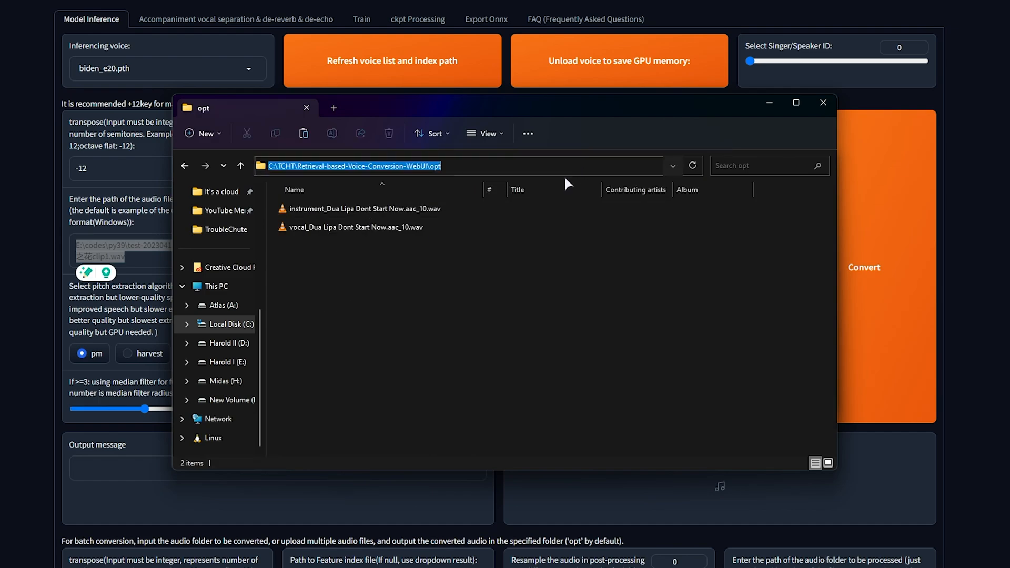
{"action": "left_click", "coordinate": [823, 103]}
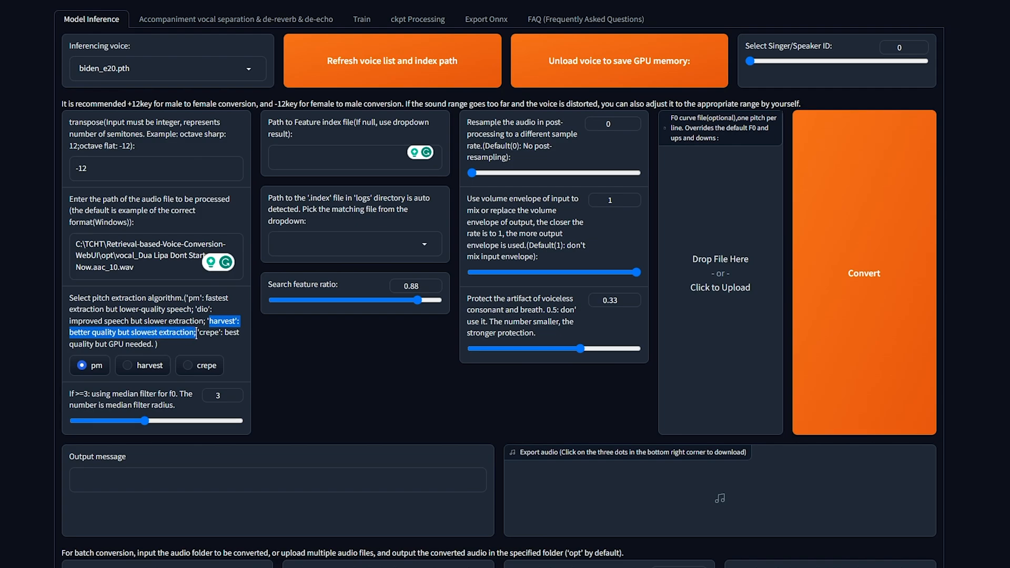
- Switch pitch extraction from harvest to crepe after reading the crepe description
{"action": "left_click", "coordinate": [127, 366]}
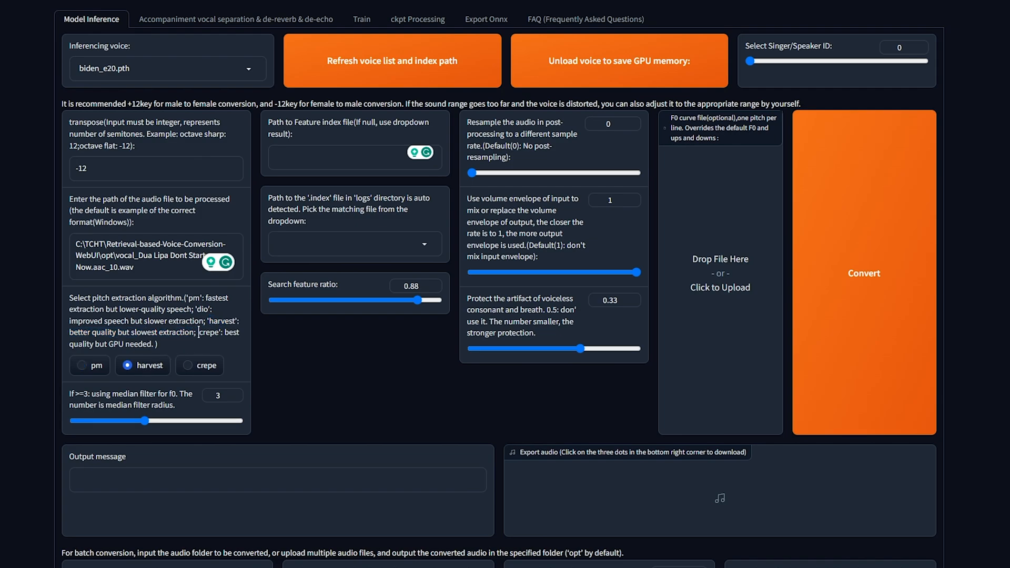
{"action": "left_click_drag", "start_coordinate": [200, 332], "coordinate": [158, 344]}
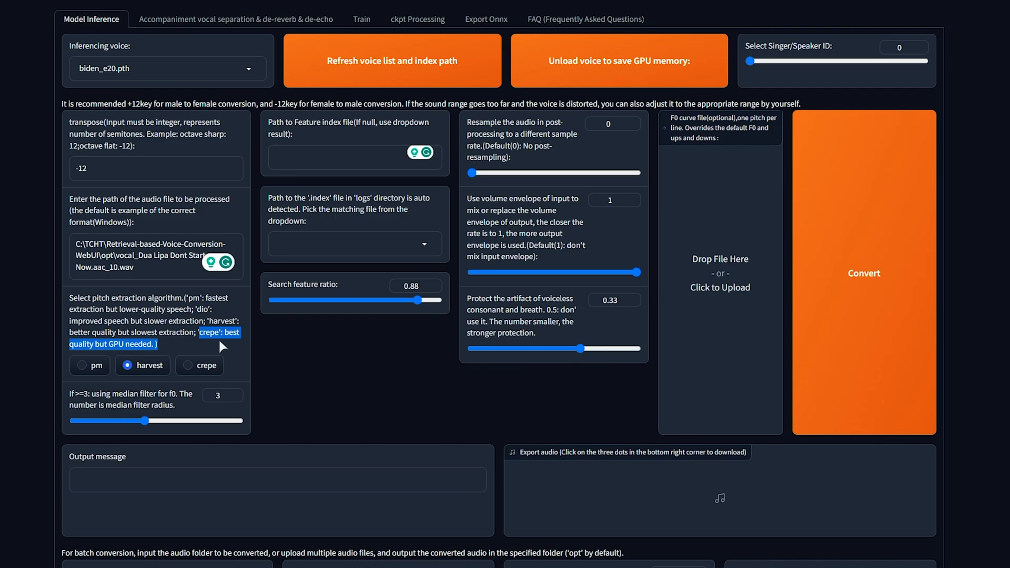
{"action": "left_click", "coordinate": [188, 365]}
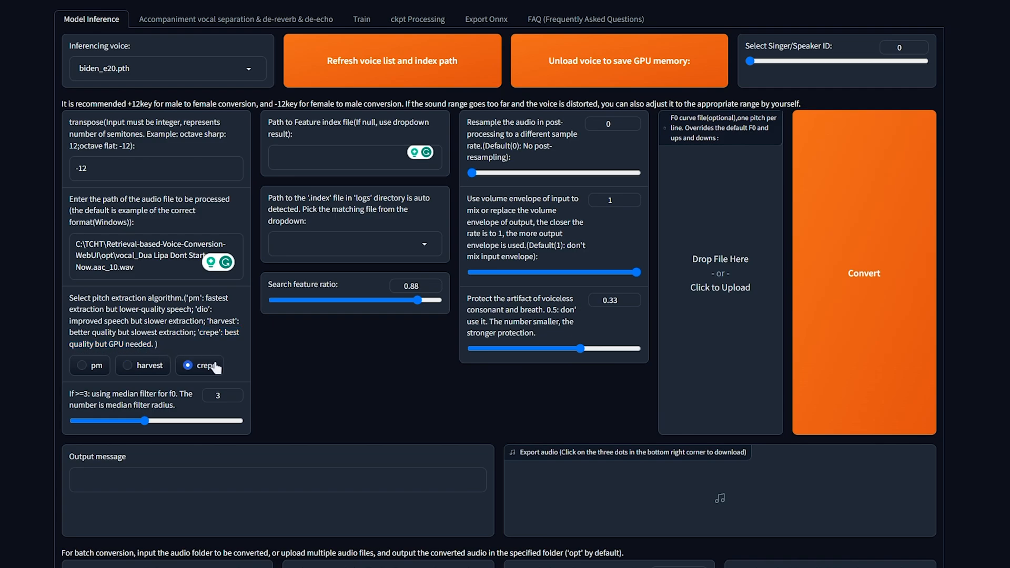
{"action": "mouse_move", "coordinate": [130, 380]}
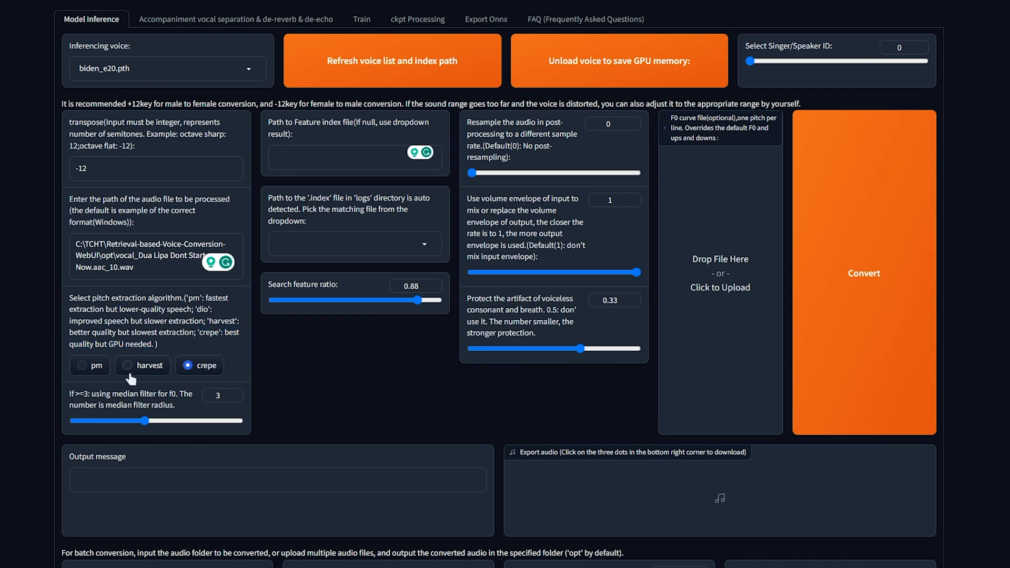
{"action": "mouse_move", "coordinate": [512, 251]}
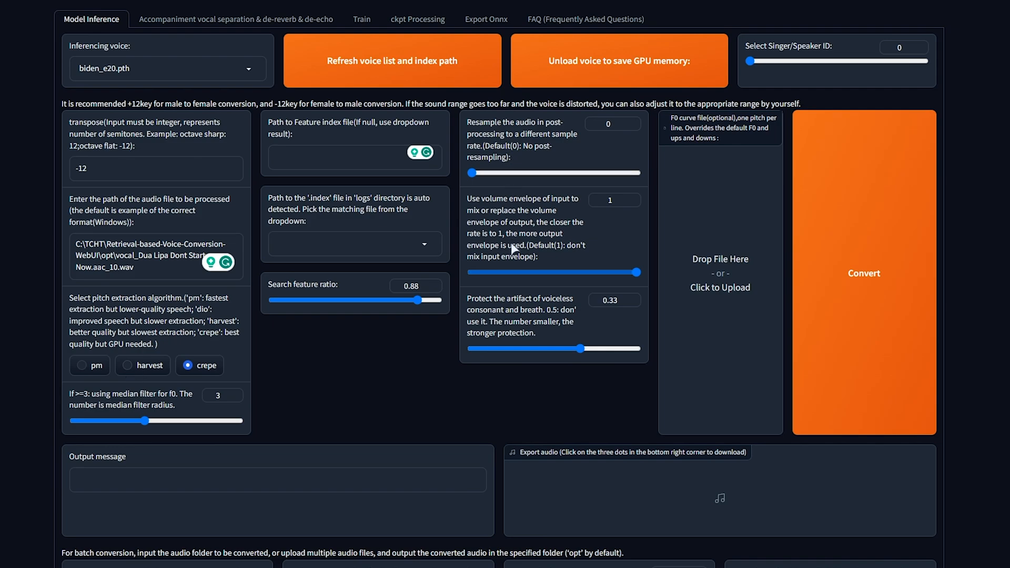
{"action": "mouse_move", "coordinate": [706, 226]}
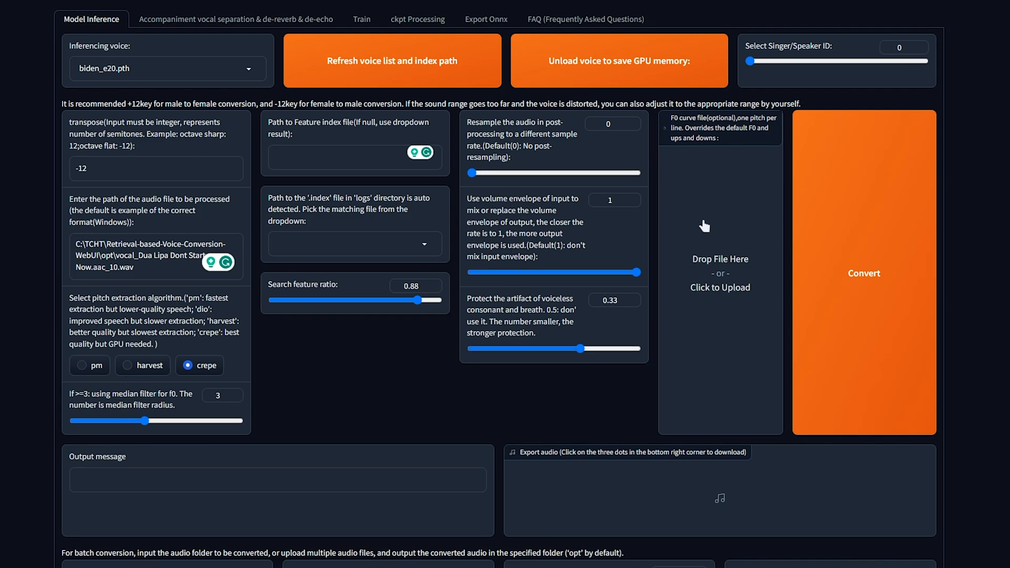
{"action": "left_click", "coordinate": [864, 273]}
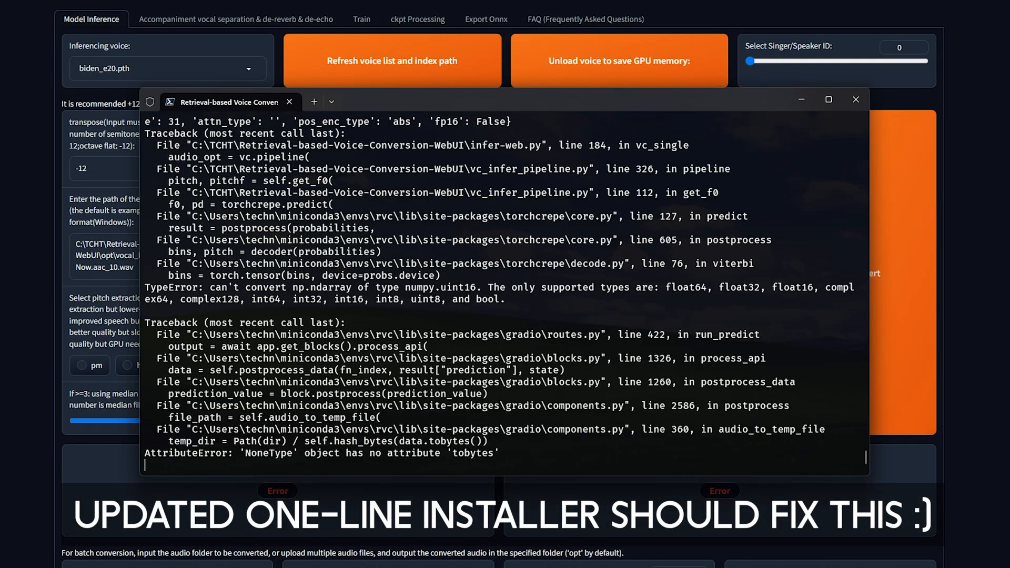
{"action": "mouse_move", "coordinate": [517, 415]}
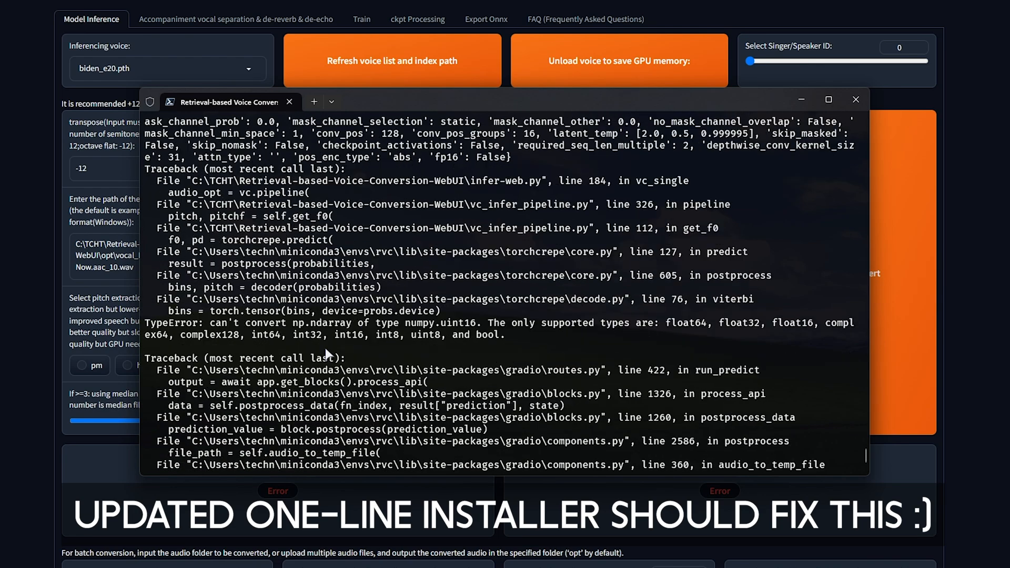
- Minimize the terminal showing the tobytes AttributeError traceback
{"action": "left_click", "coordinate": [857, 100]}
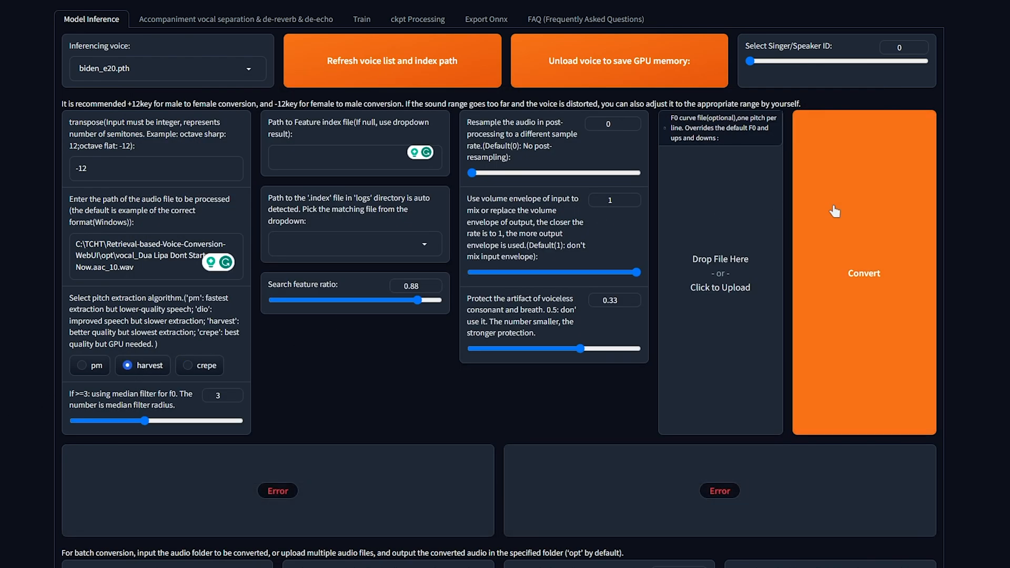
- Convert the vocal with biden_e20.pth using harvest, producing a 3:01 audio.wav in opt
{"action": "left_click", "coordinate": [864, 274]}
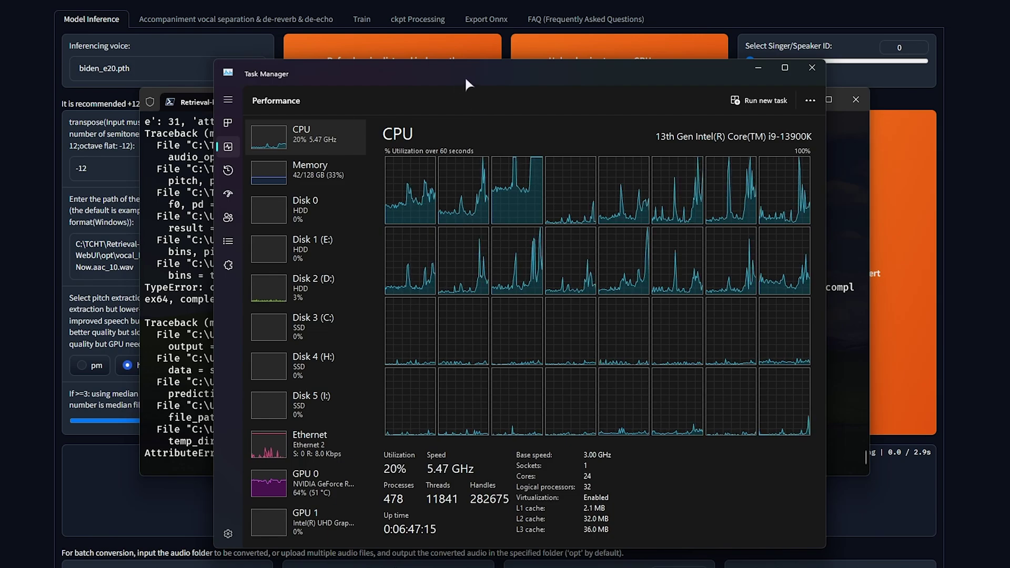
{"action": "left_click", "coordinate": [811, 67]}
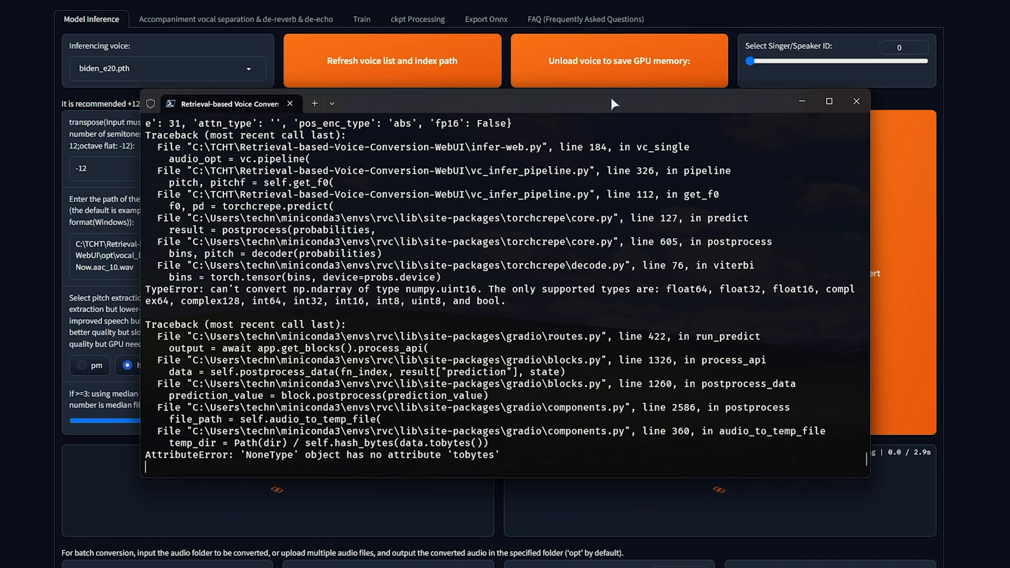
{"action": "left_click_drag", "start_coordinate": [612, 103], "coordinate": [635, 93]}
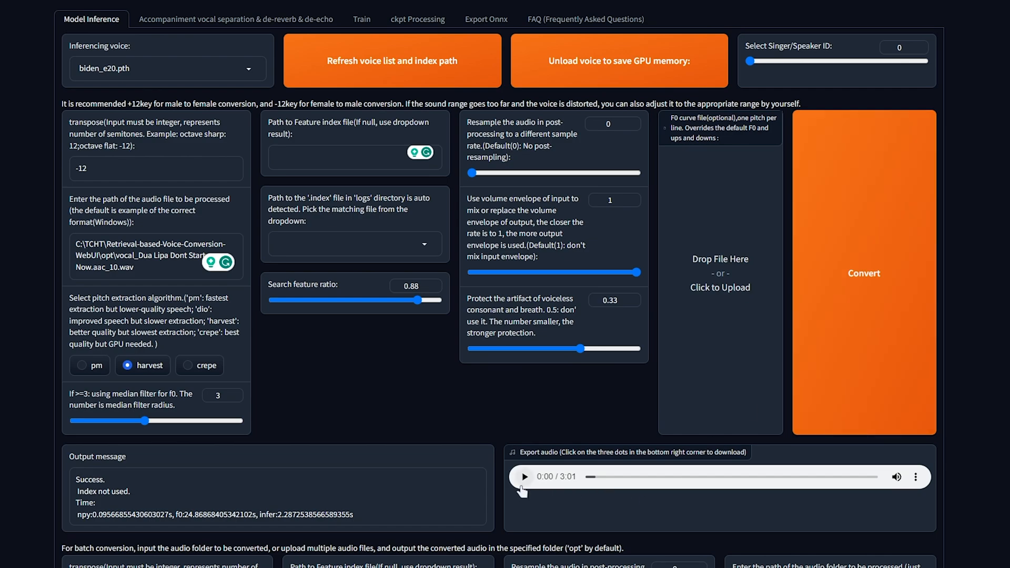
{"action": "left_click", "coordinate": [915, 478]}
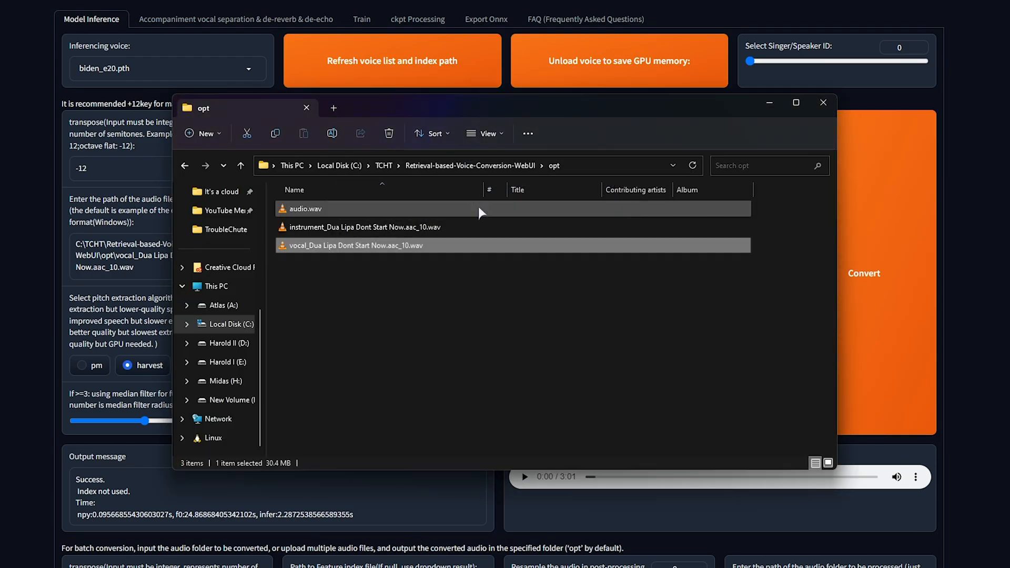
- Rename the converted audio.wav to biden and select the troublechute_e32.pth voice
{"action": "double_click", "coordinate": [306, 209]}
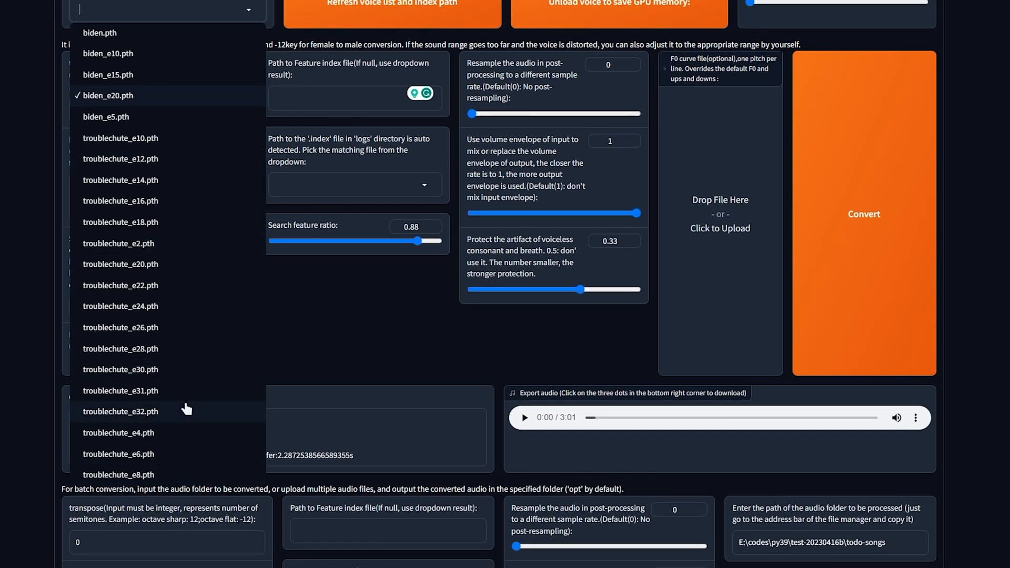
{"action": "left_click", "coordinate": [121, 412]}
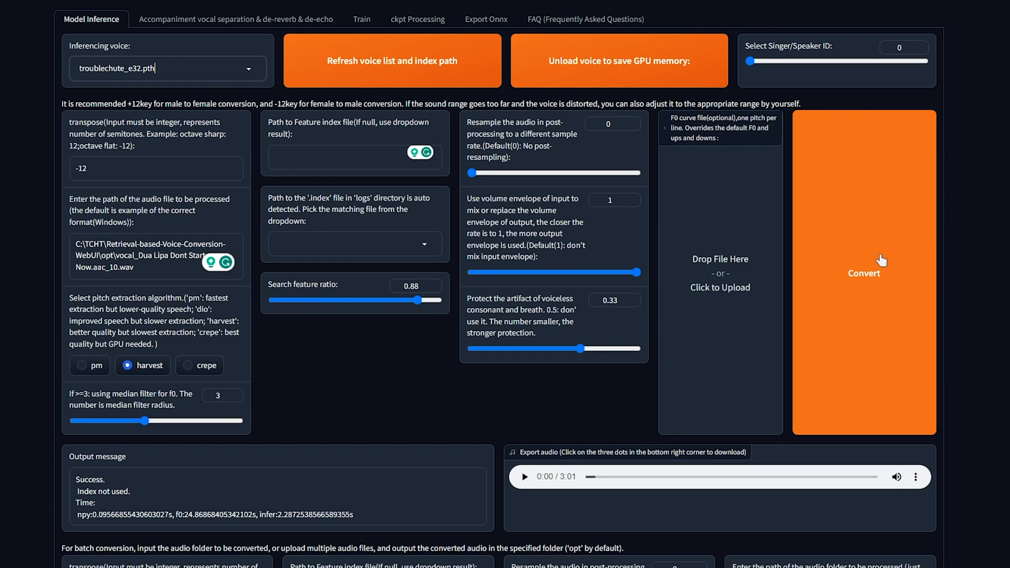
- Convert the vocal with troublechute_e32 and bring up the output's download options
{"action": "left_click", "coordinate": [865, 274]}
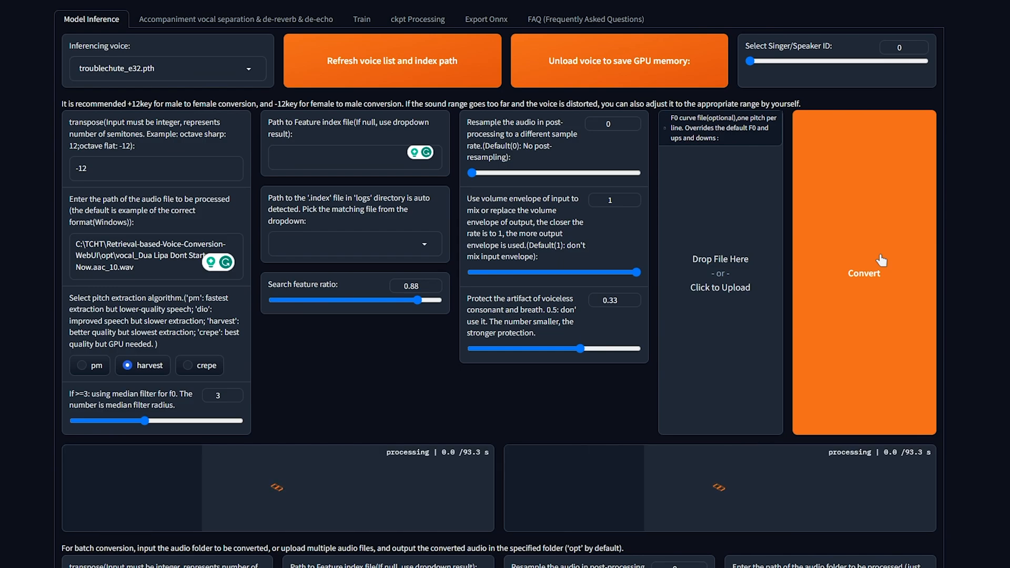
{"action": "left_click", "coordinate": [864, 273]}
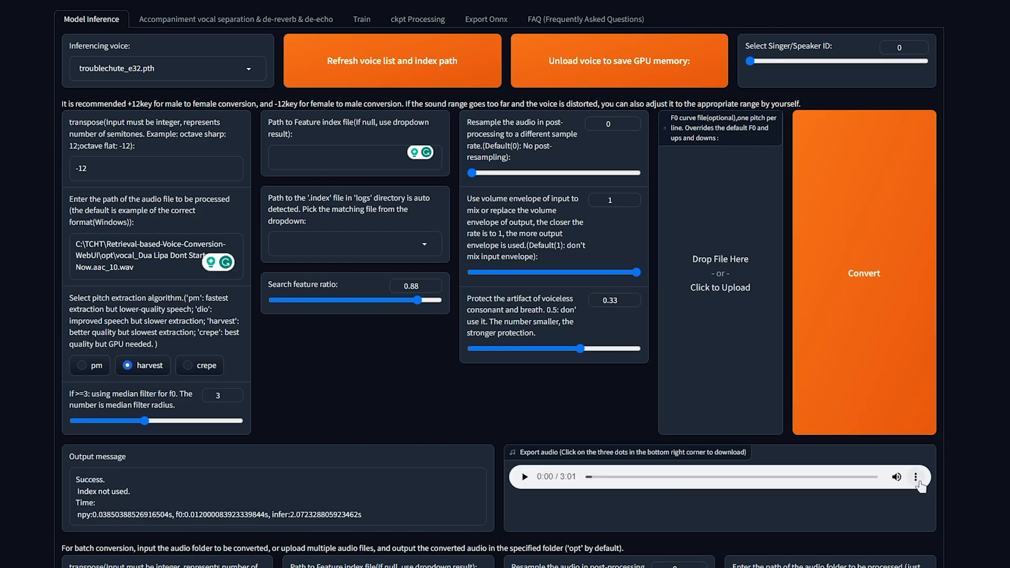
{"action": "left_click", "coordinate": [915, 477]}
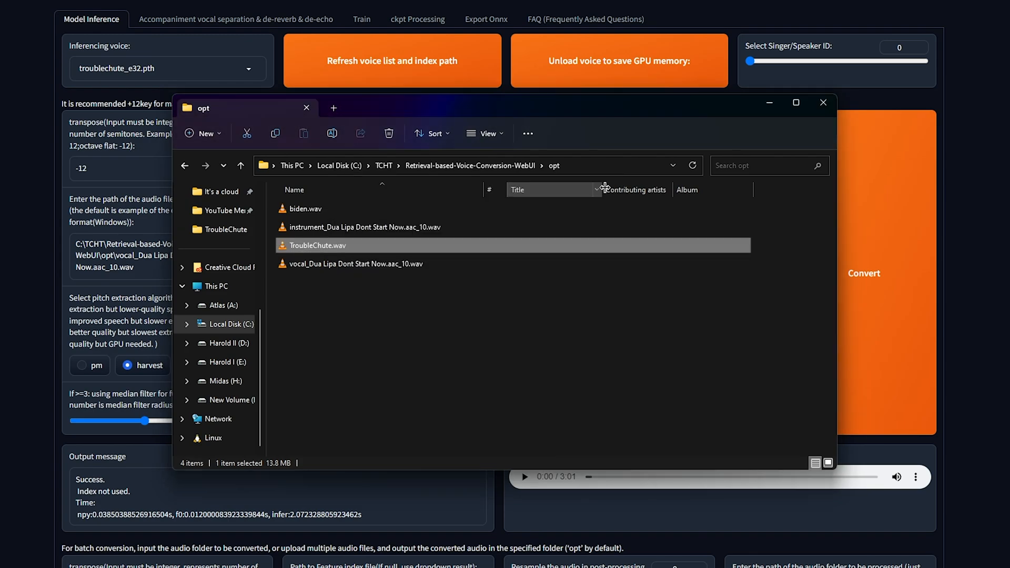
{"action": "mouse_move", "coordinate": [613, 182]}
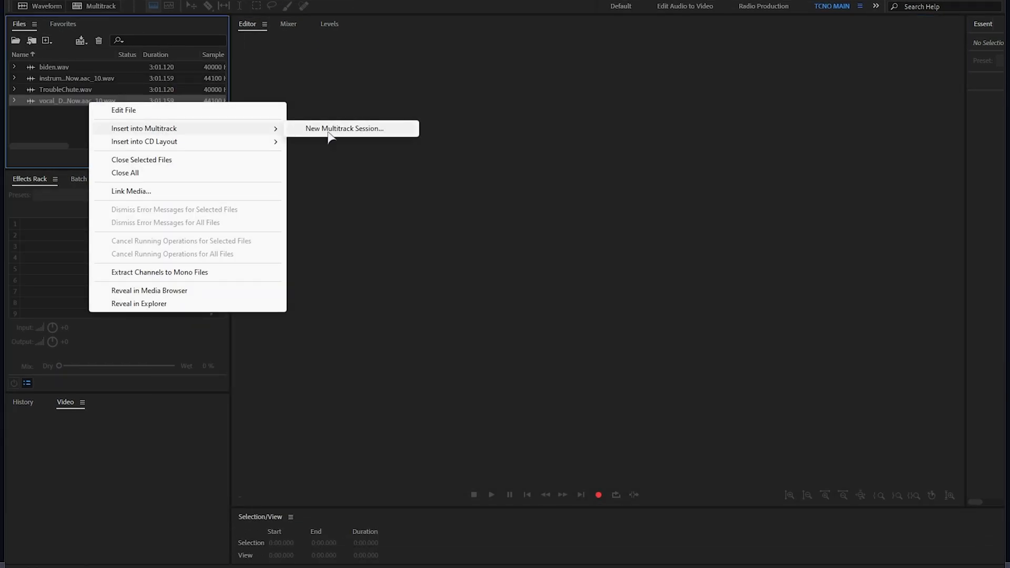
- Insert the vocal, Biden, TroubleChute and instrumental files into a new multitrack session, accepting resampling
{"action": "left_click", "coordinate": [344, 129]}
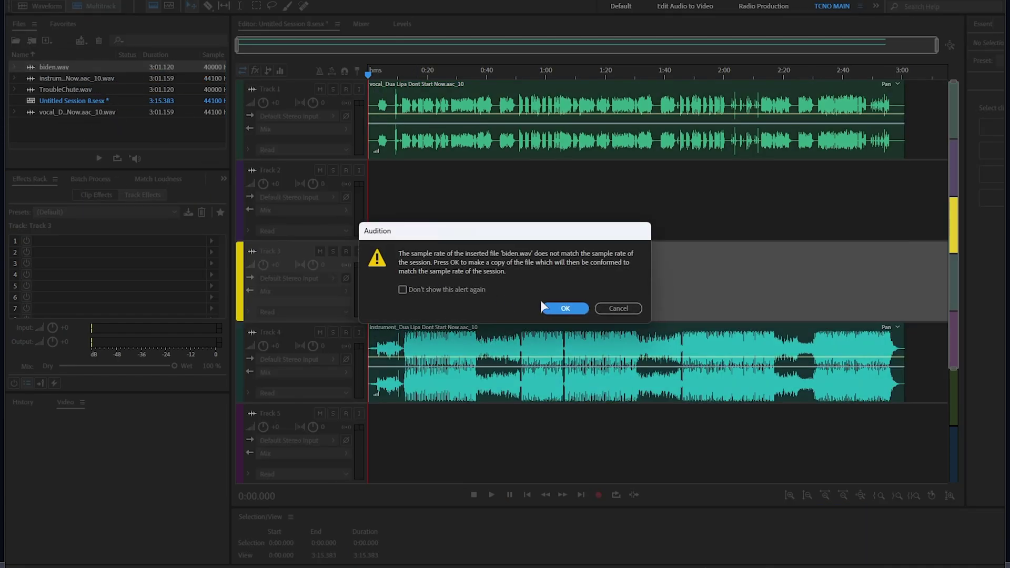
{"action": "left_click", "coordinate": [565, 309]}
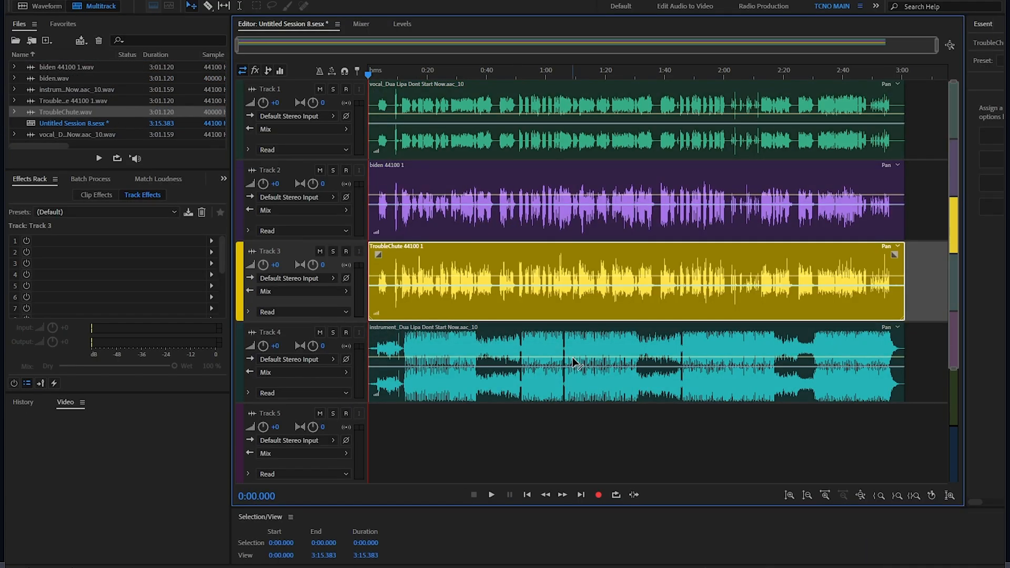
{"action": "mouse_move", "coordinate": [347, 237]}
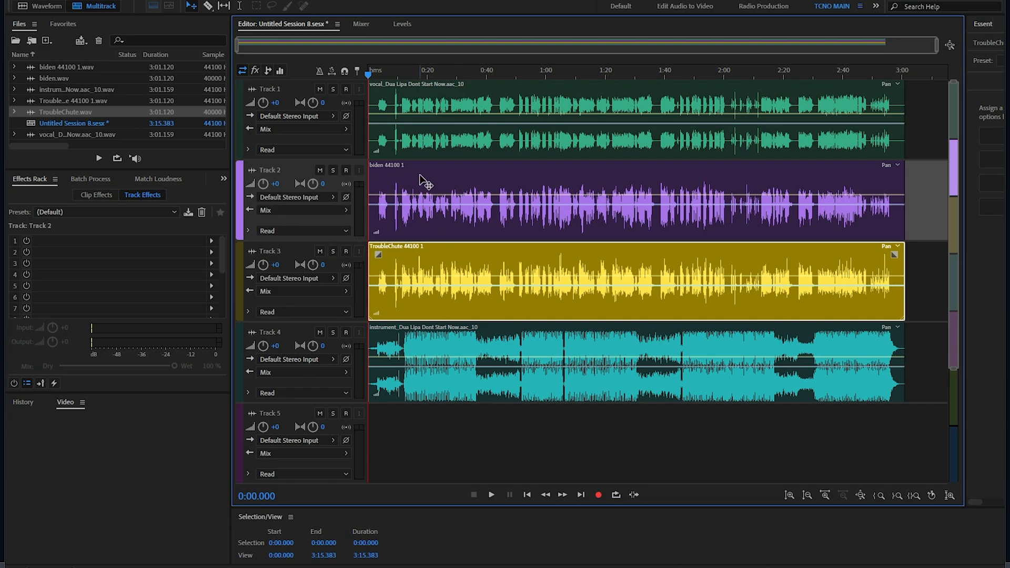
{"action": "mouse_move", "coordinate": [286, 242]}
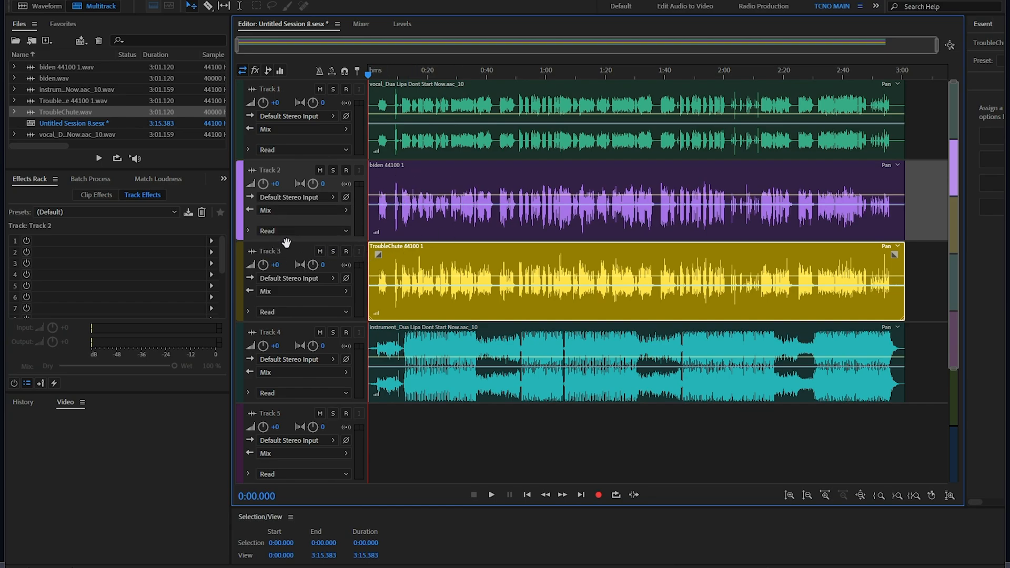
{"action": "left_click", "coordinate": [271, 251]}
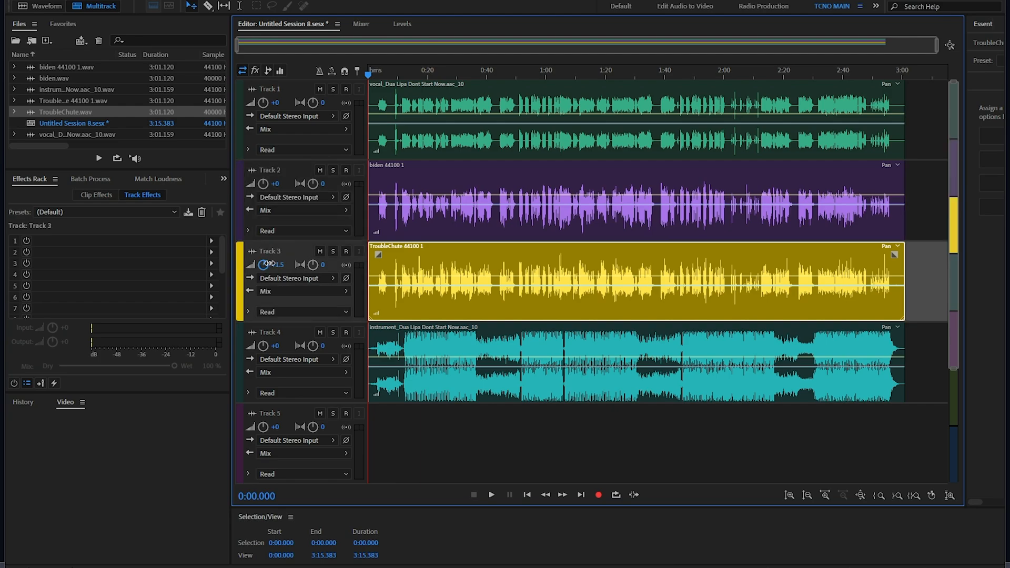
- Raise the TroubleChute track to +5 and mute the original and Biden vocal tracks
{"action": "left_click_drag", "start_coordinate": [263, 264], "coordinate": [263, 255]}
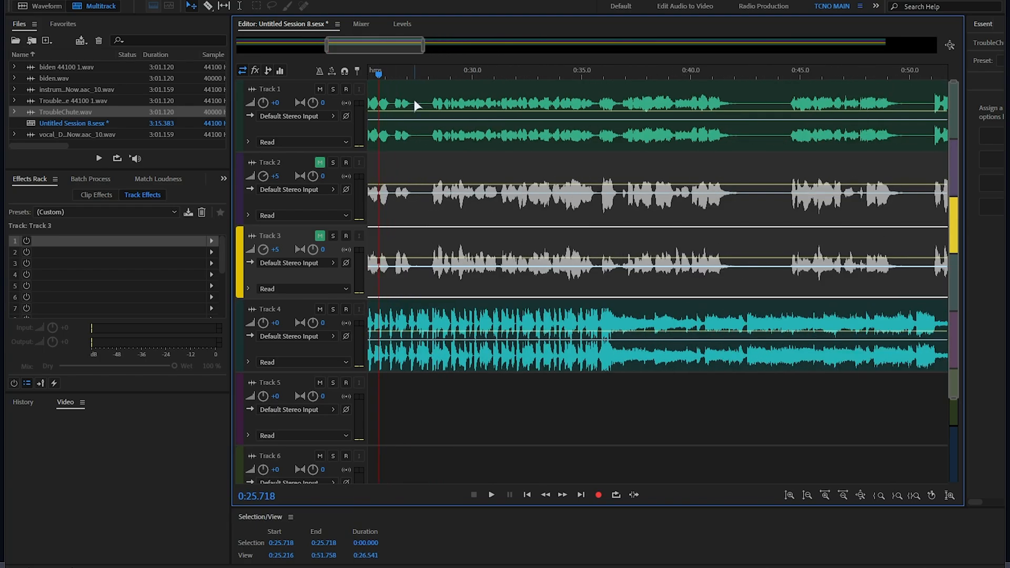
{"action": "left_click", "coordinate": [468, 70]}
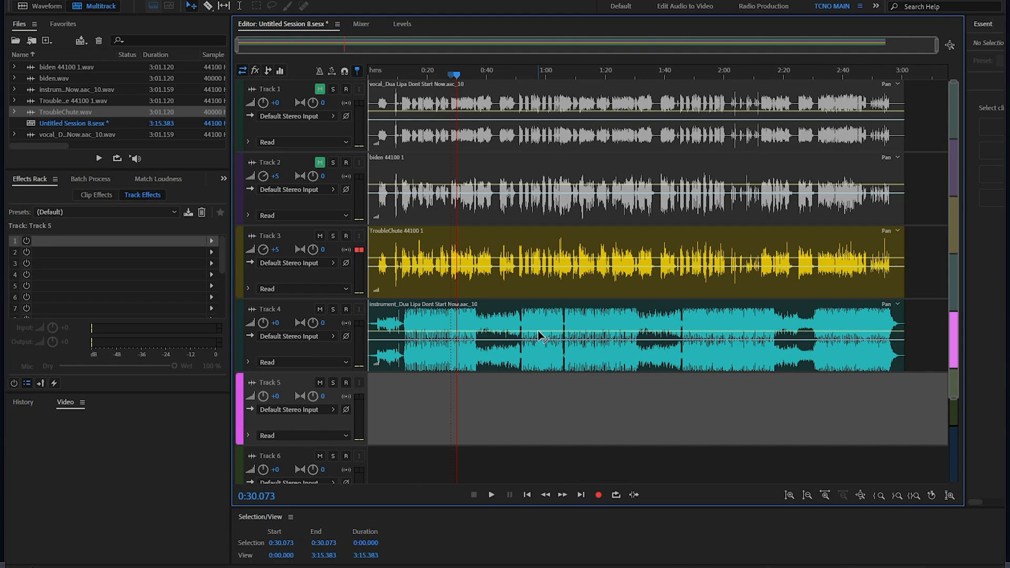
{"action": "mouse_move", "coordinate": [580, 224]}
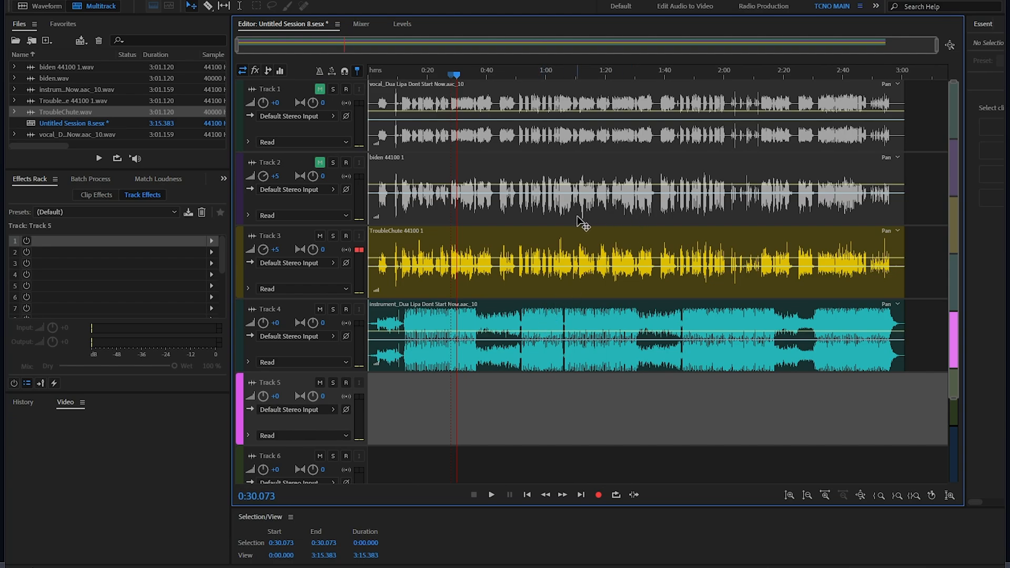
{"action": "mouse_move", "coordinate": [168, 182]}
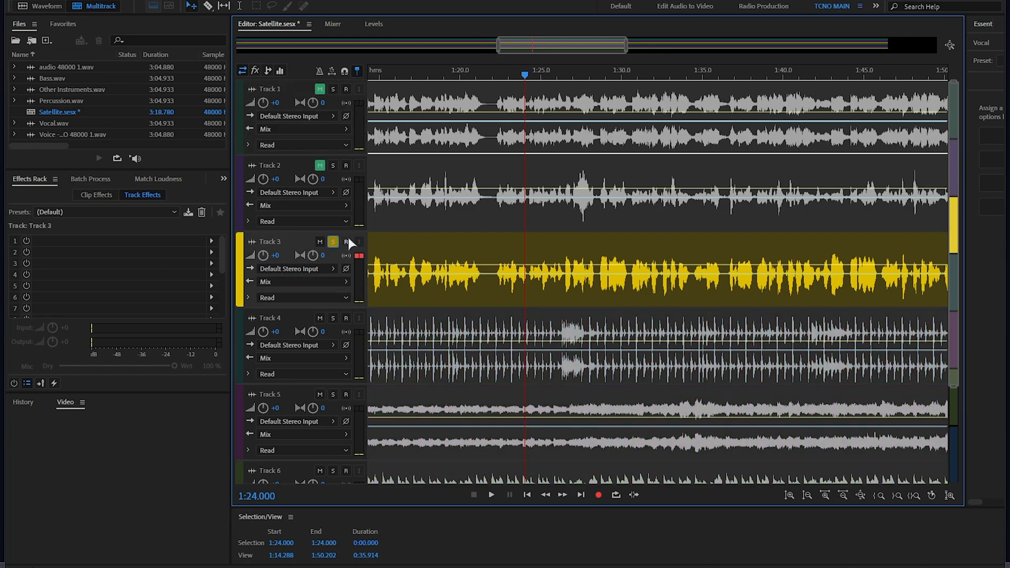
- Solo Track 3 in the Satellite session to preview it alone
{"action": "left_click", "coordinate": [527, 74]}
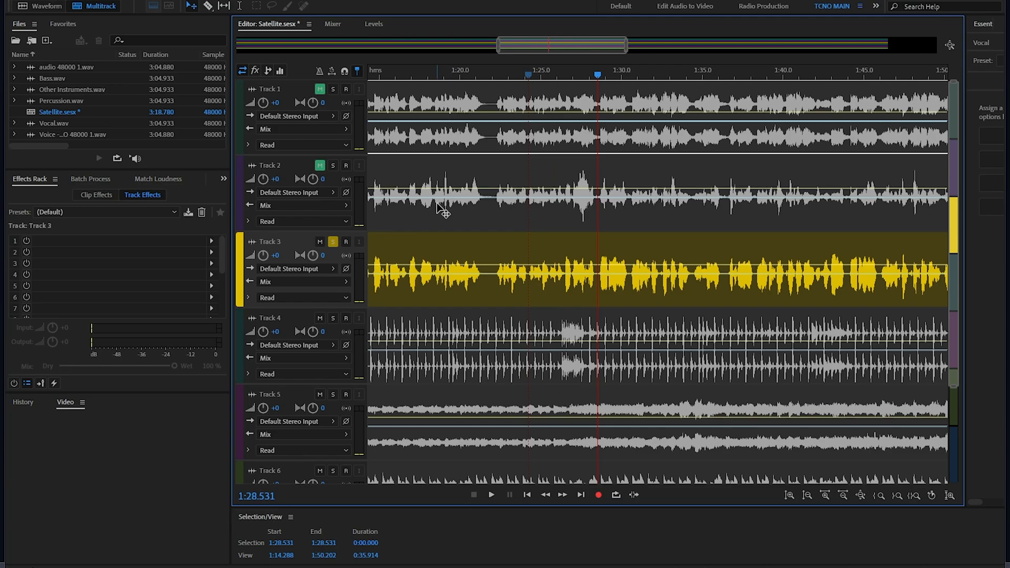
{"action": "mouse_move", "coordinate": [464, 194]}
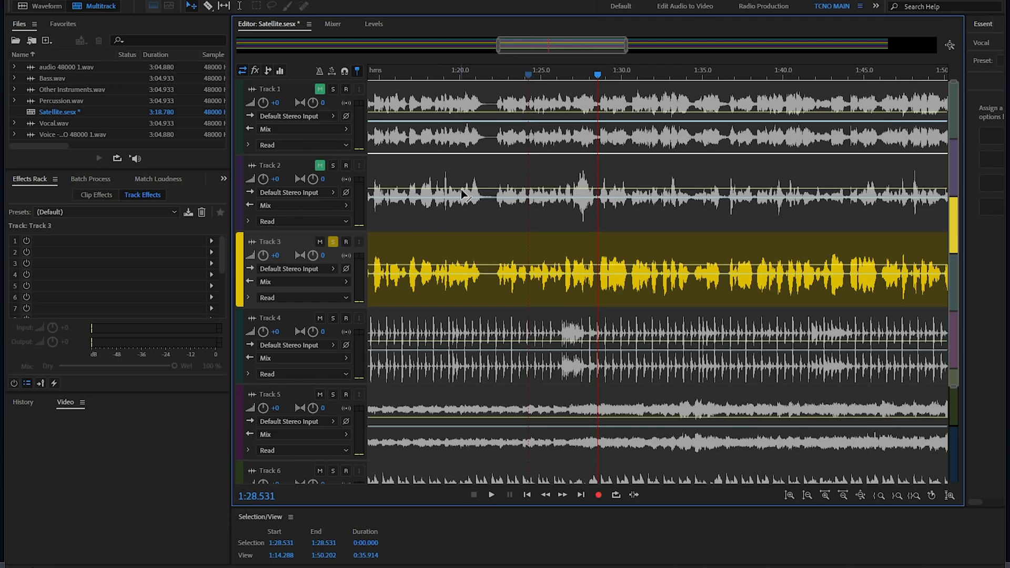
{"action": "mouse_move", "coordinate": [578, 162]}
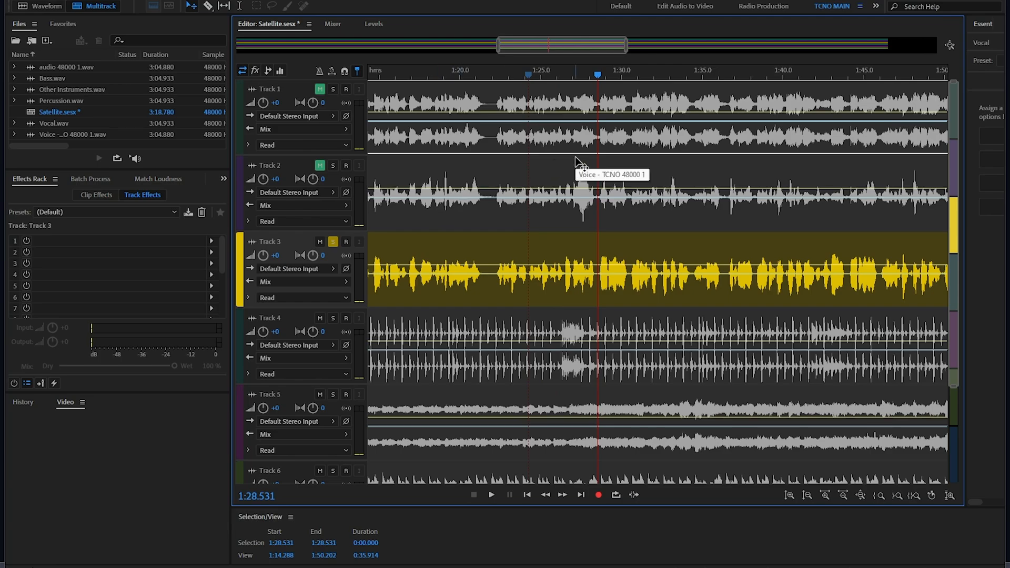
{"action": "mouse_move", "coordinate": [594, 177]}
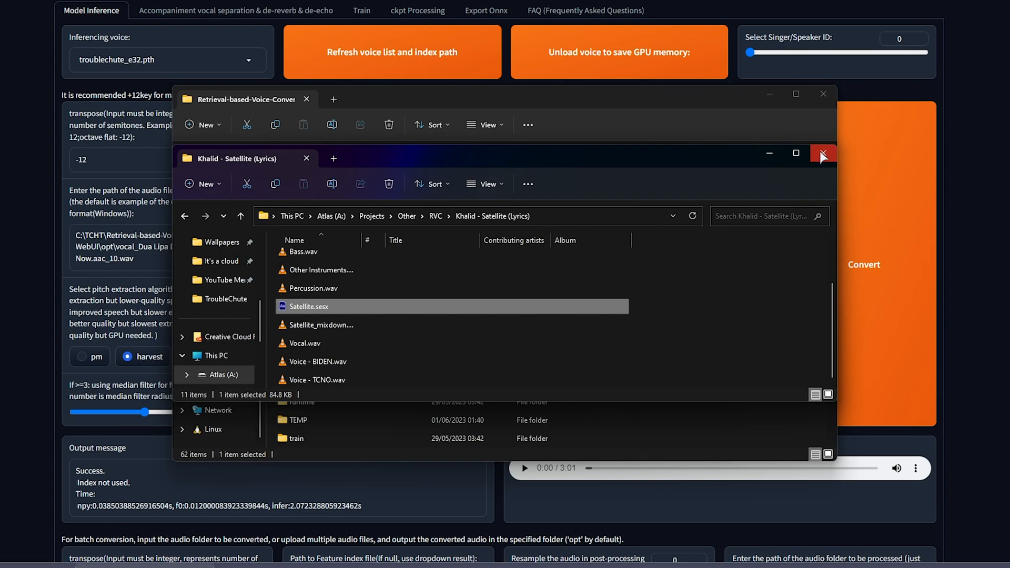
- Close the Satellite project folder and return to the vocal separation & de-reverb page
{"action": "left_click", "coordinate": [823, 153]}
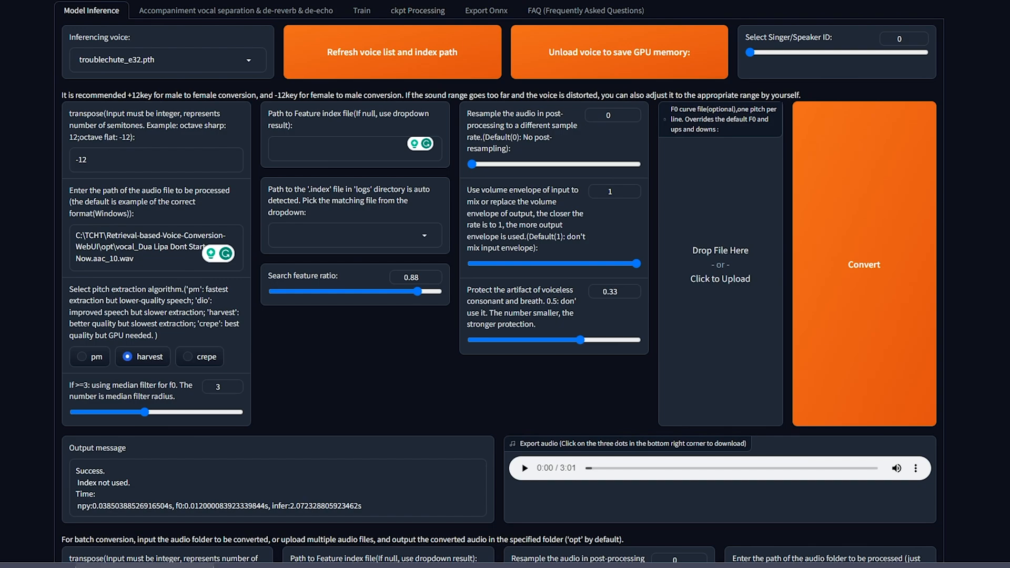
{"action": "mouse_move", "coordinate": [380, 4]}
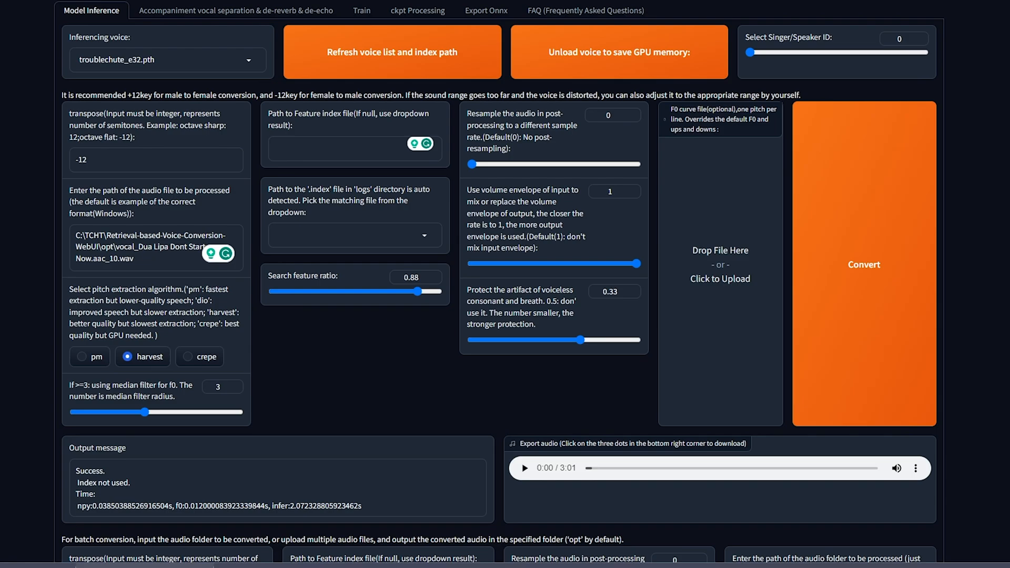
{"action": "mouse_move", "coordinate": [383, 41]}
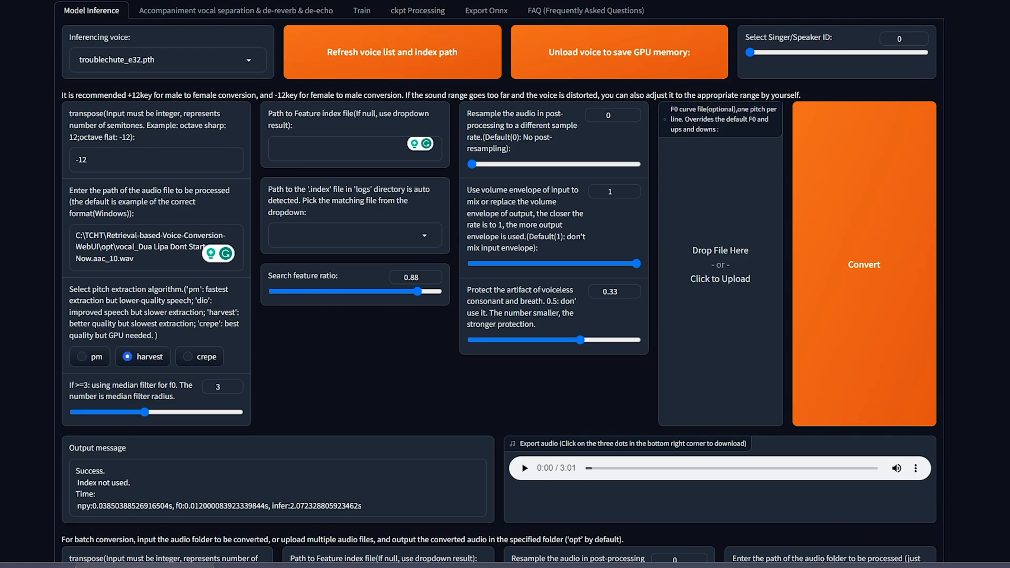
{"action": "left_click", "coordinate": [257, 10]}
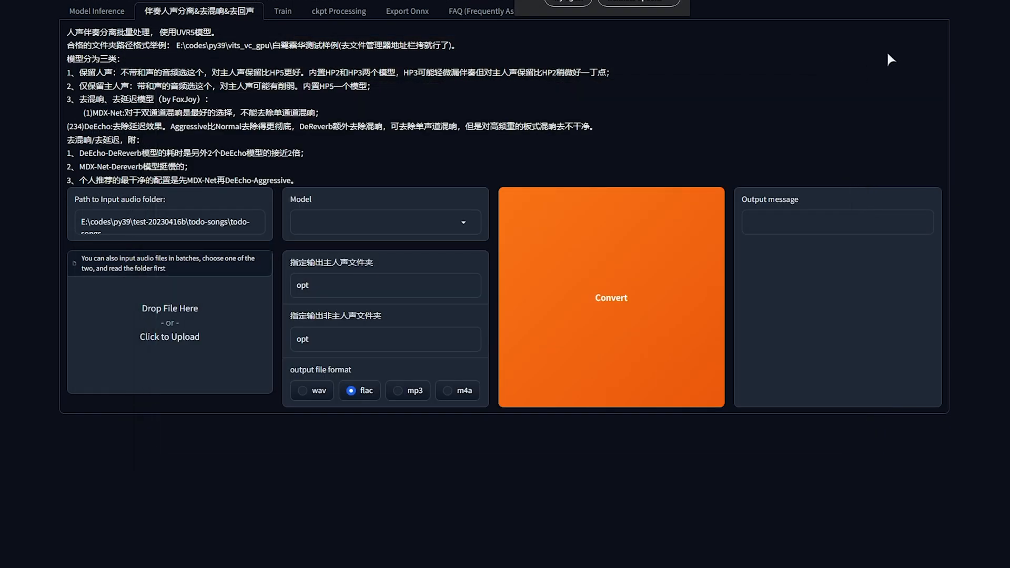